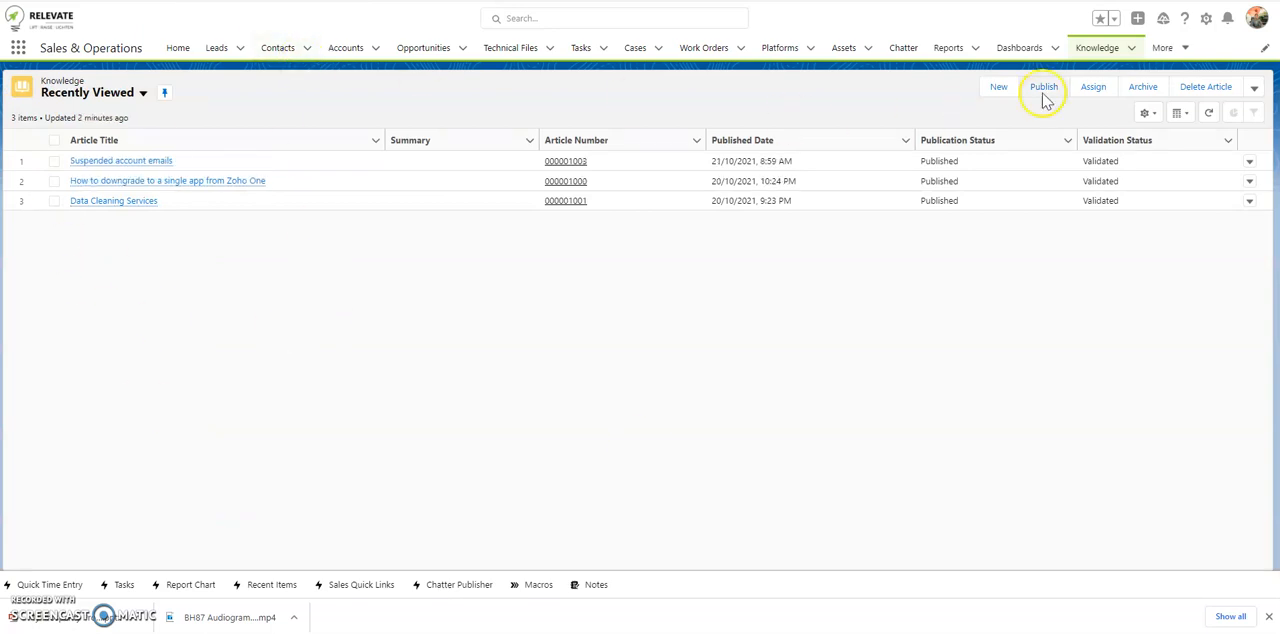
- Go to Service Setup Home from the setup gear menu
click(1206, 18)
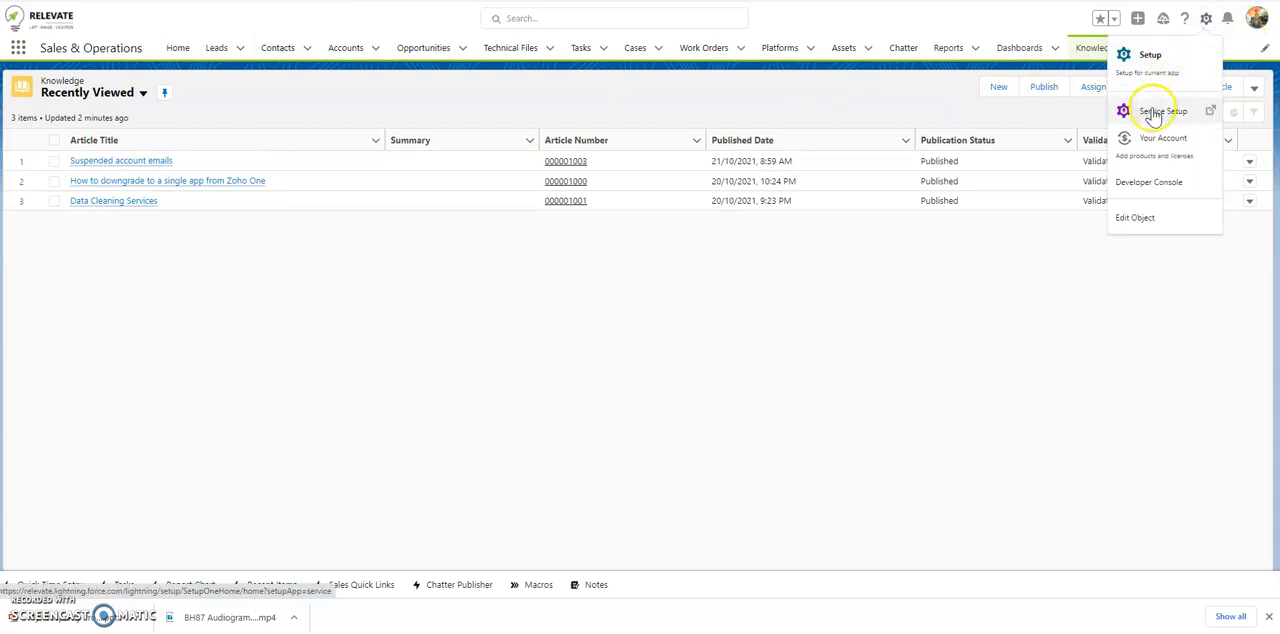
click(1156, 112)
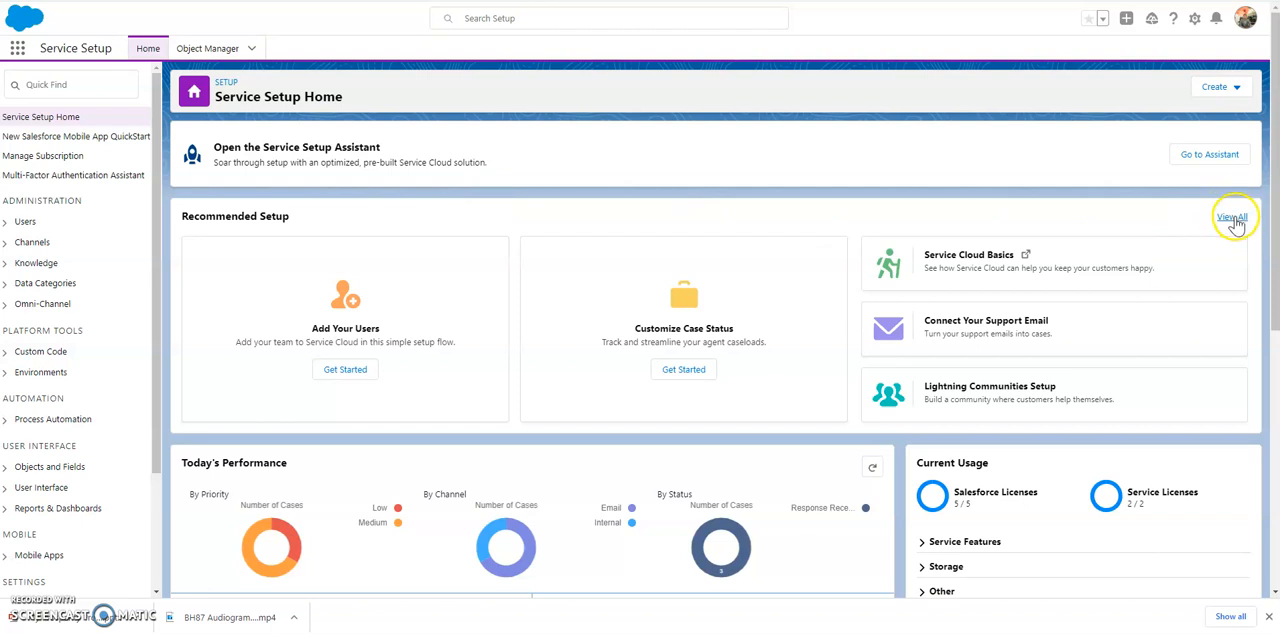
- Find Knowledge Setup via 'kn' search and advance the wizard past author selection
click(1232, 216)
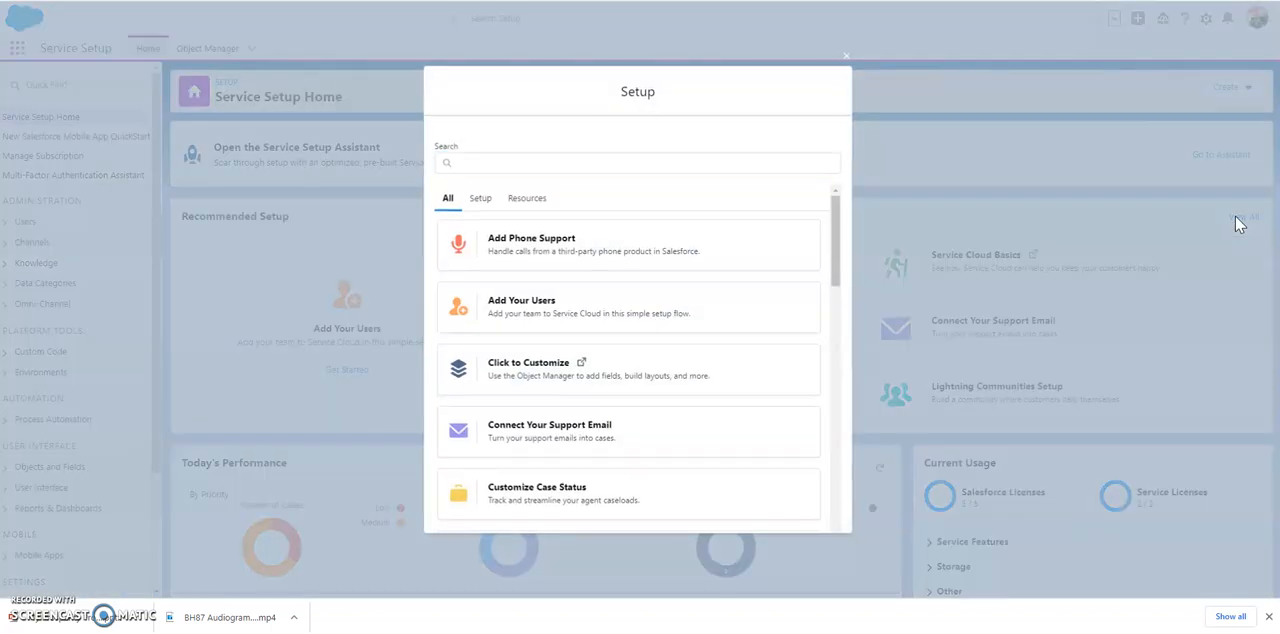
text(kn)
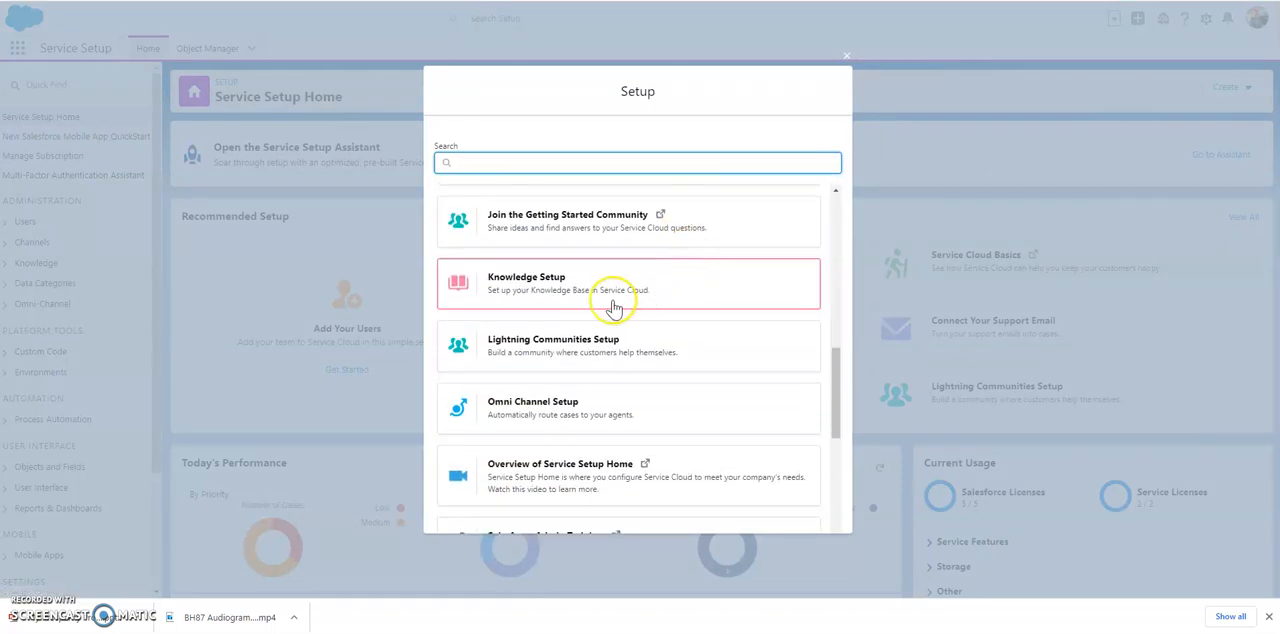
click(616, 284)
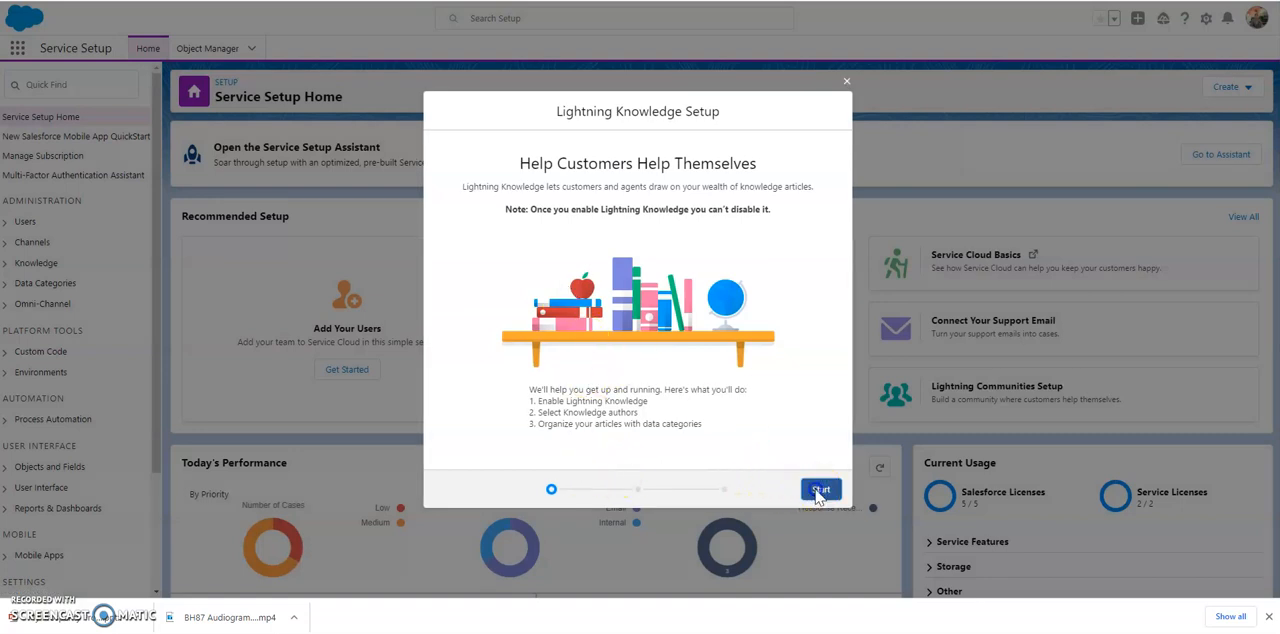
click(820, 488)
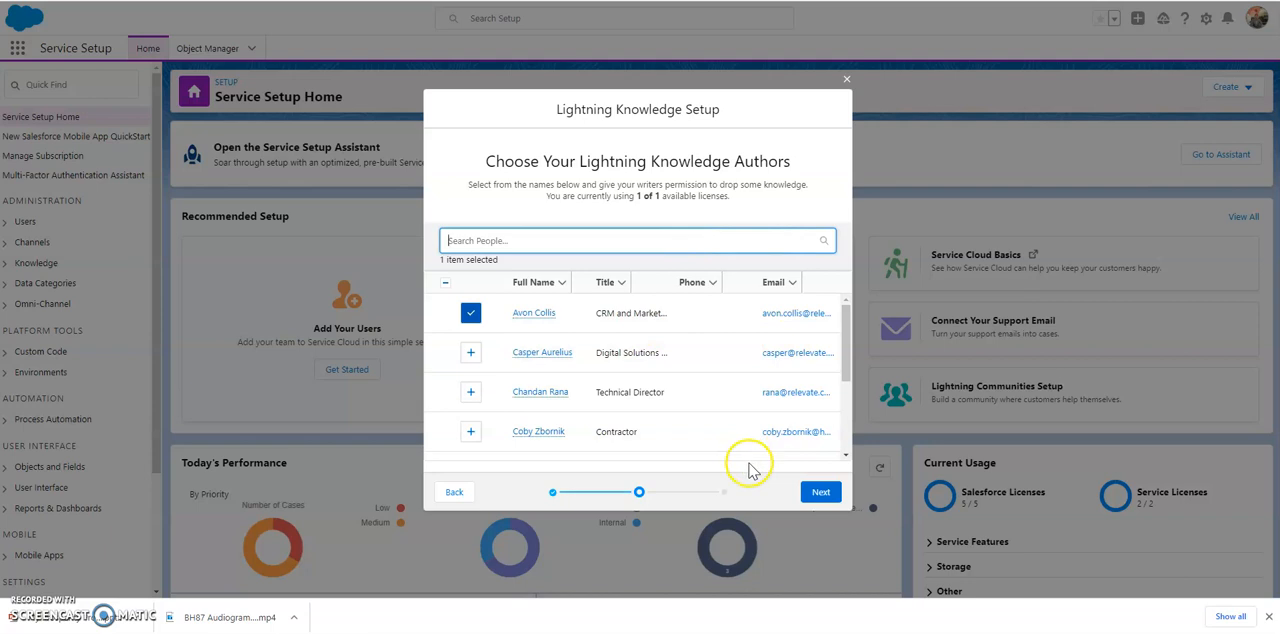
click(820, 492)
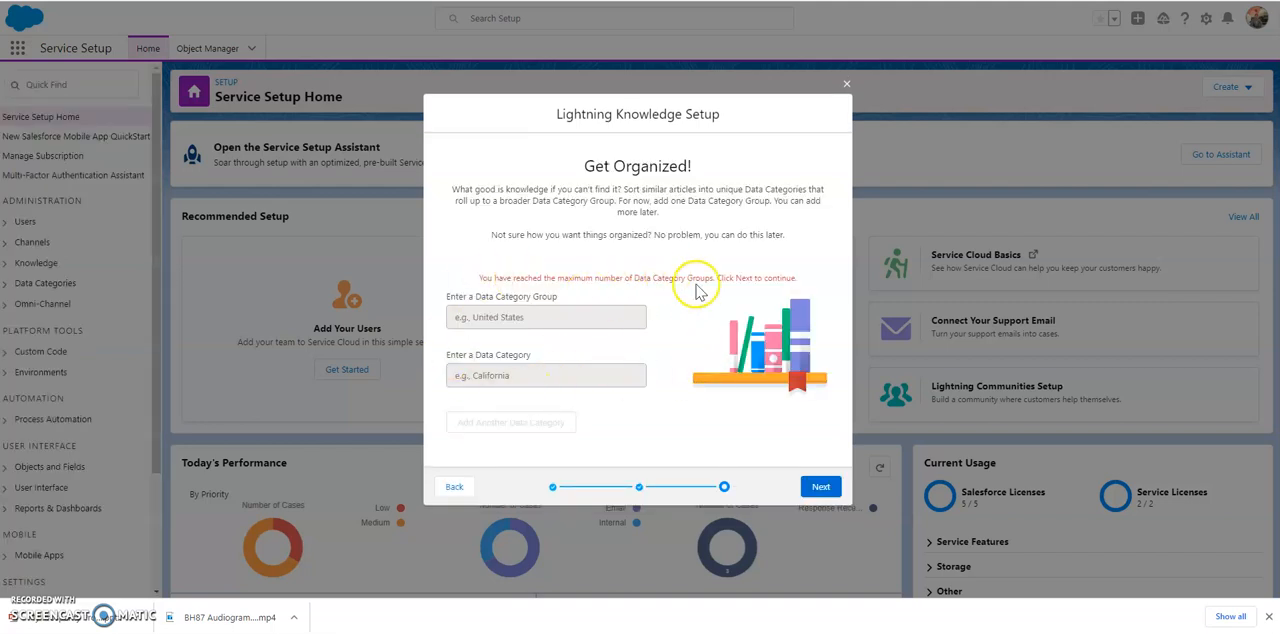
mouse_move(824, 90)
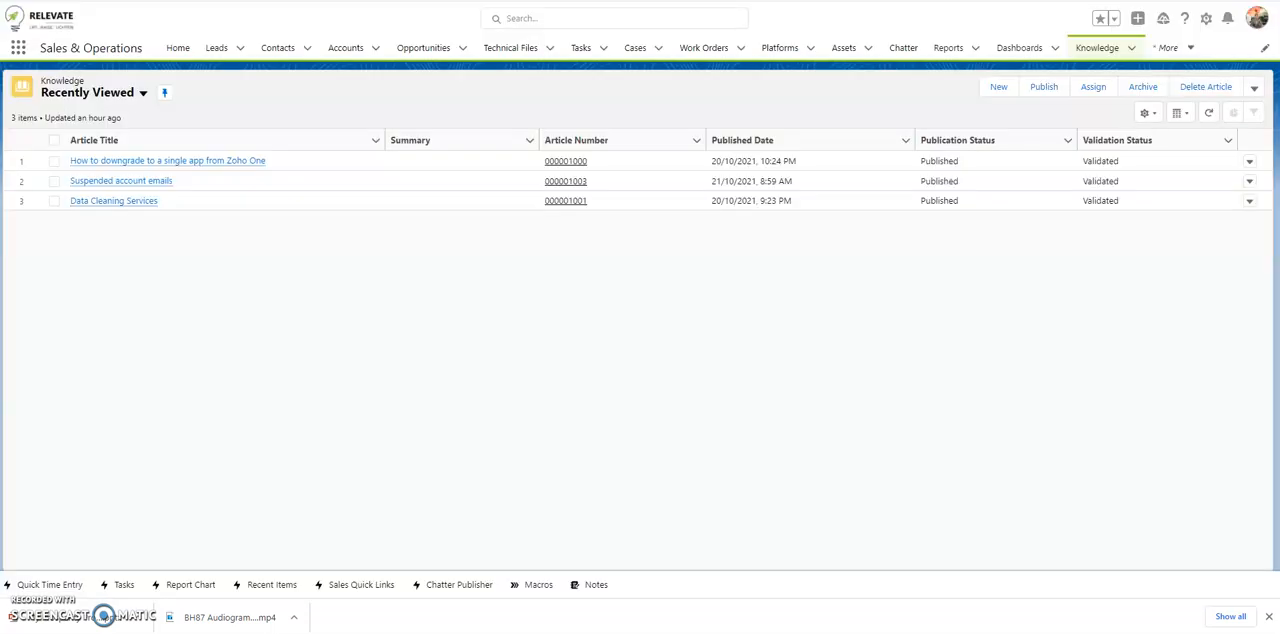
mouse_move(592, 244)
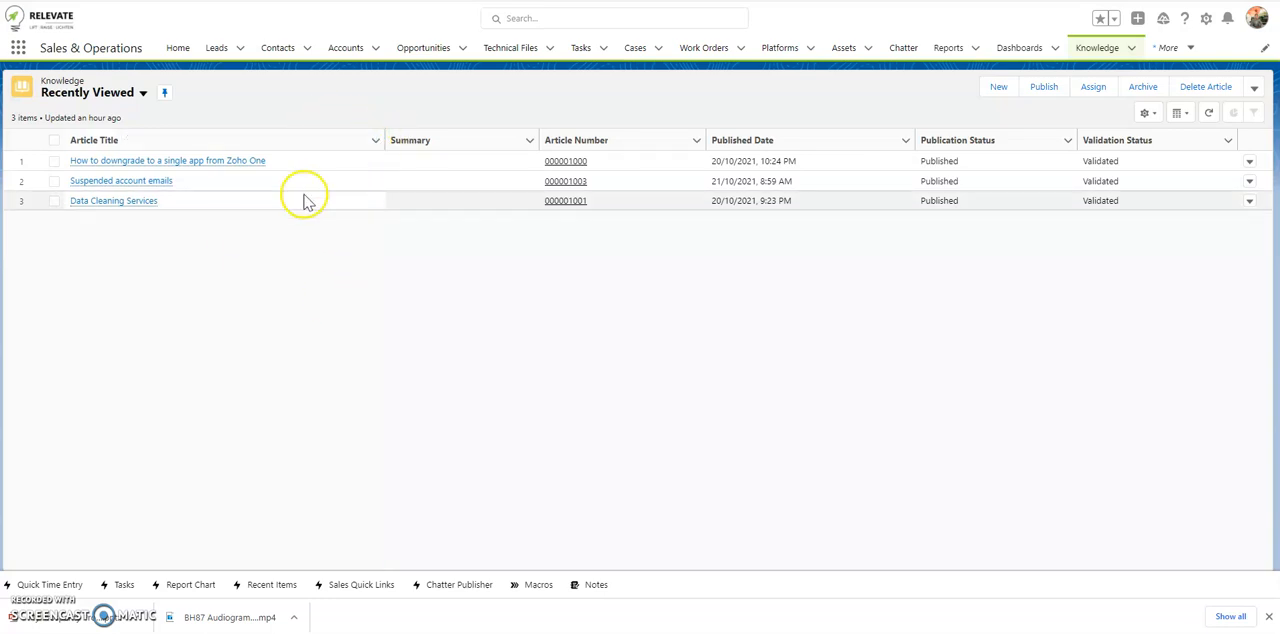
mouse_move(364, 116)
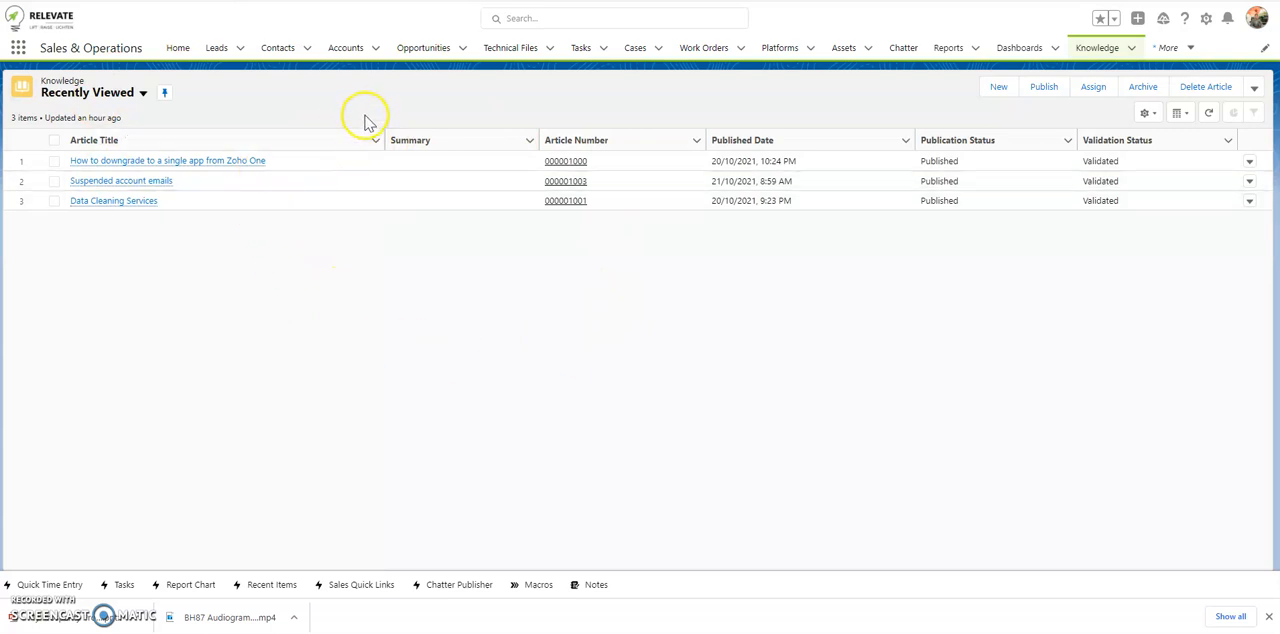
mouse_move(352, 118)
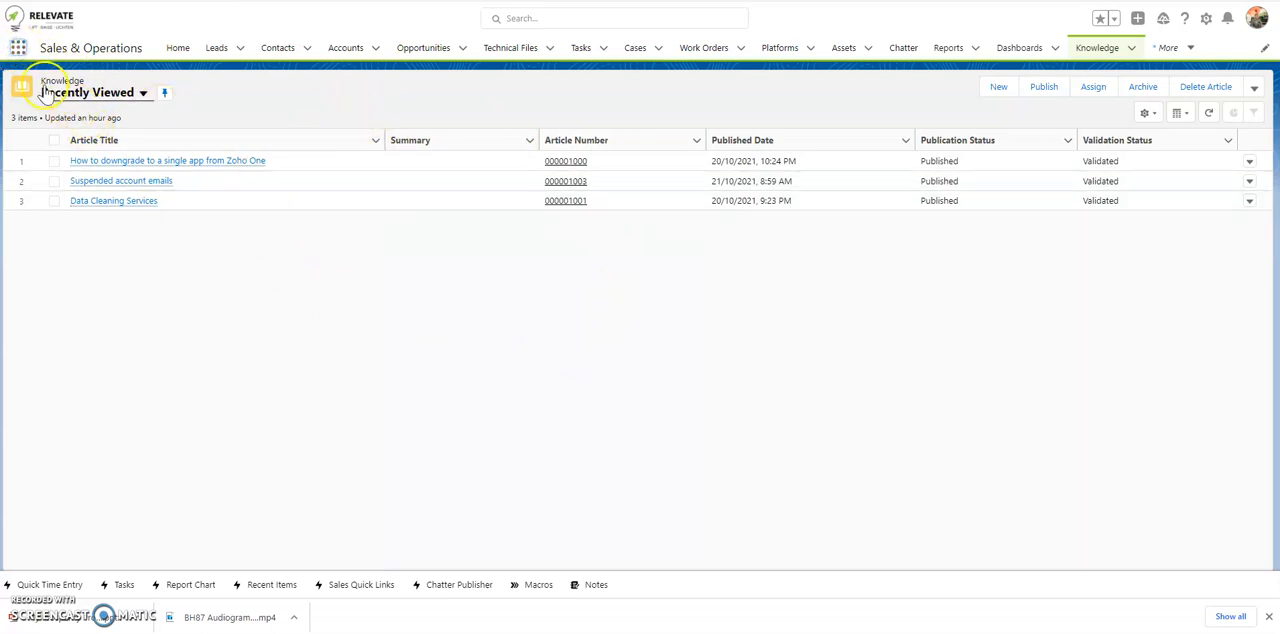
click(18, 48)
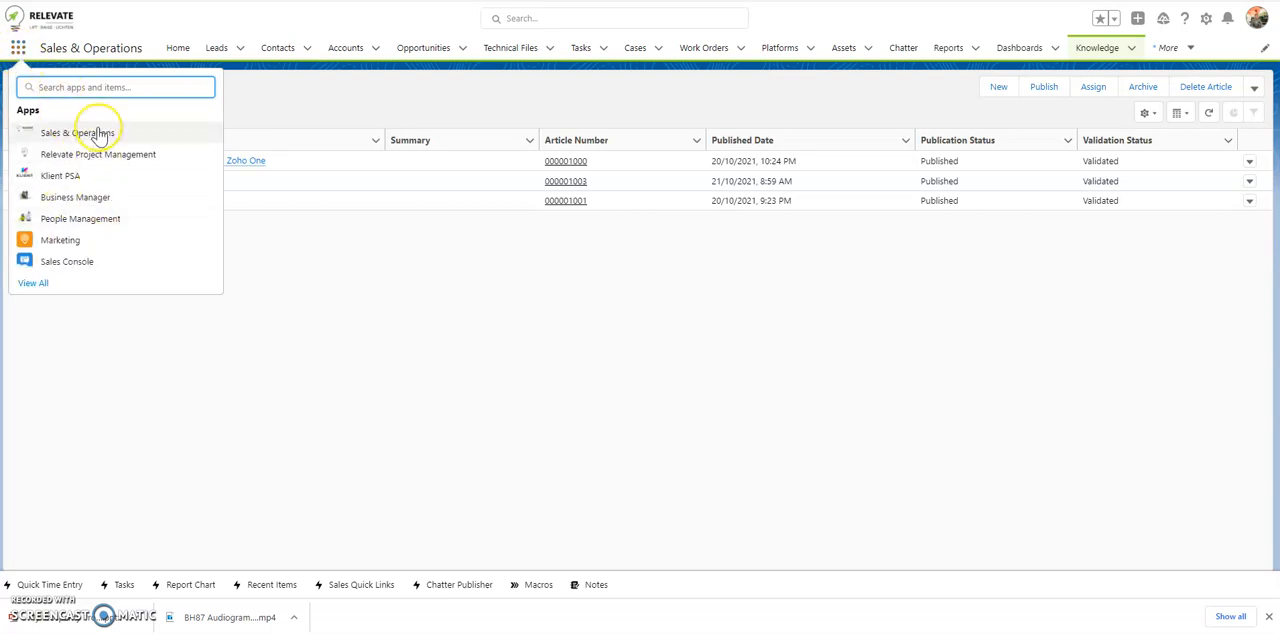
text(know)
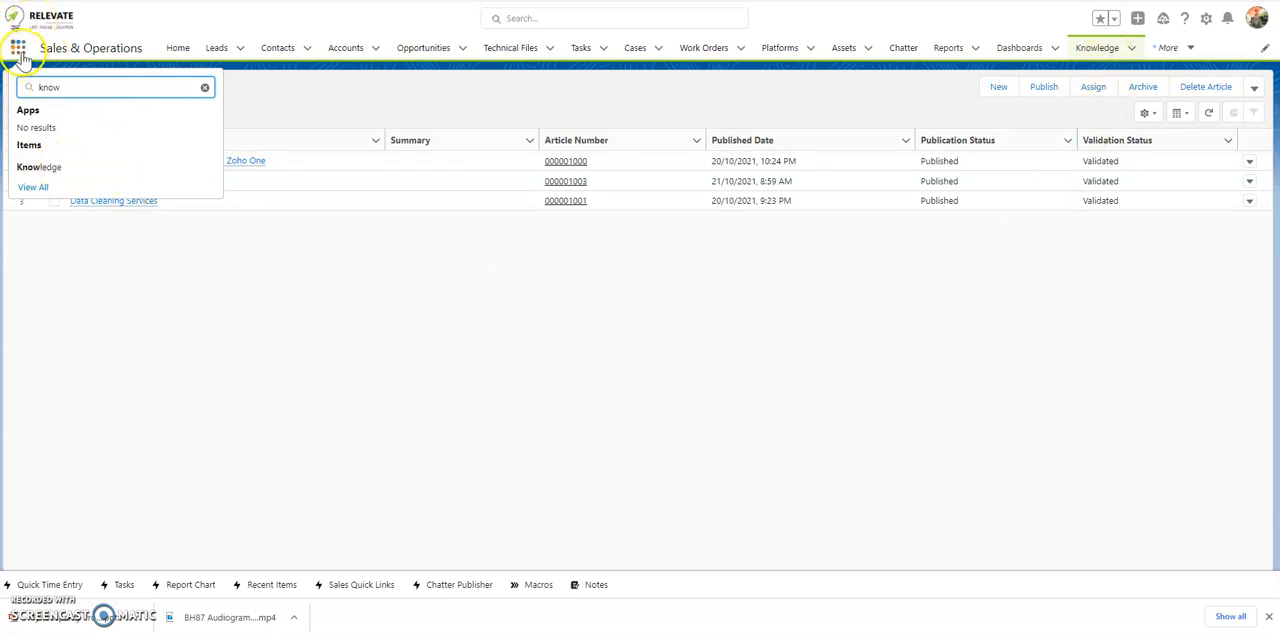
mouse_move(1204, 18)
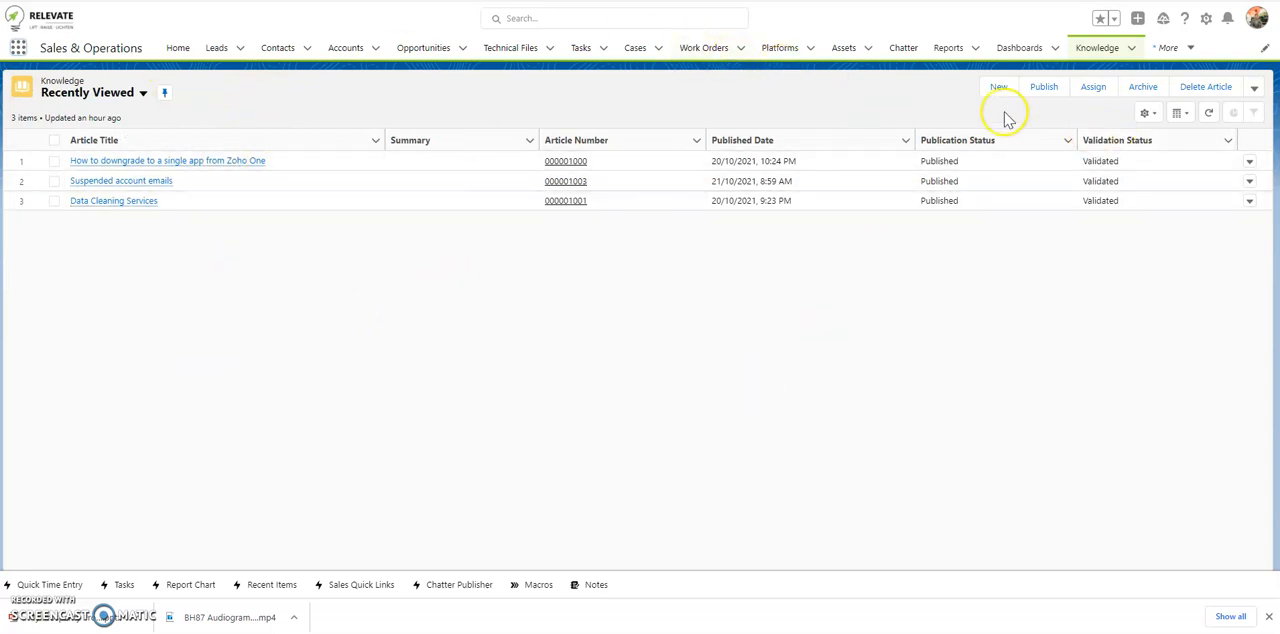
- Start a new FAQ article titled 'How to create a Knowledge Article' and move to the Question editor
click(998, 88)
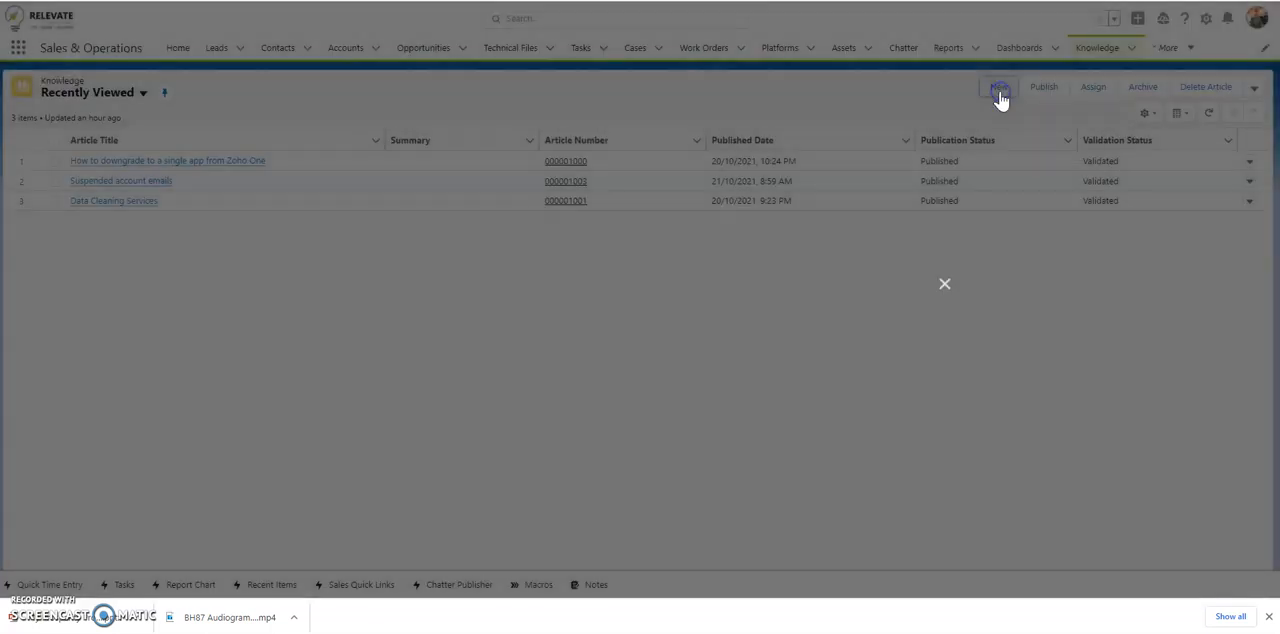
click(998, 88)
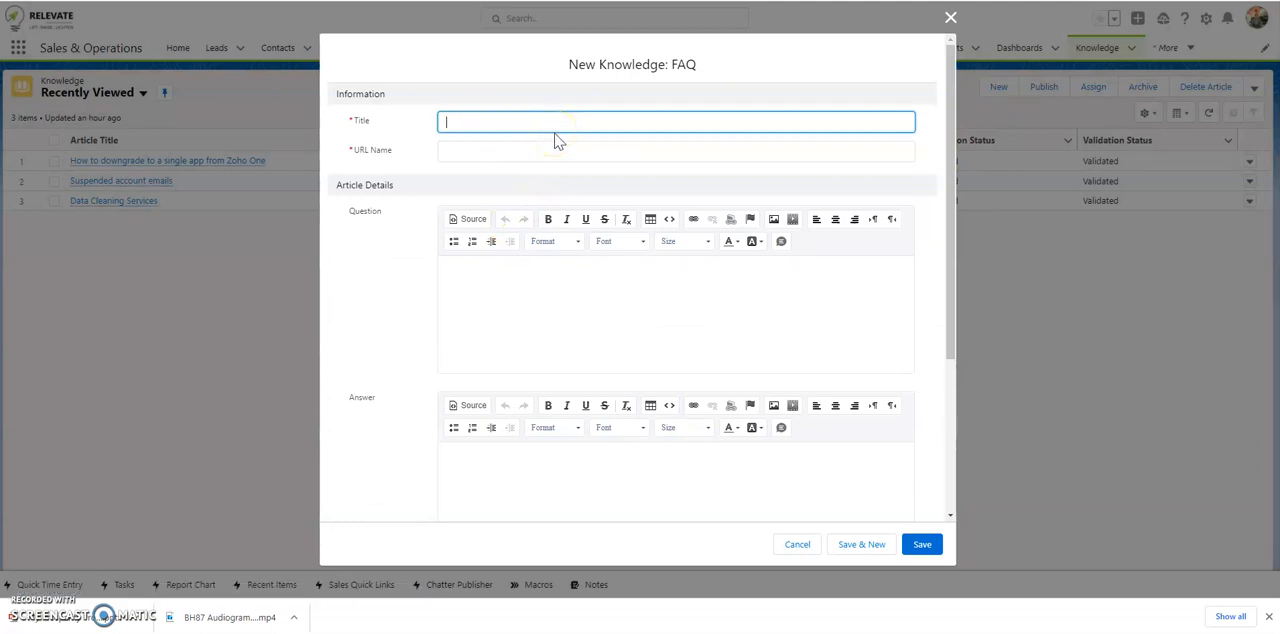
text(How to create a)
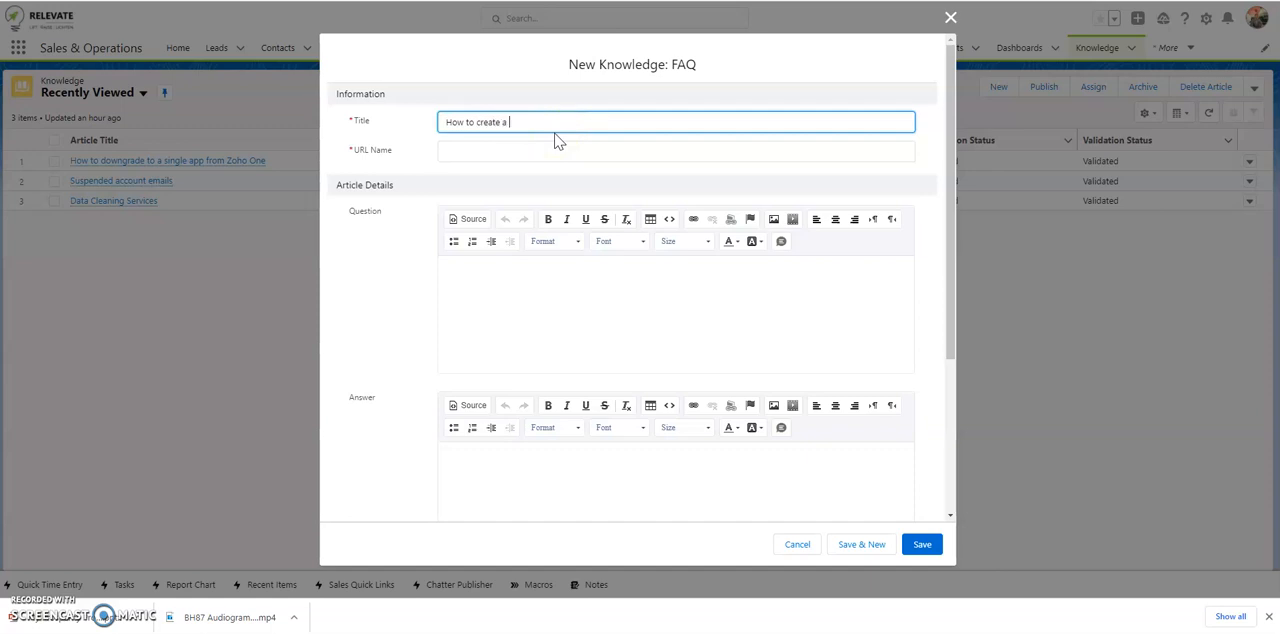
text(knowledge)
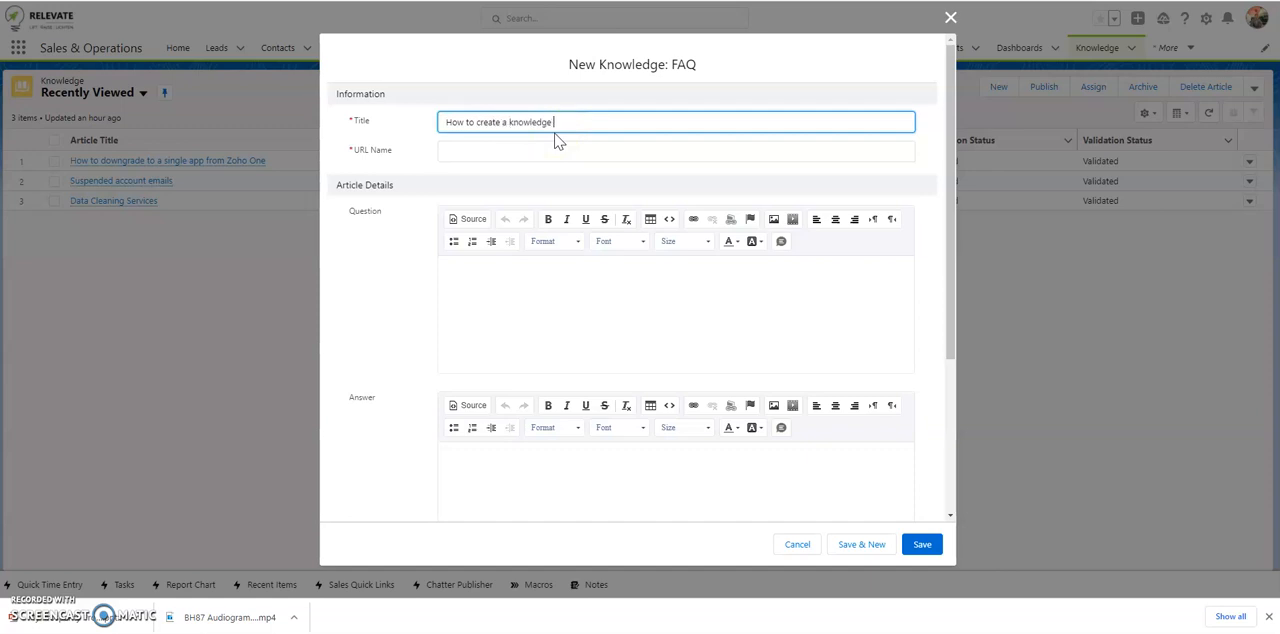
text(Article)
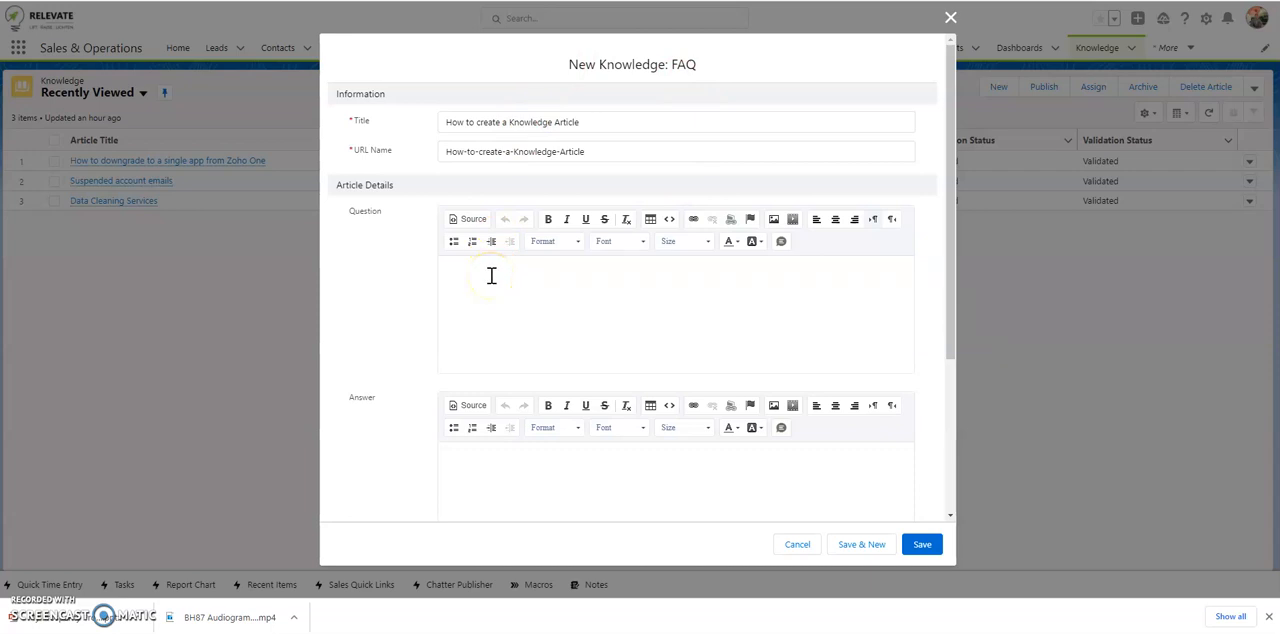
click(490, 276)
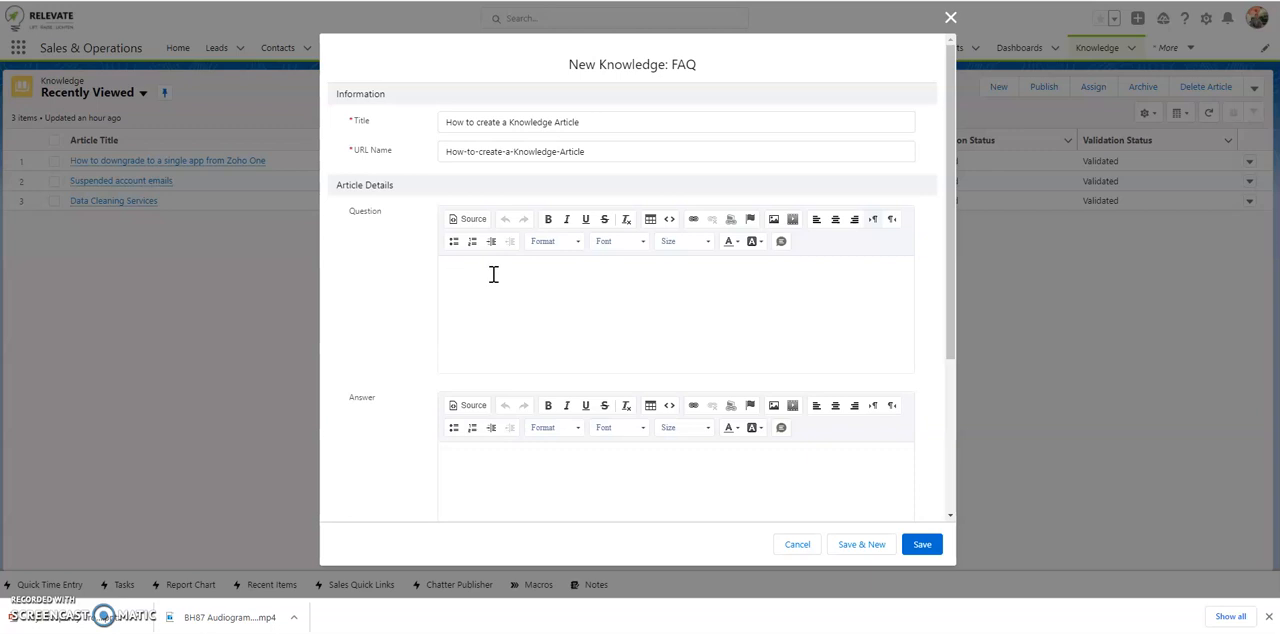
- Review the Properties section with Validation Status and visibility checkboxes, then close the form
scroll(down, 3)
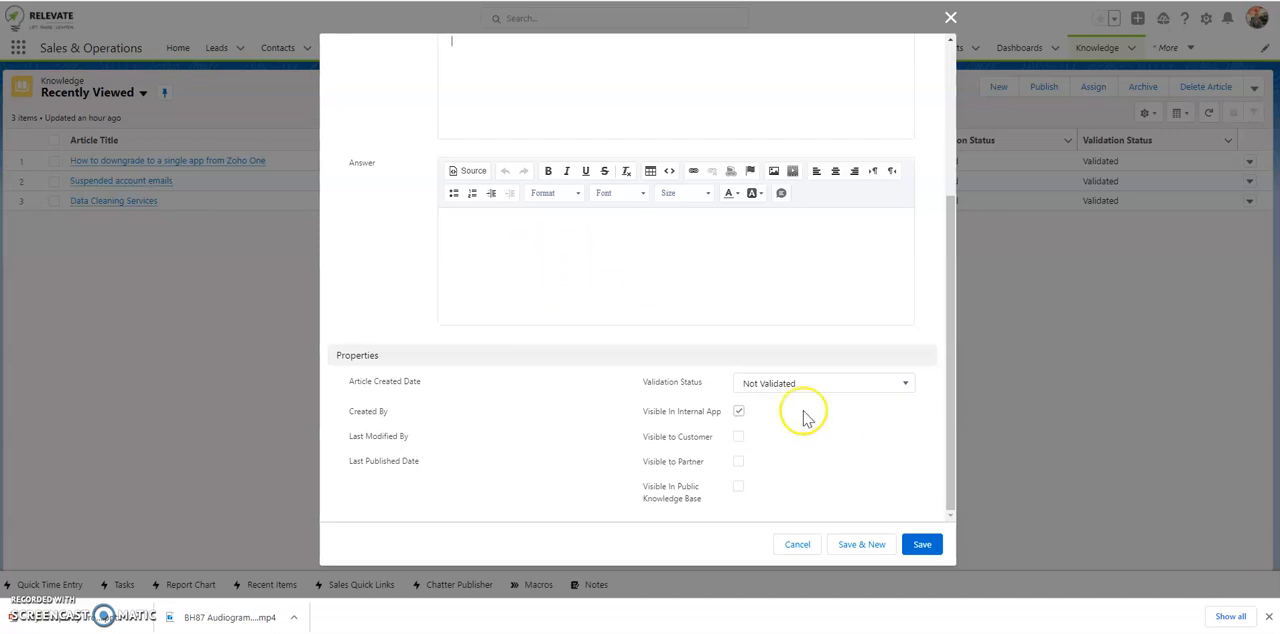
mouse_move(678, 404)
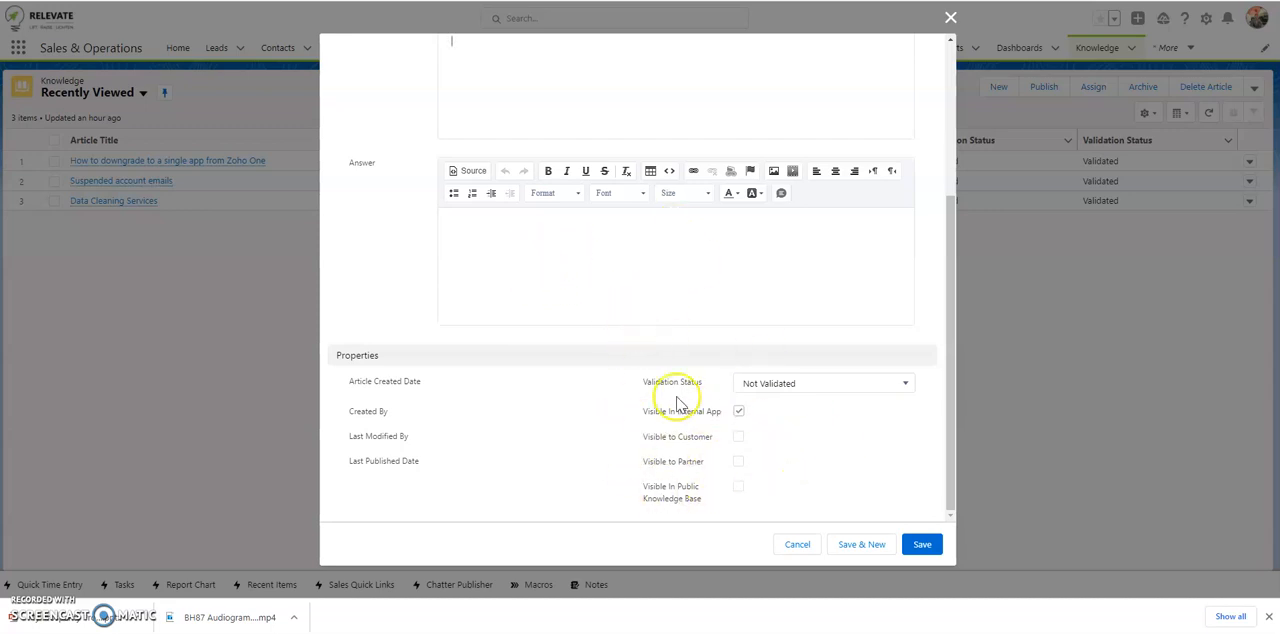
mouse_move(656, 426)
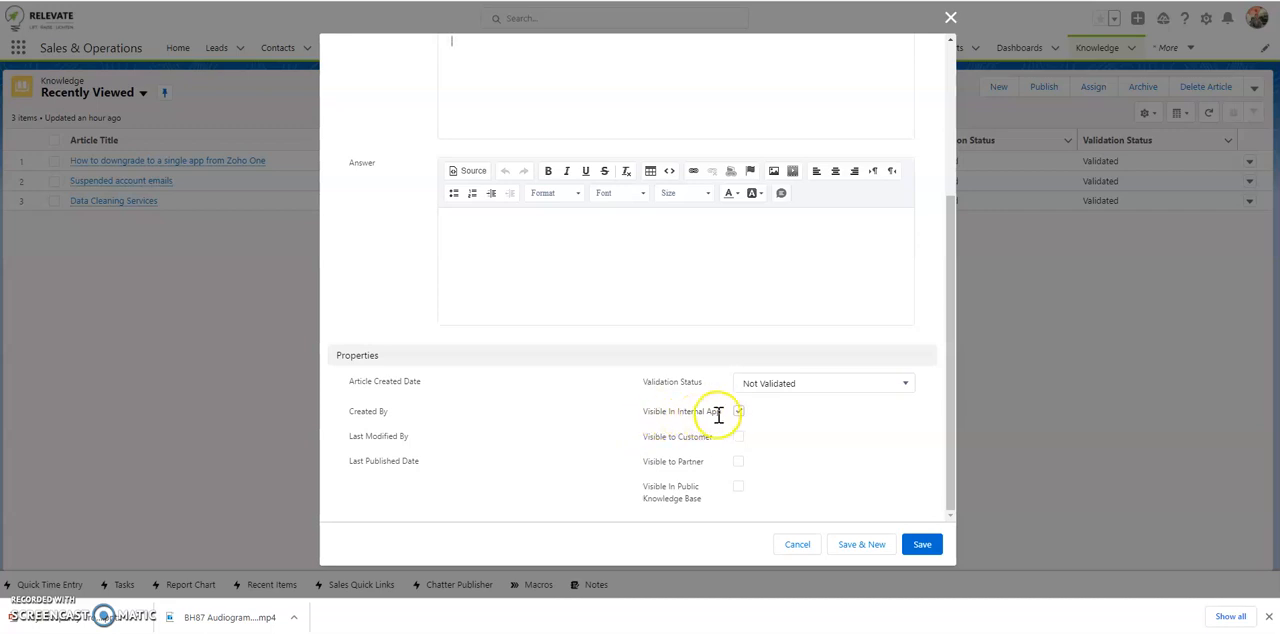
click(738, 412)
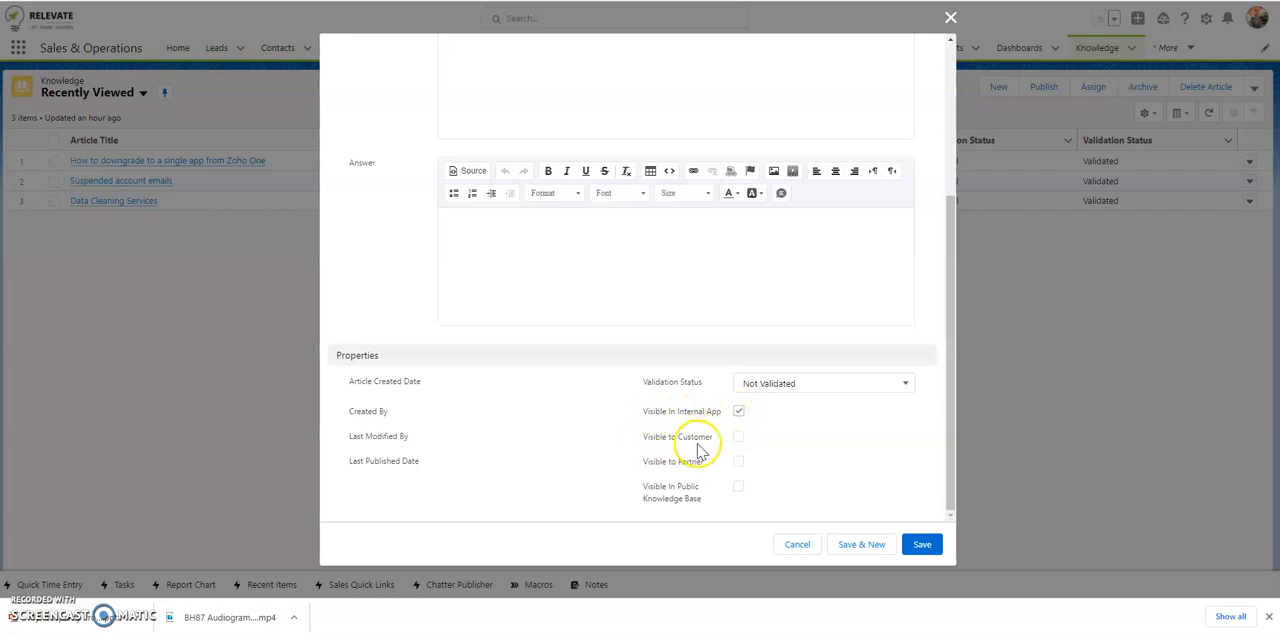
mouse_move(710, 464)
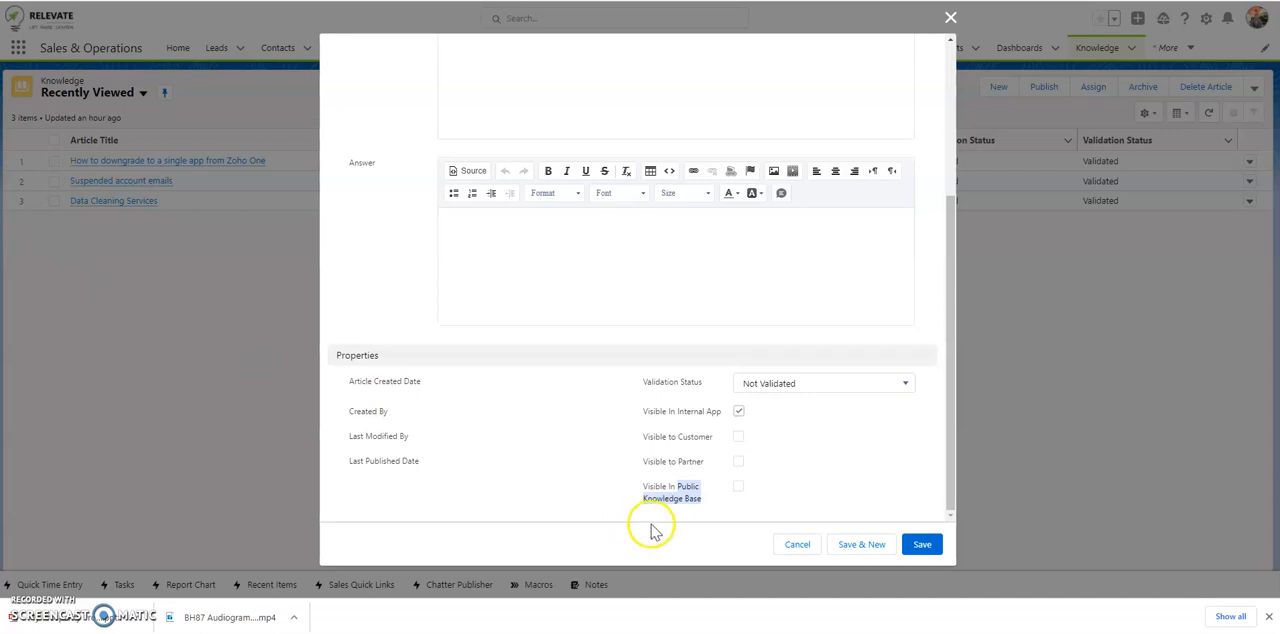
mouse_move(656, 382)
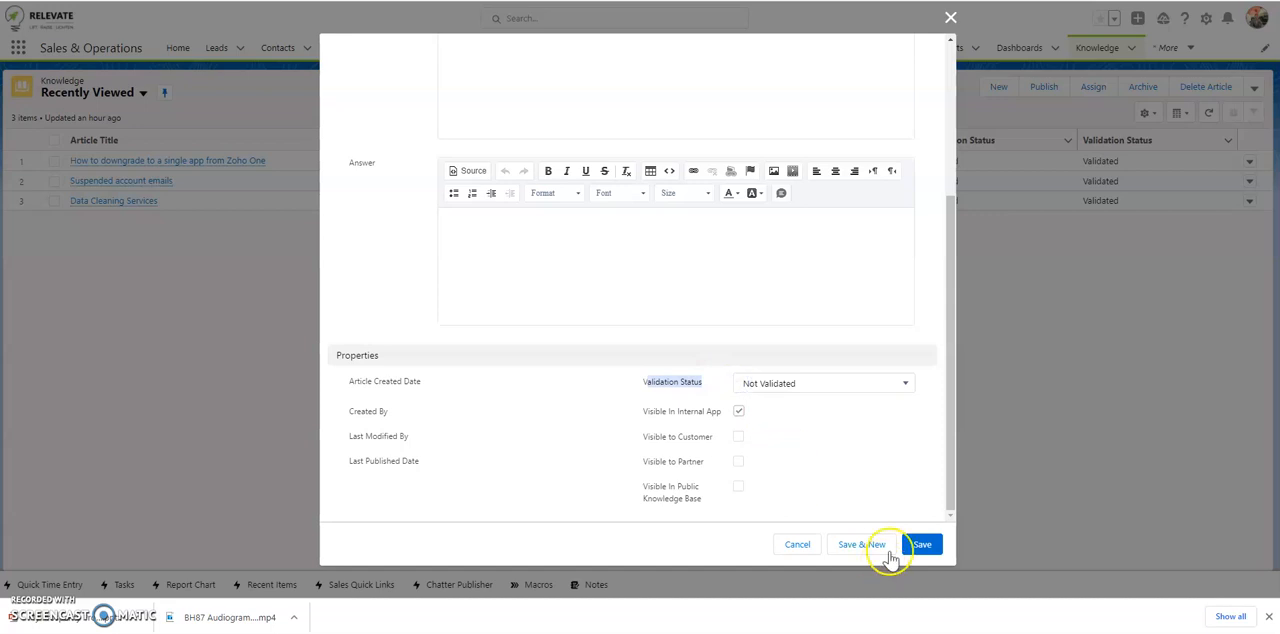
mouse_move(856, 546)
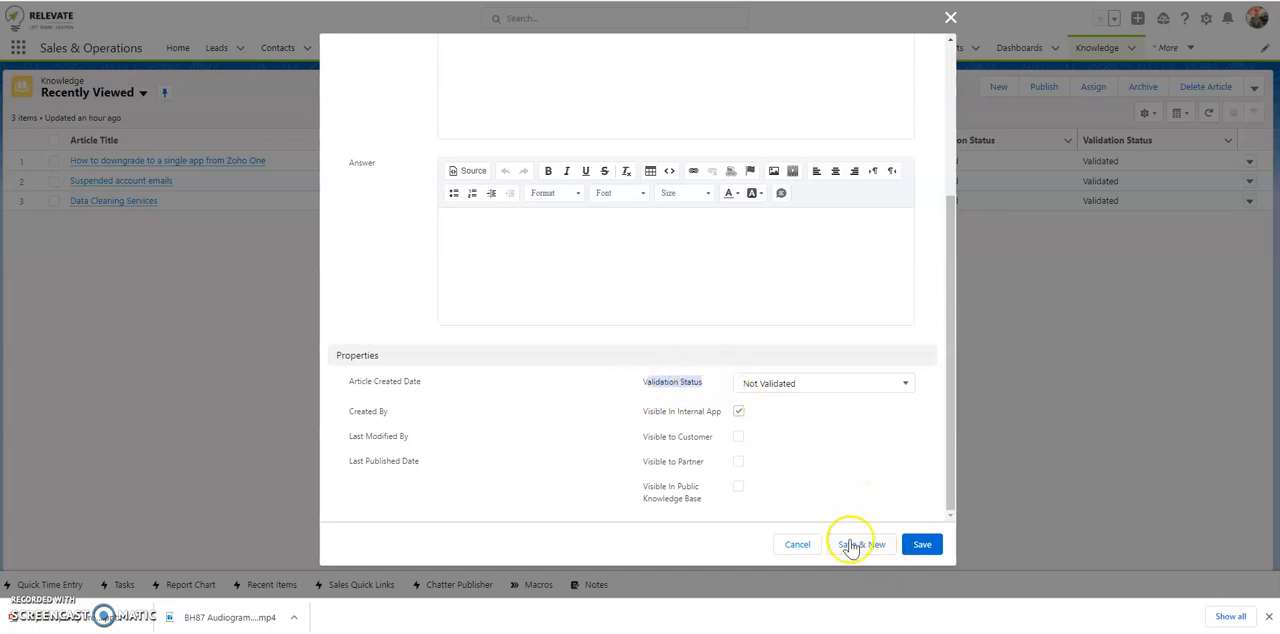
mouse_move(950, 18)
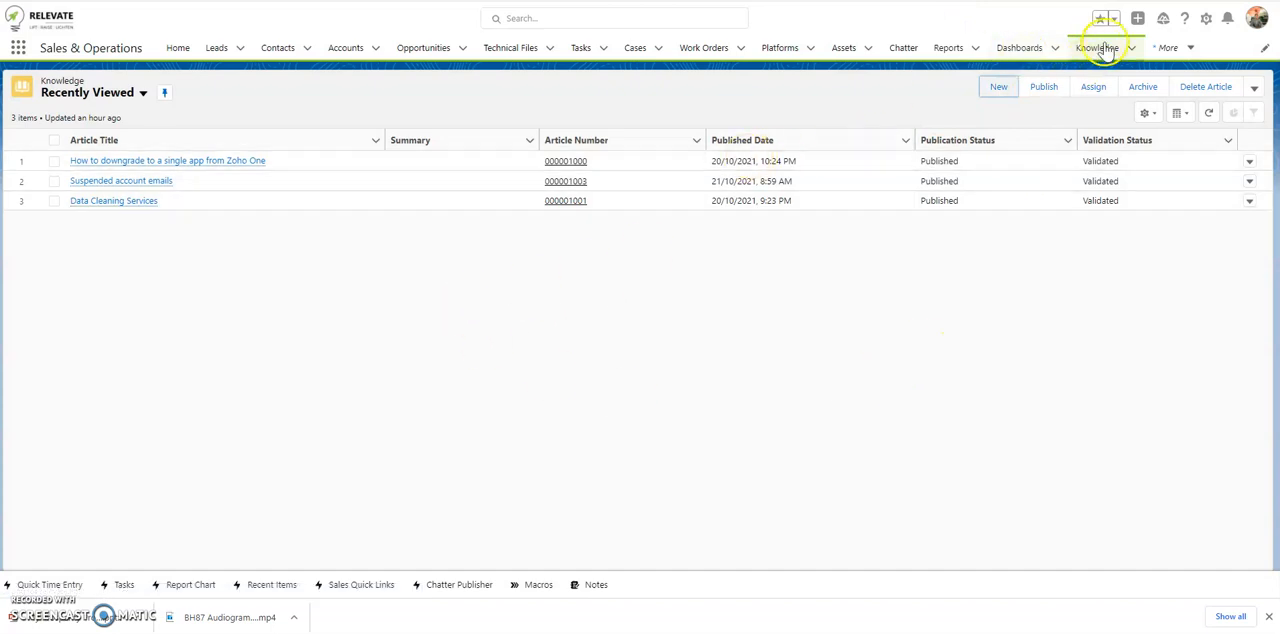
- Go to the Knowledge object's details page in Object Manager
click(1206, 18)
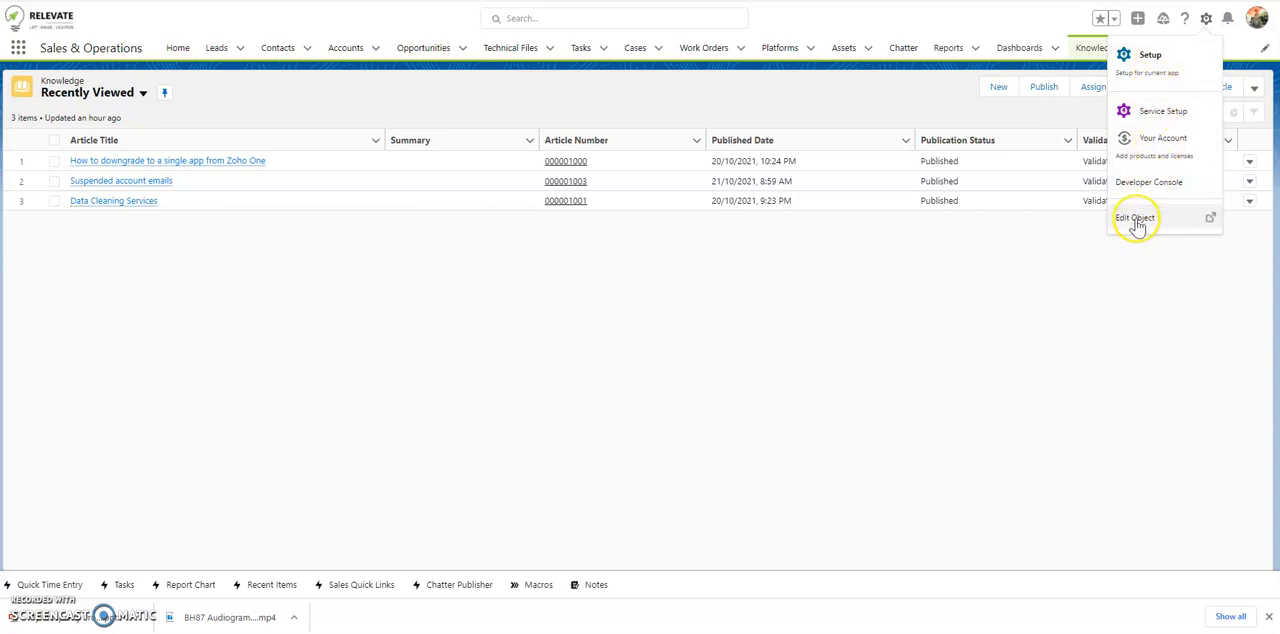
click(1136, 218)
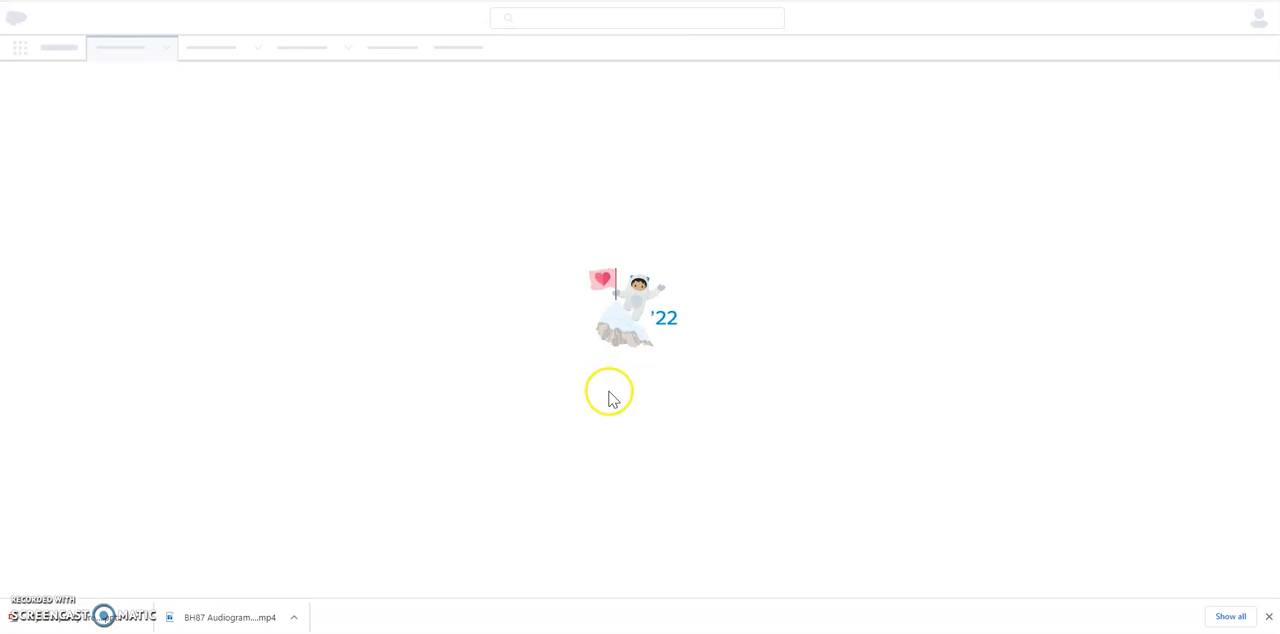
mouse_move(322, 264)
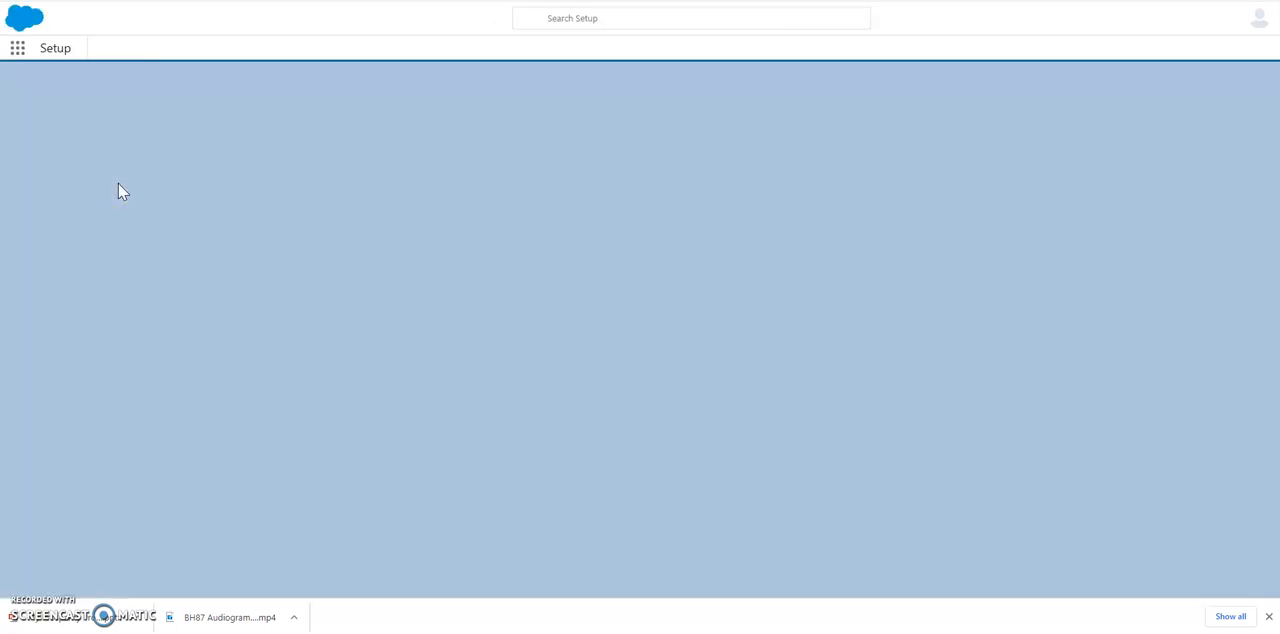
click(166, 48)
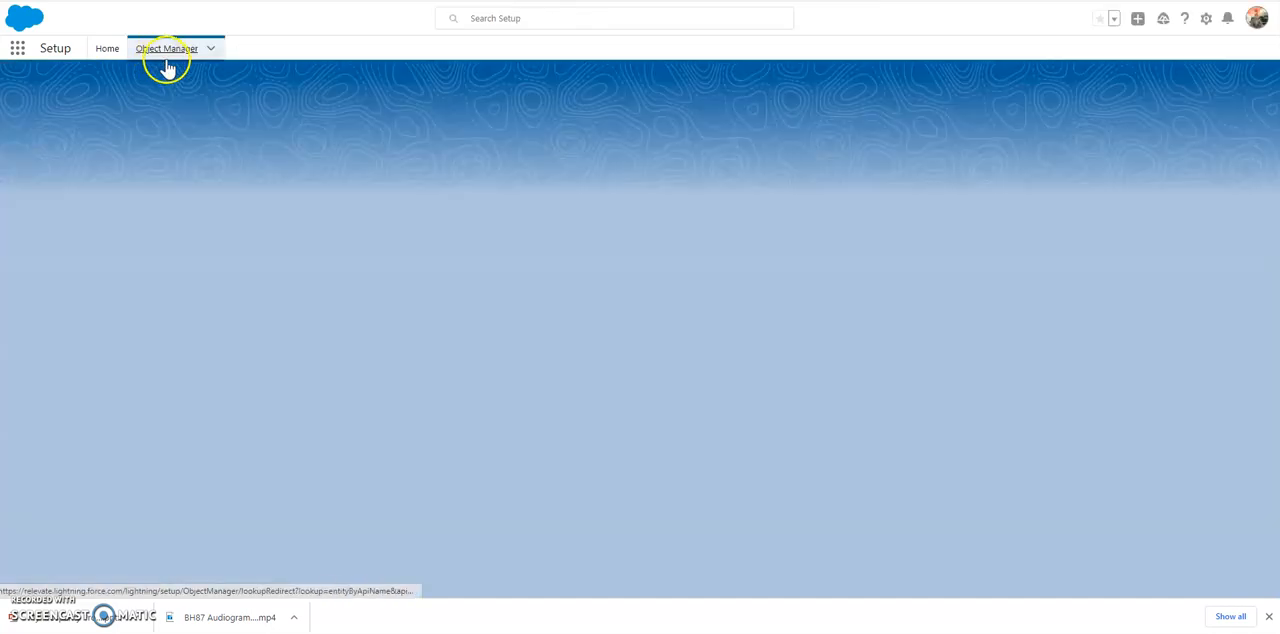
click(166, 48)
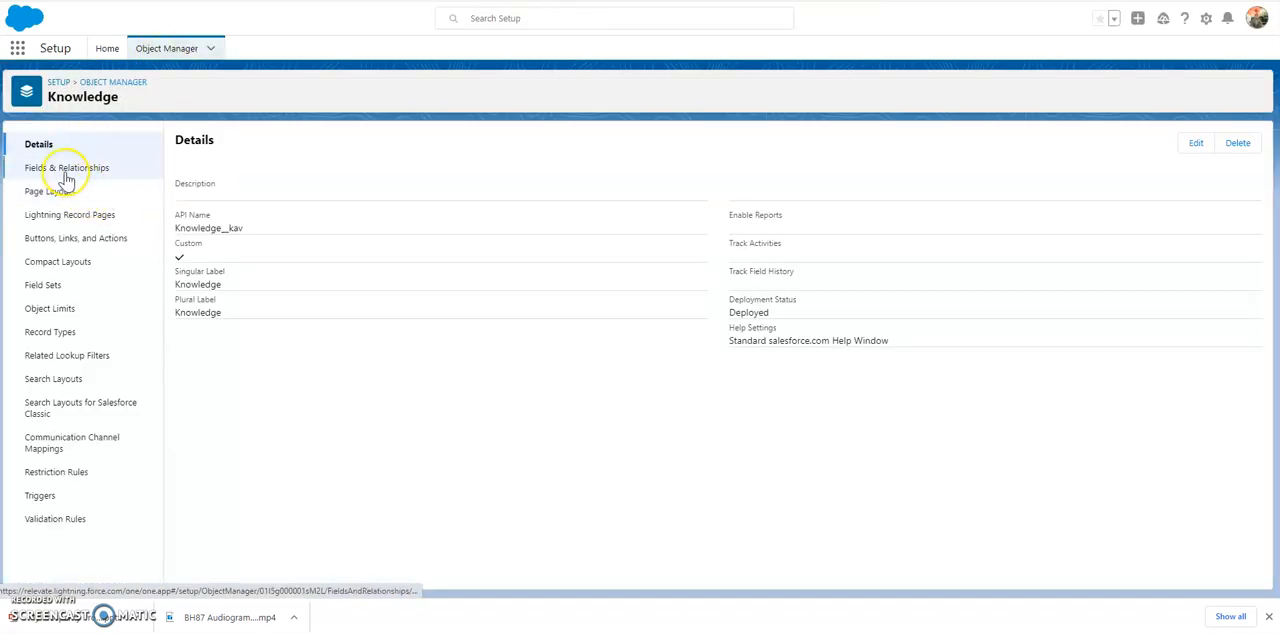
- List the Knowledge object's page layouts and edit Lightning Knowledge FAQ Layout
click(50, 192)
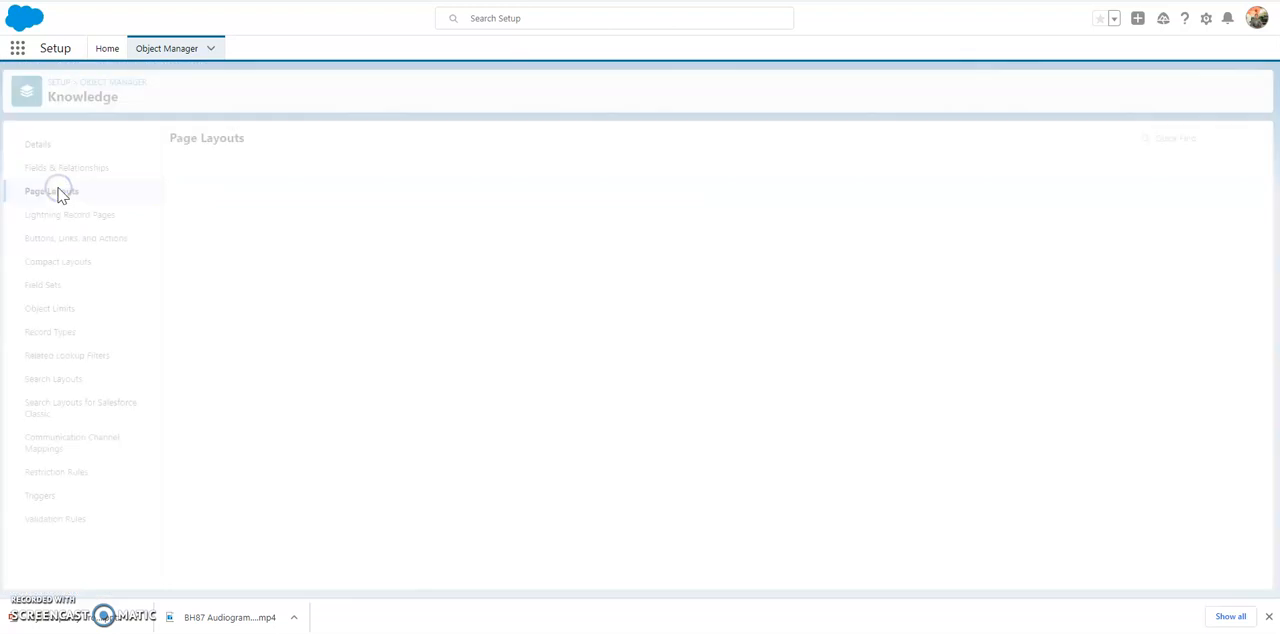
click(52, 192)
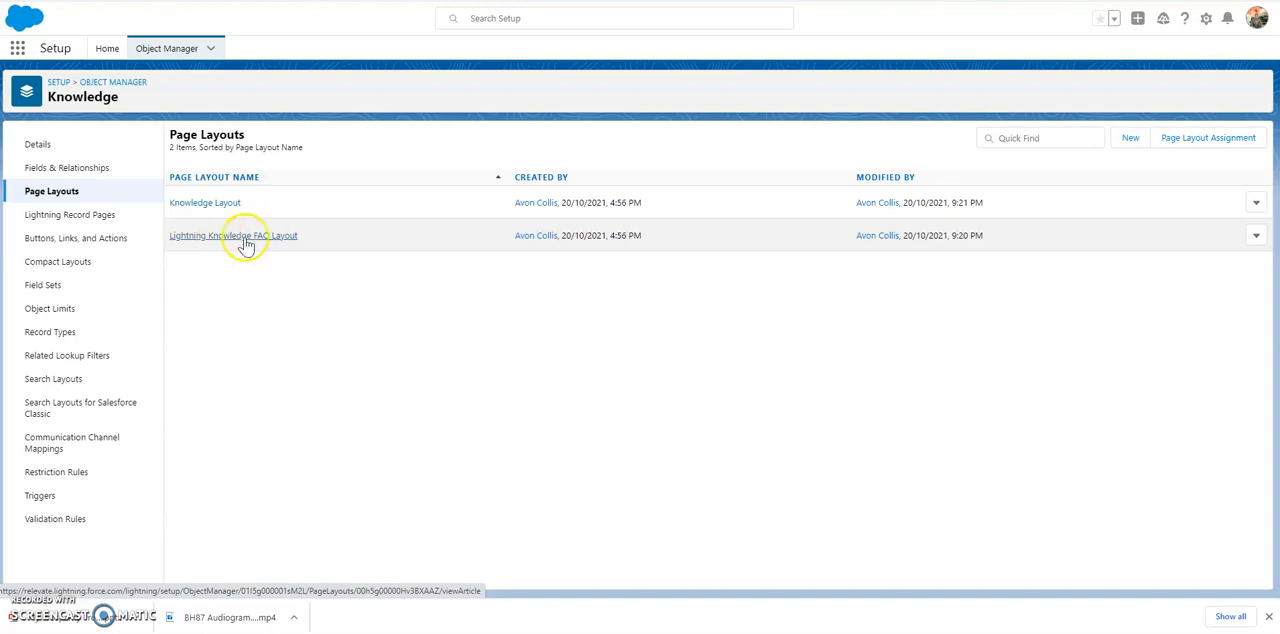
mouse_move(286, 244)
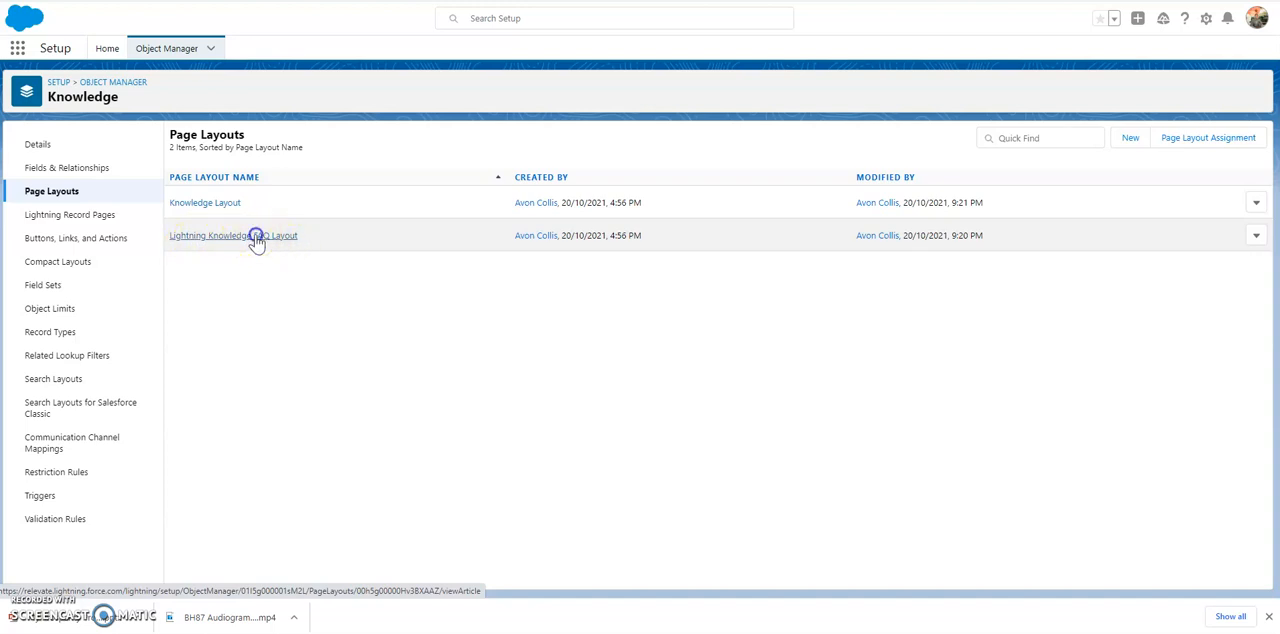
click(232, 236)
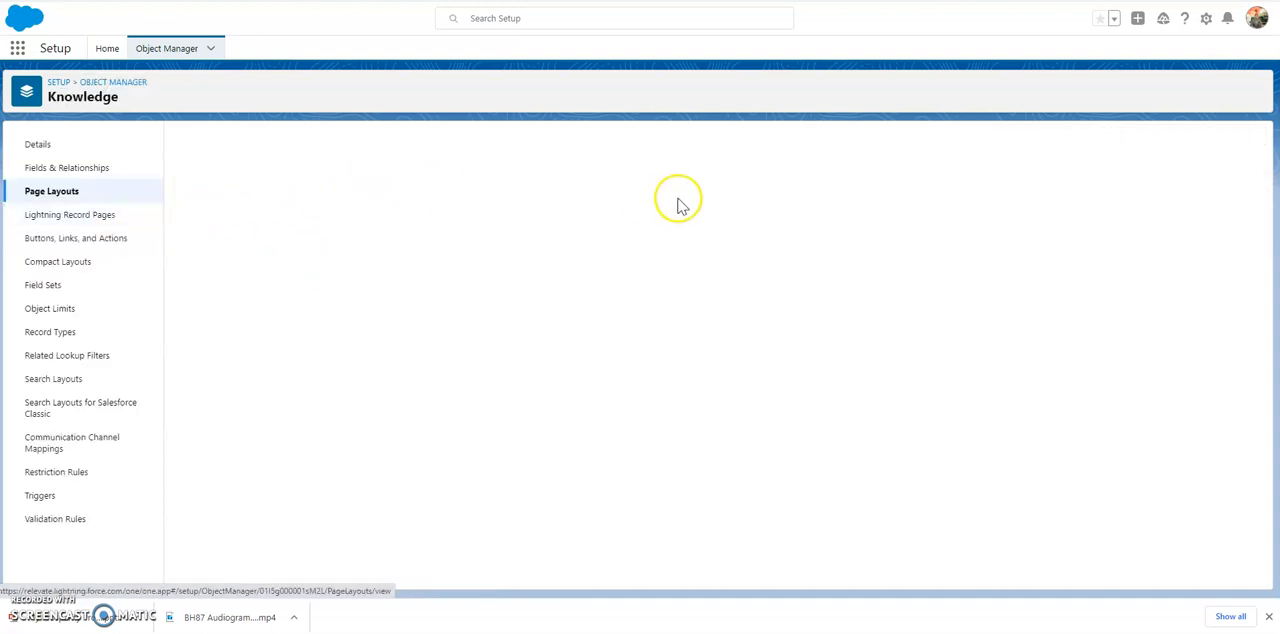
- Place Validation Status in the Properties section and save the FAQ layout
click(52, 192)
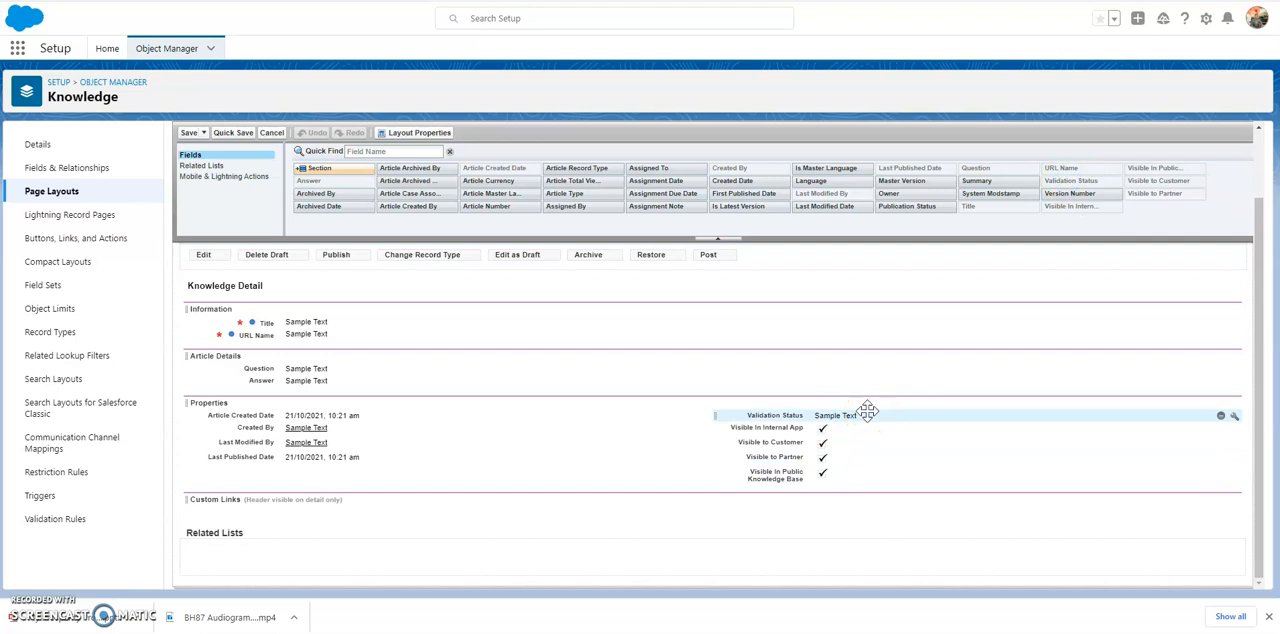
click(188, 132)
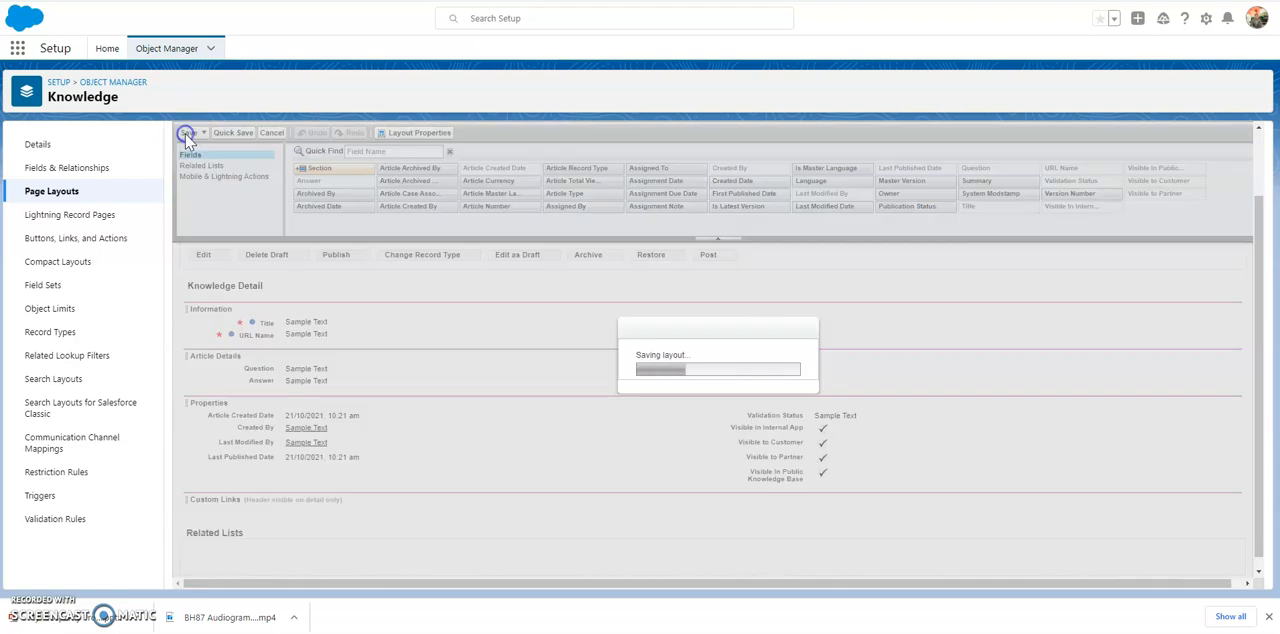
click(184, 132)
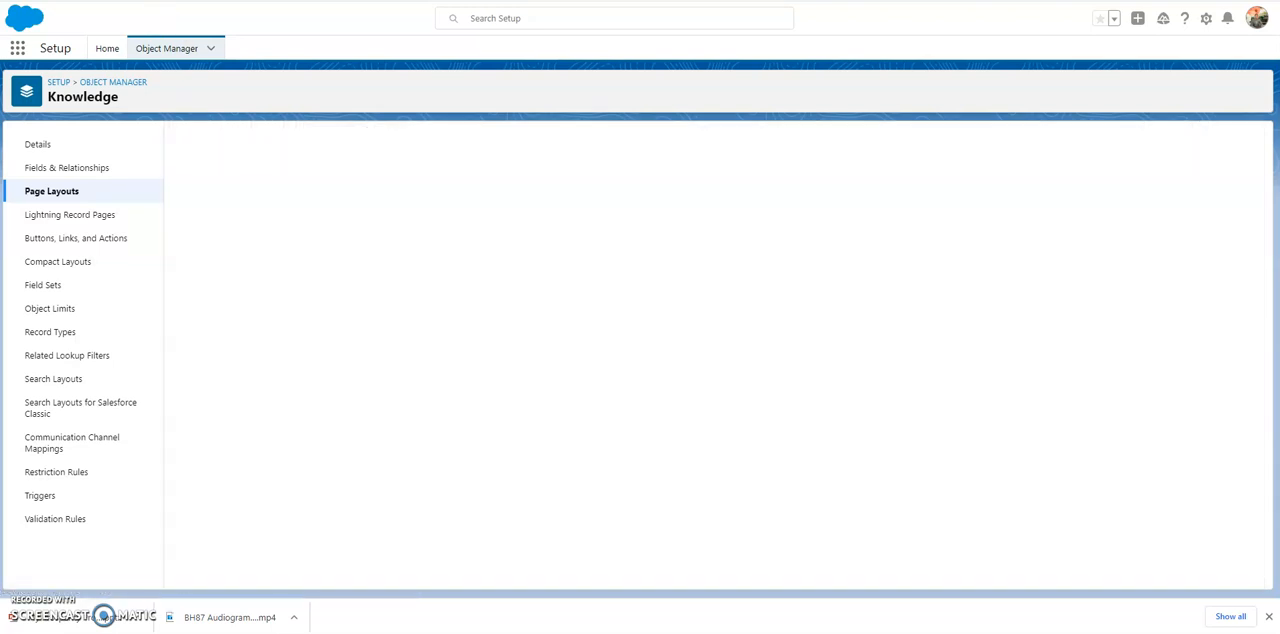
click(72, 178)
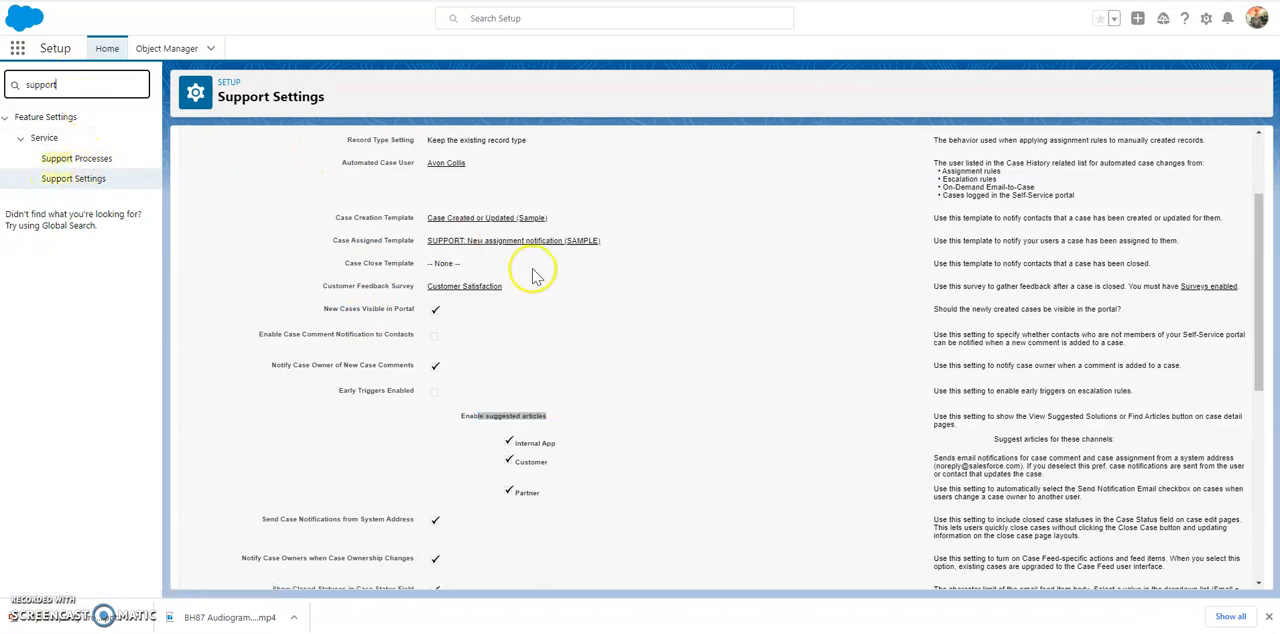
scroll(down, 3)
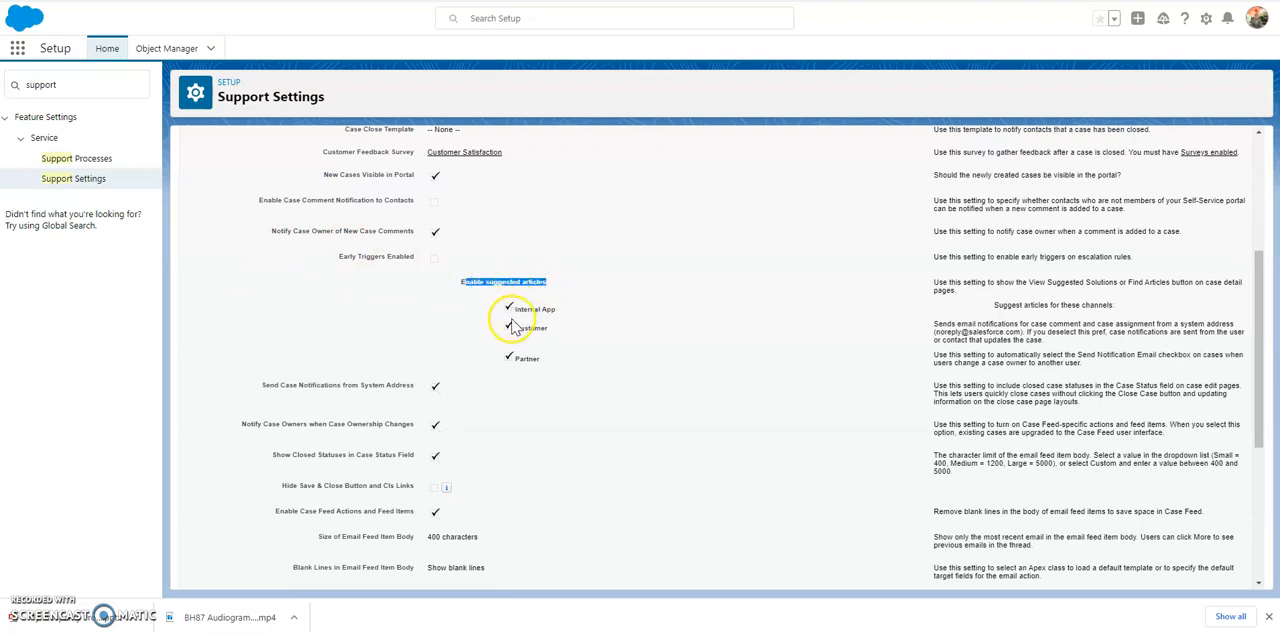
mouse_move(512, 368)
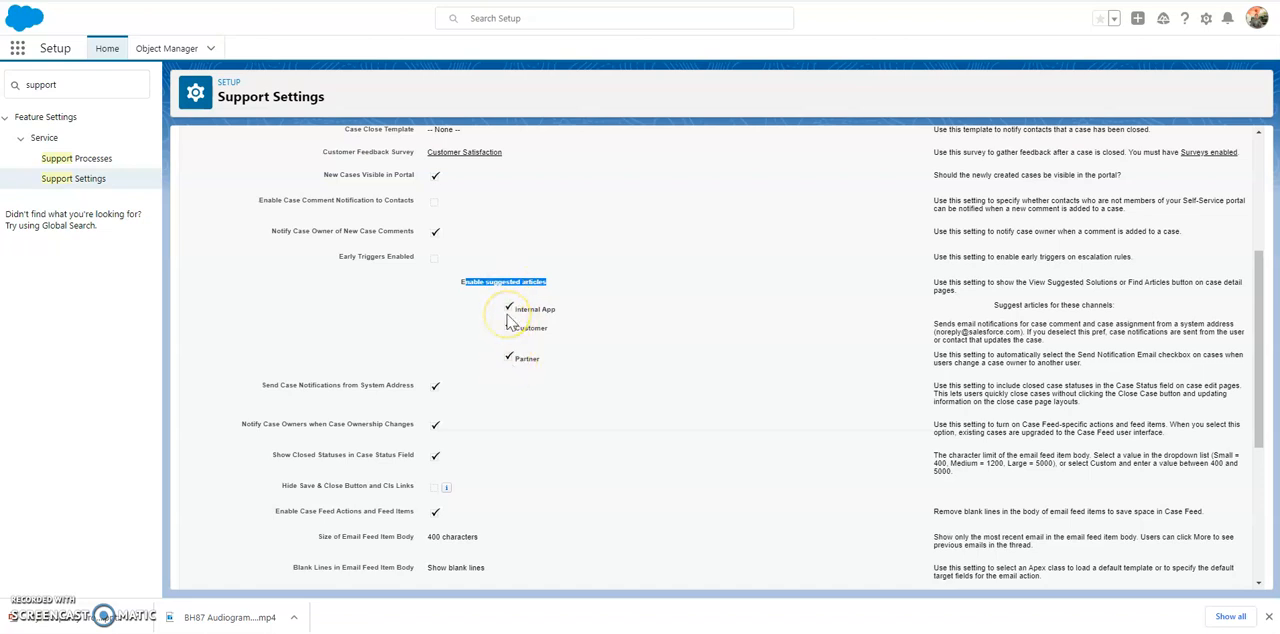
mouse_move(318, 264)
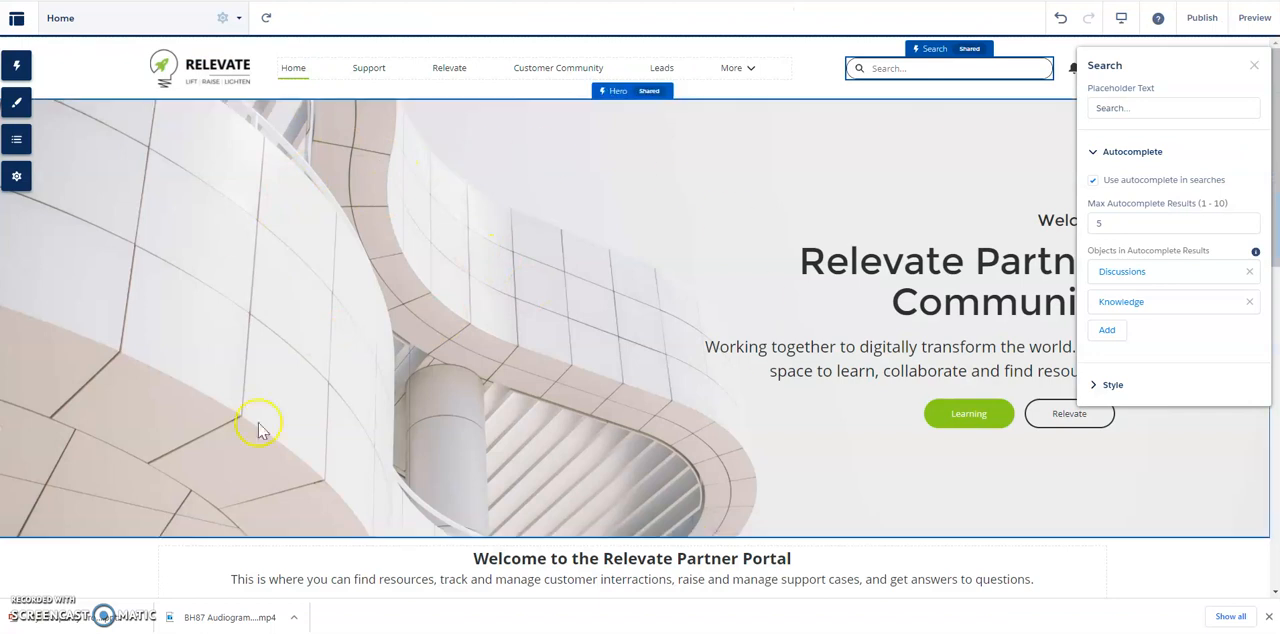
mouse_move(480, 164)
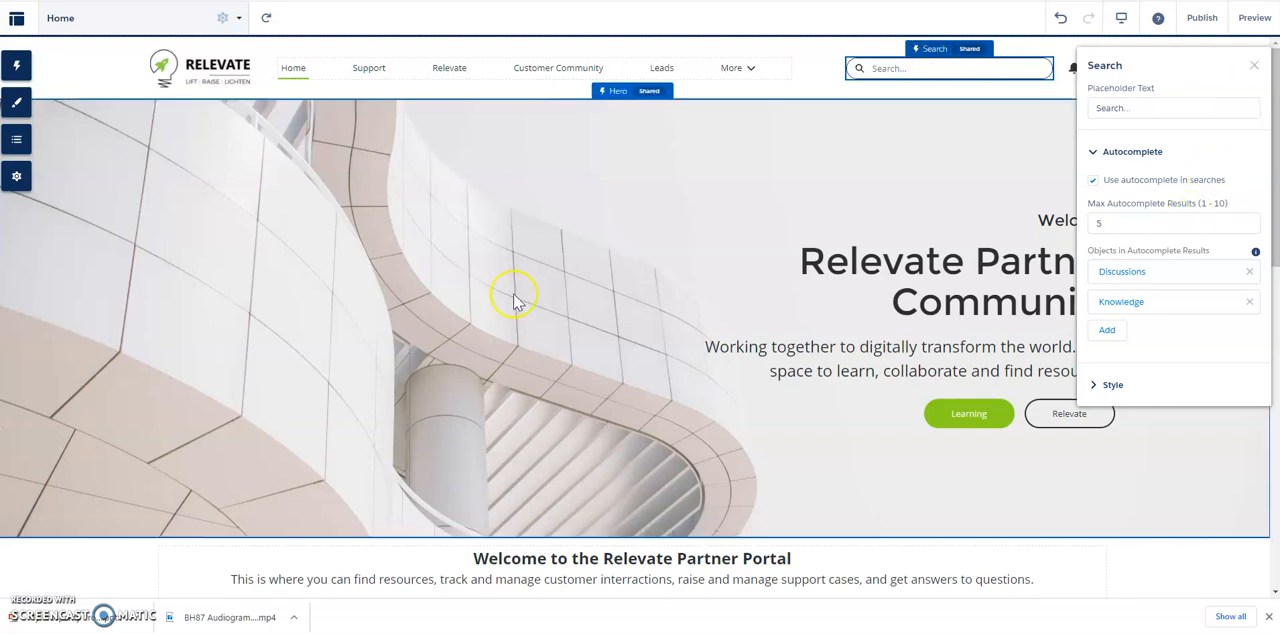
mouse_move(880, 220)
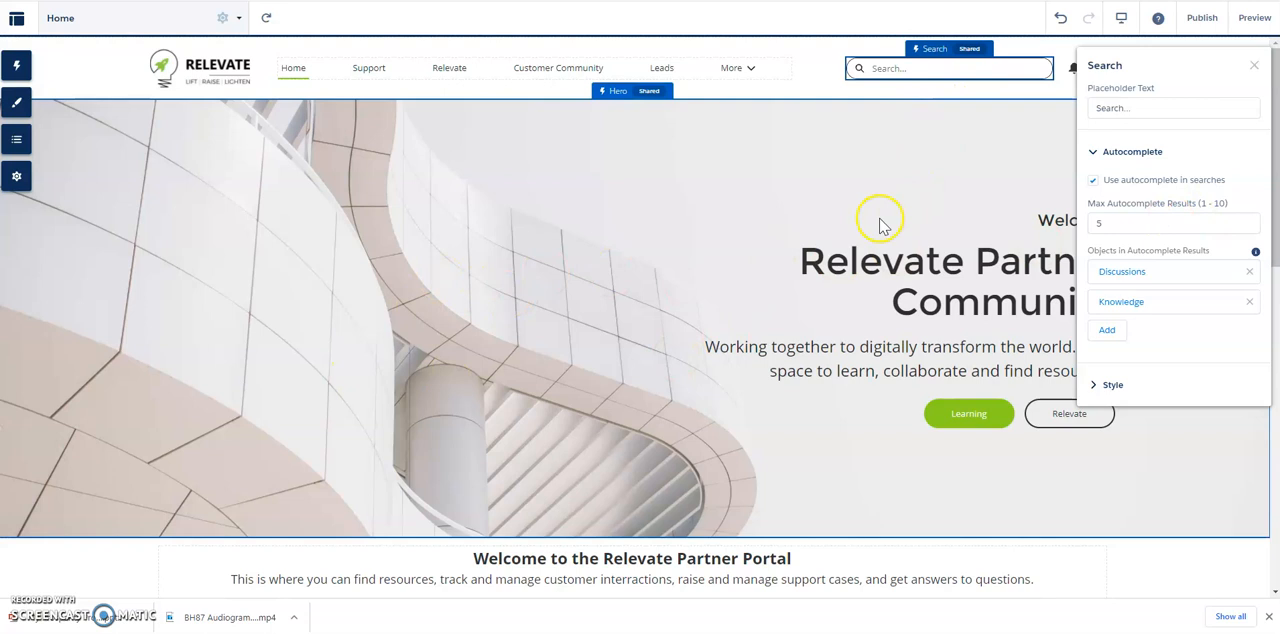
mouse_move(1110, 218)
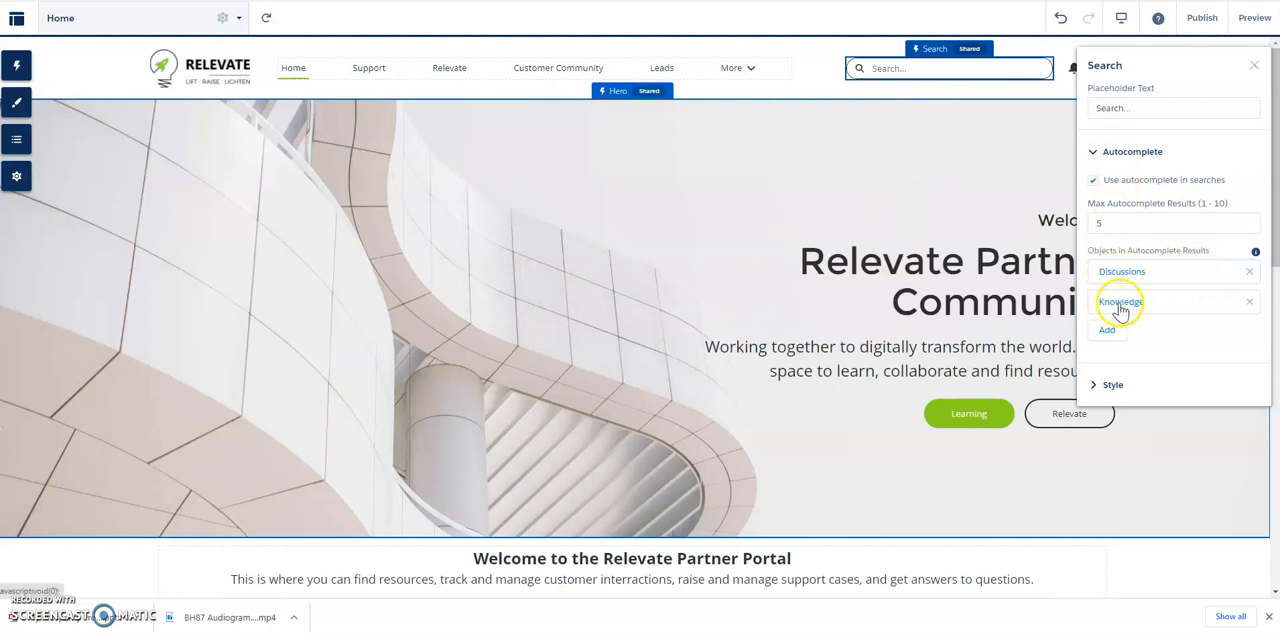
mouse_move(1098, 260)
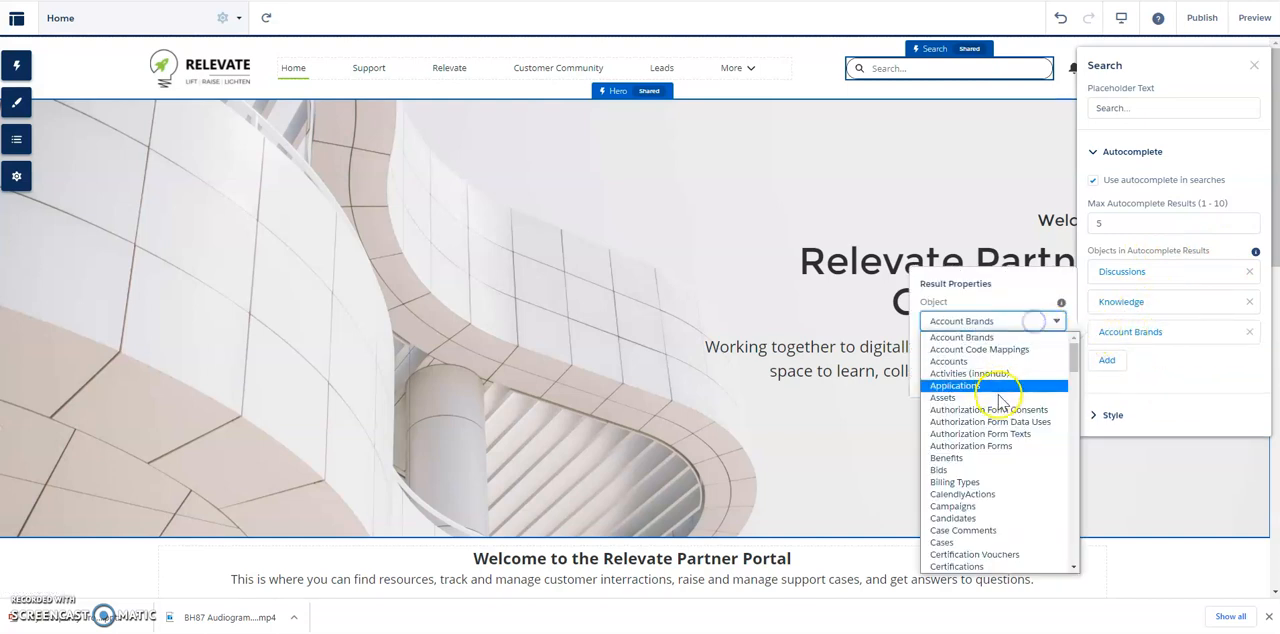
- Remove Account Brands from search autocomplete results and start publishing the site
scroll(down, 3)
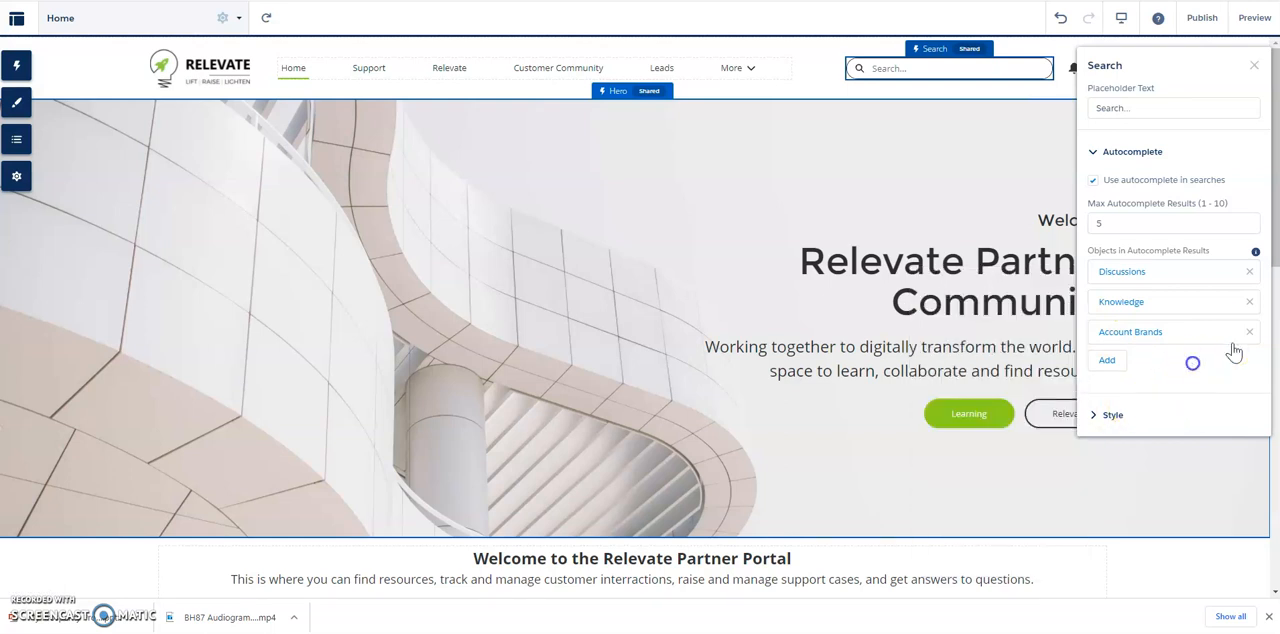
click(1248, 332)
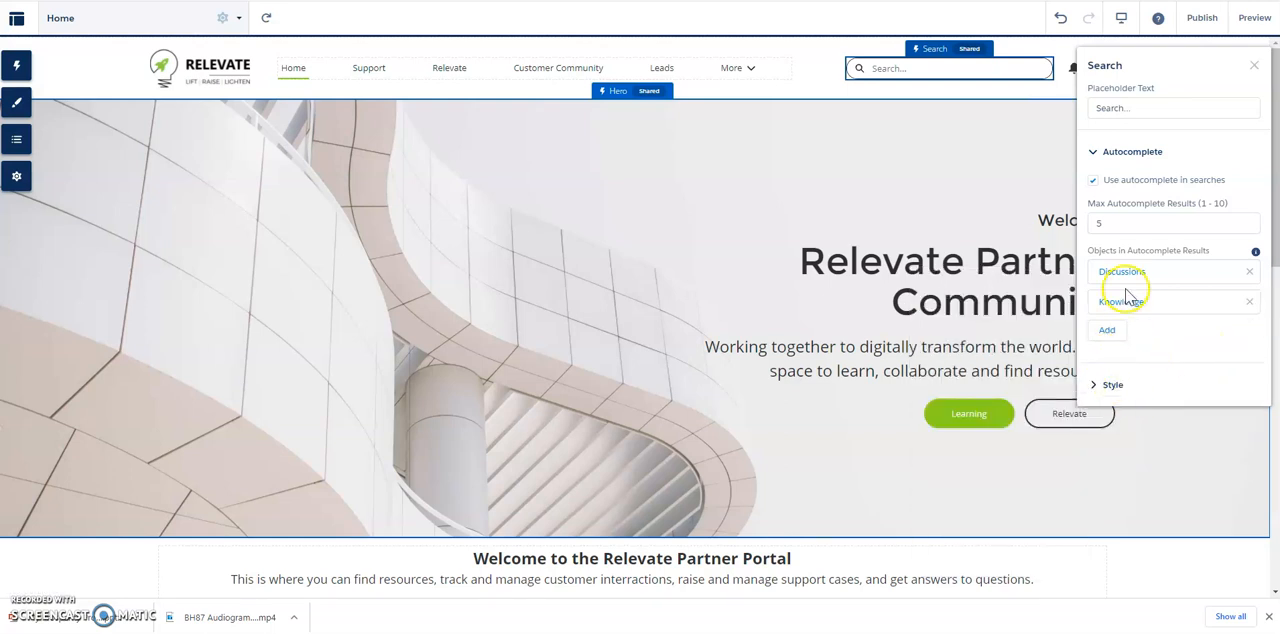
click(1200, 16)
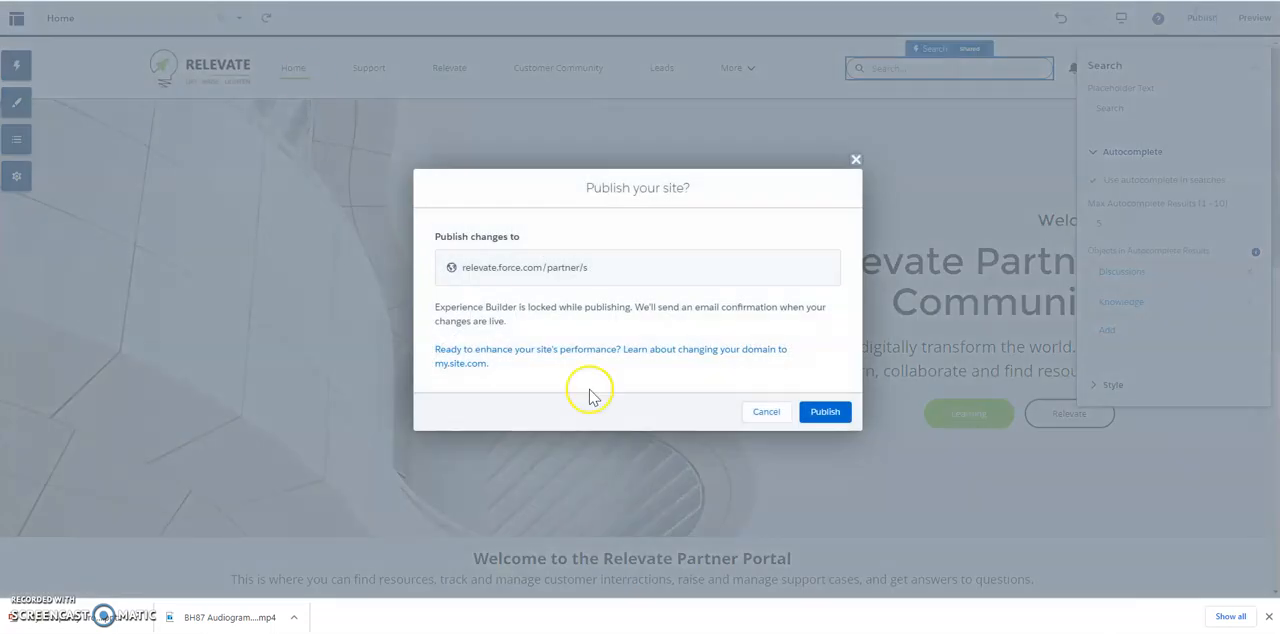
- Confirm publishing the partner site changes and acknowledge the Got It notice
click(824, 412)
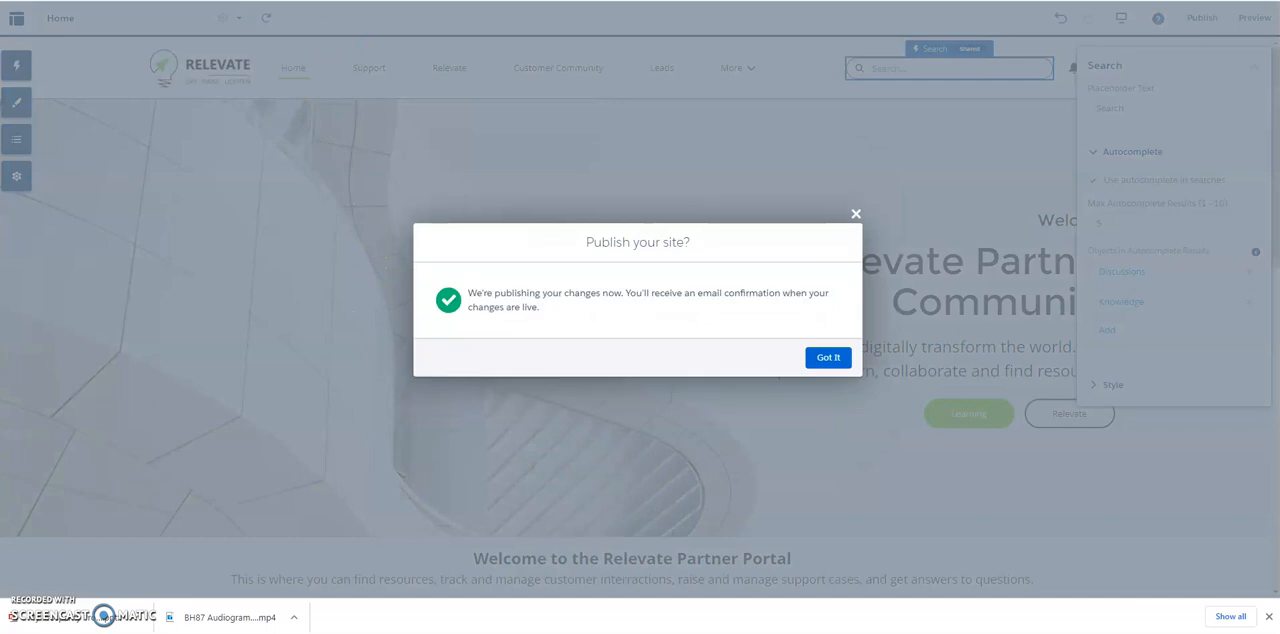
click(828, 358)
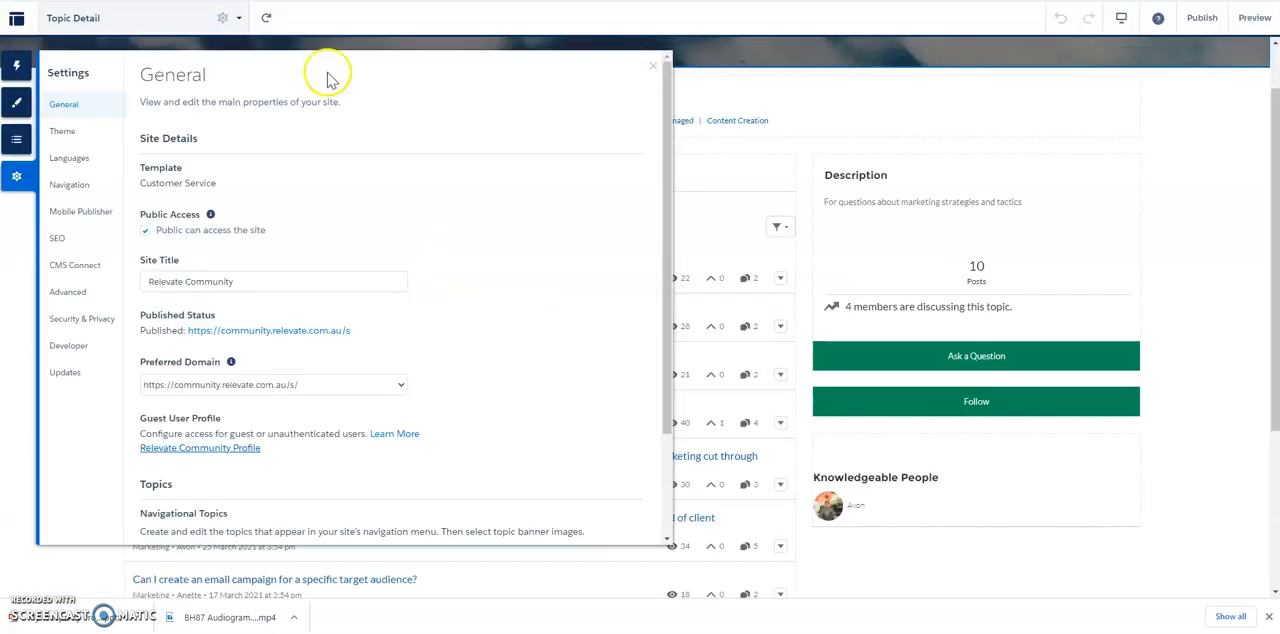
click(1200, 16)
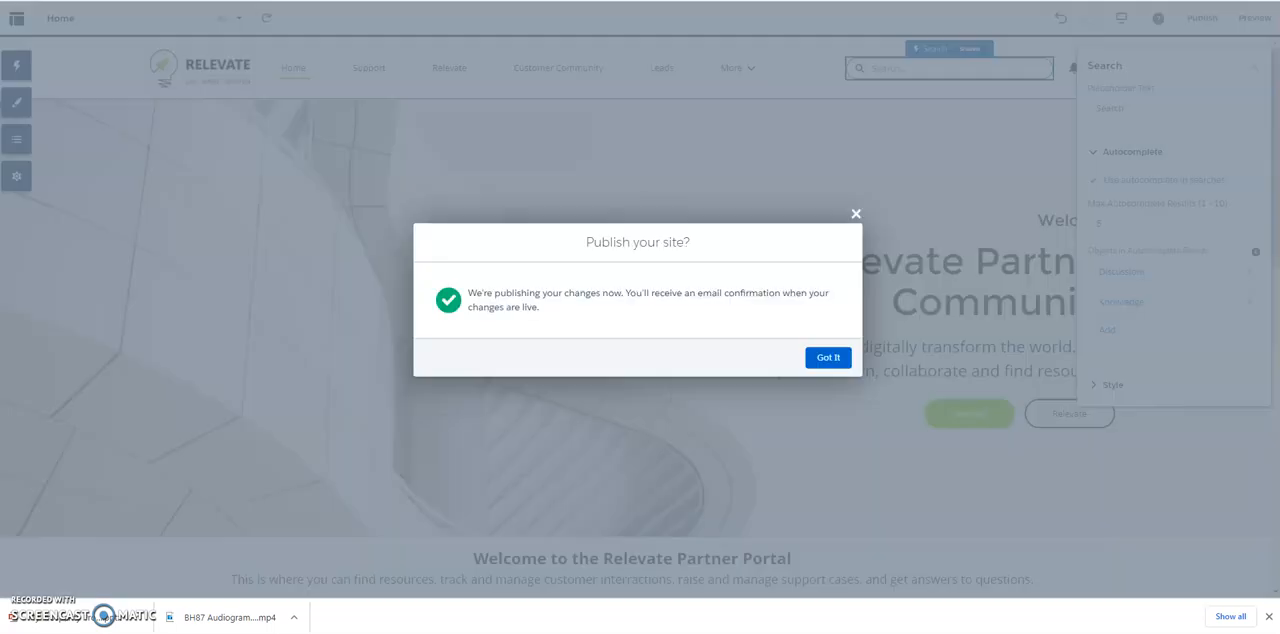
click(828, 358)
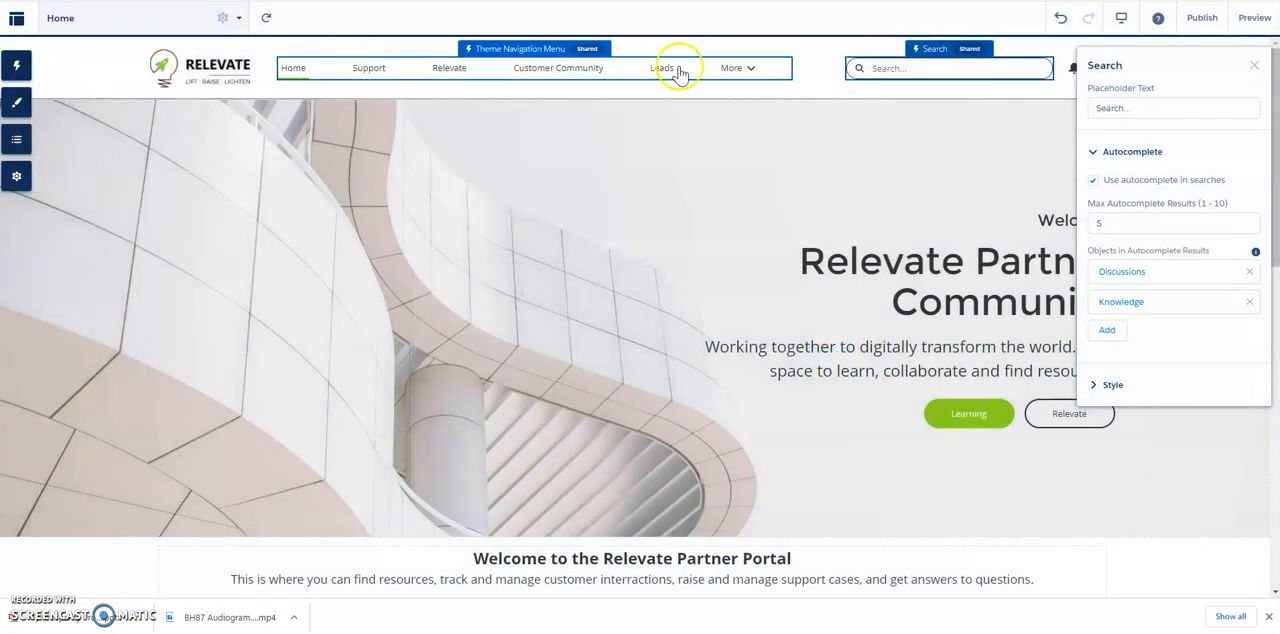
- Show the workspaces and experiences list, then dismiss it
click(16, 18)
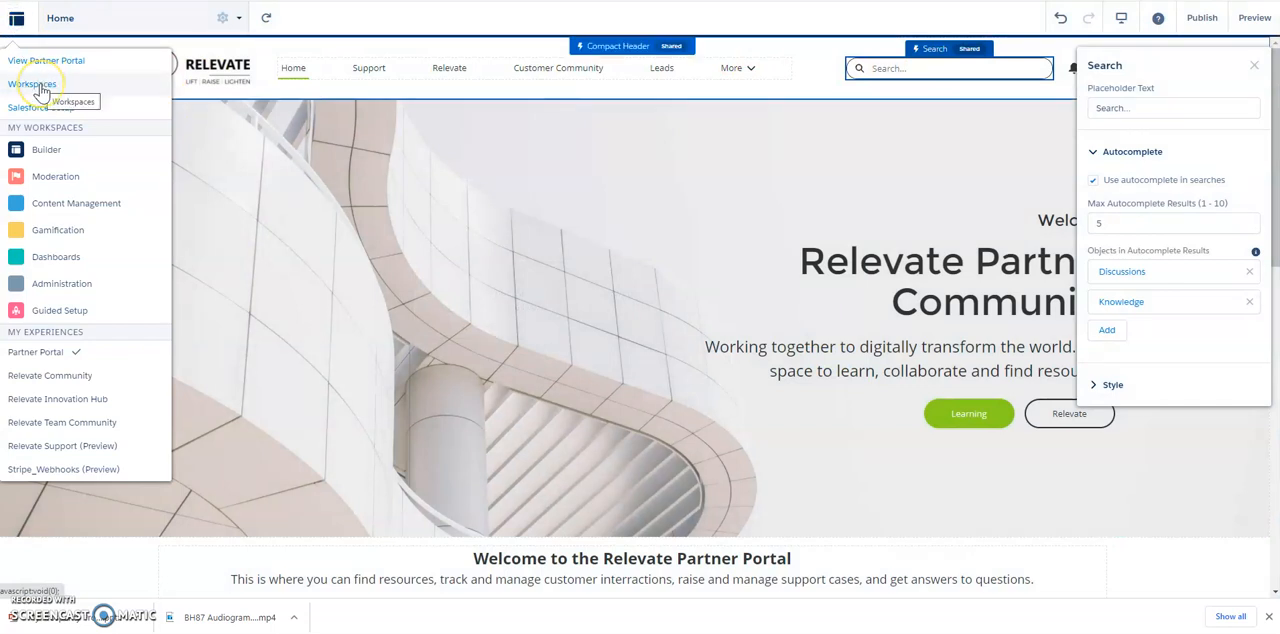
mouse_move(80, 210)
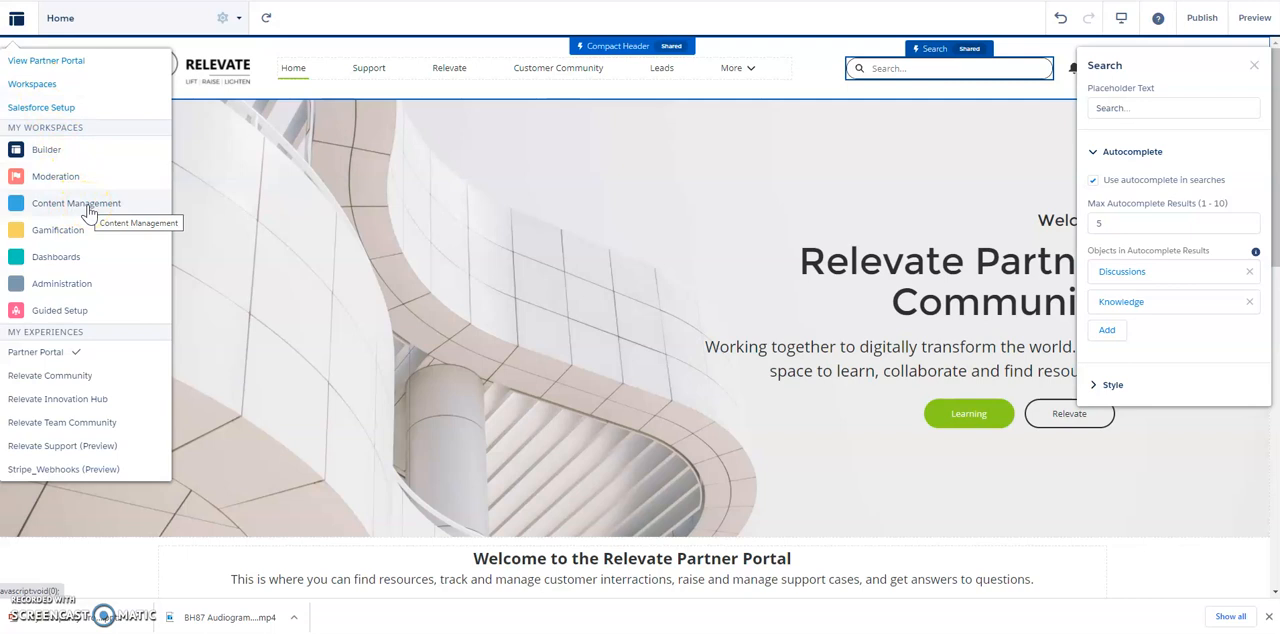
click(16, 16)
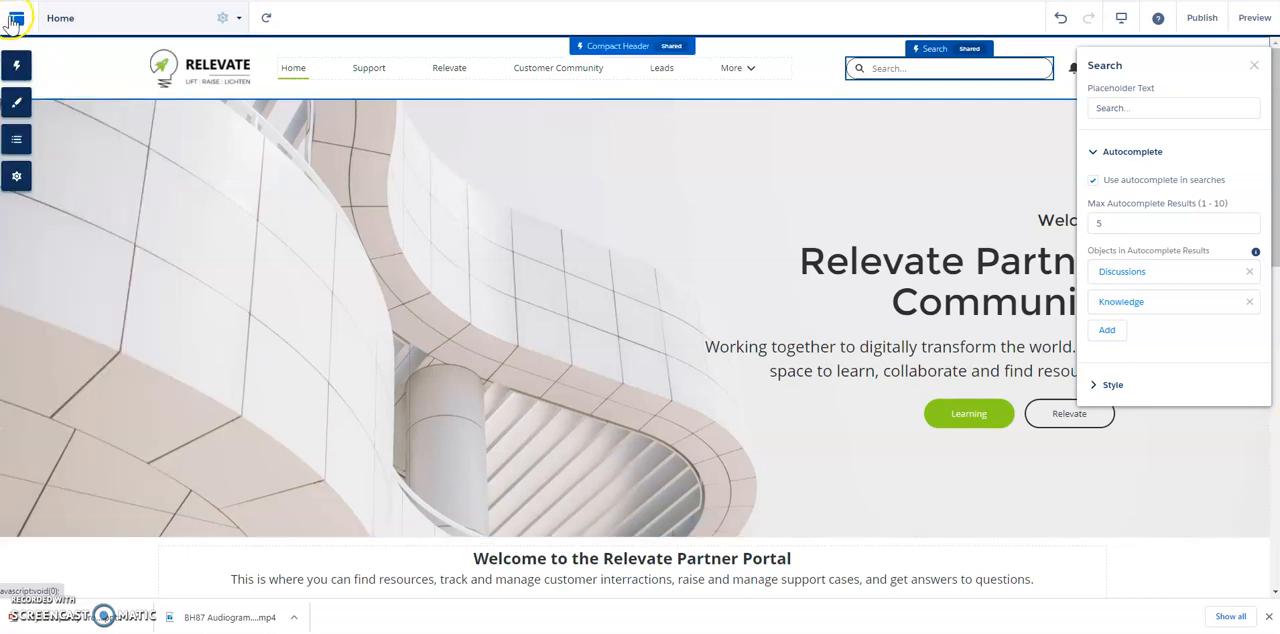
mouse_move(12, 22)
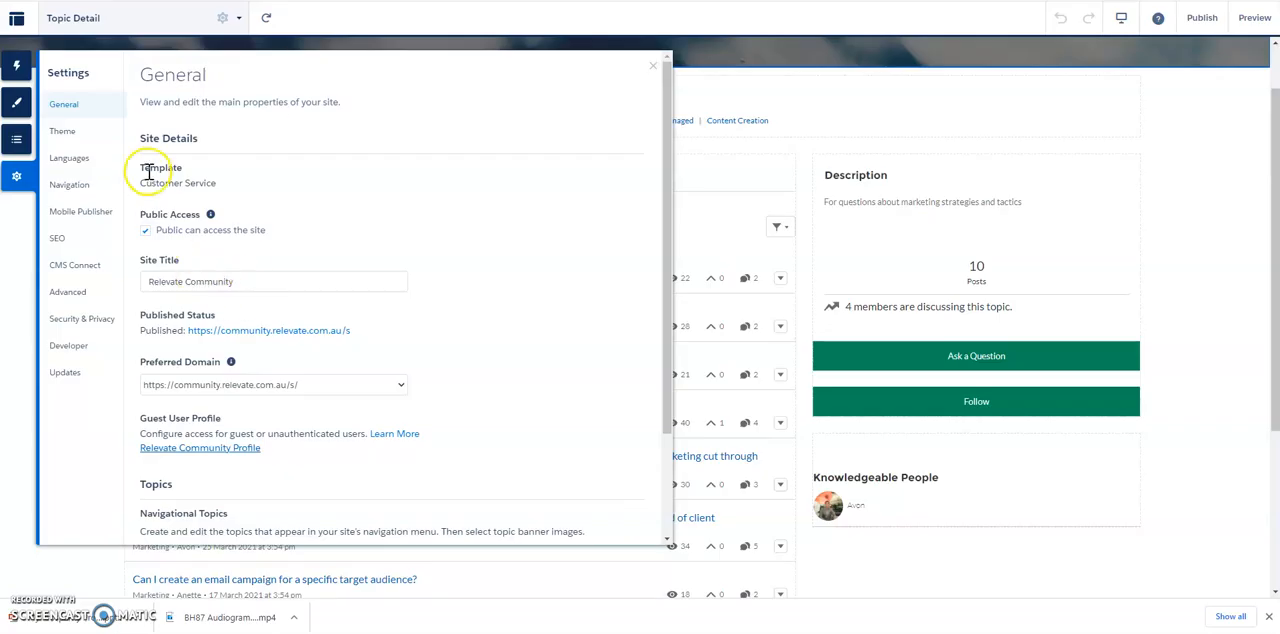
mouse_move(196, 460)
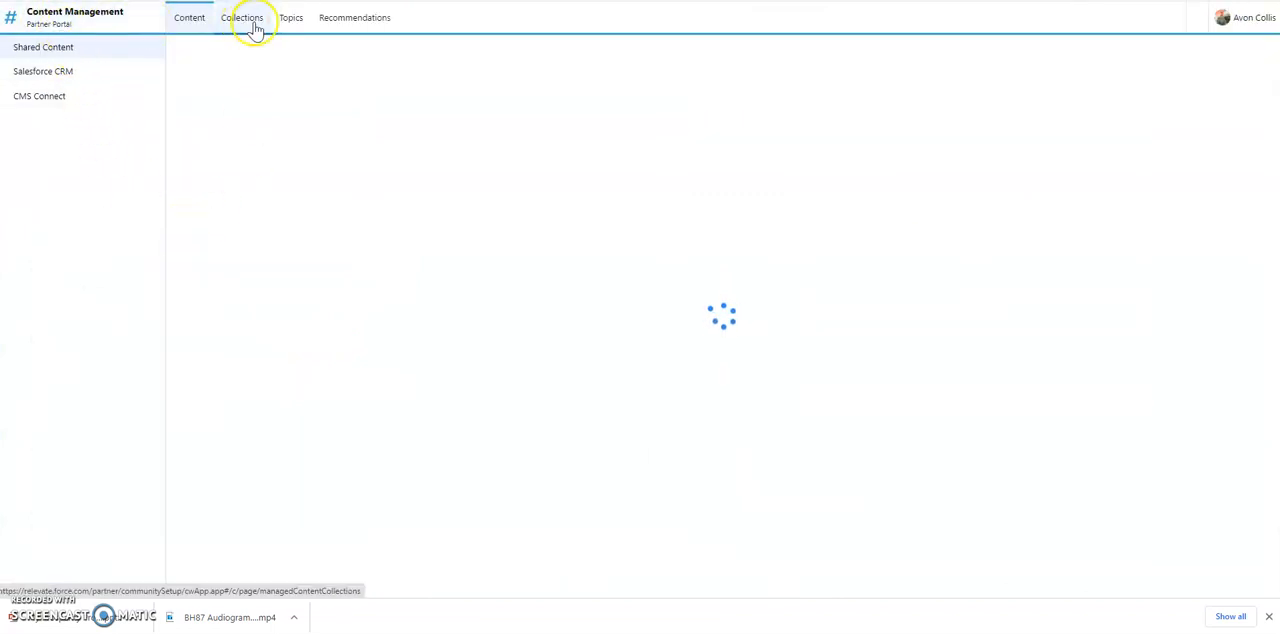
- Review the three Knowledge articles under Topics, then show Automatic Topic Assignment
click(292, 18)
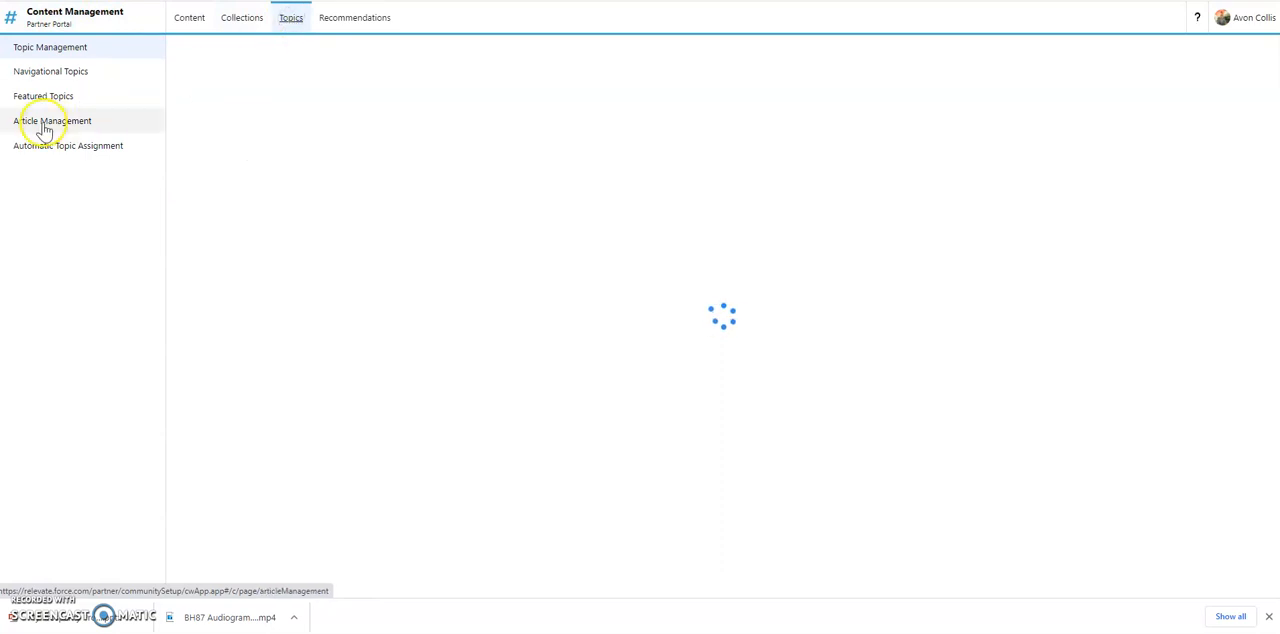
click(54, 120)
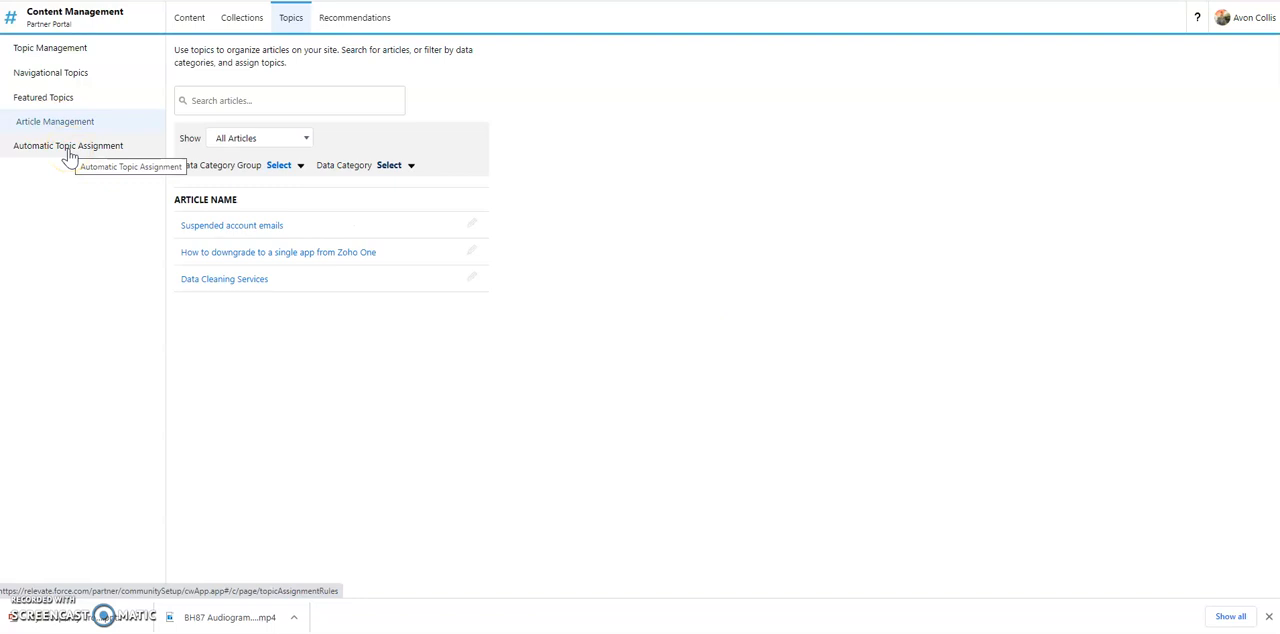
click(70, 146)
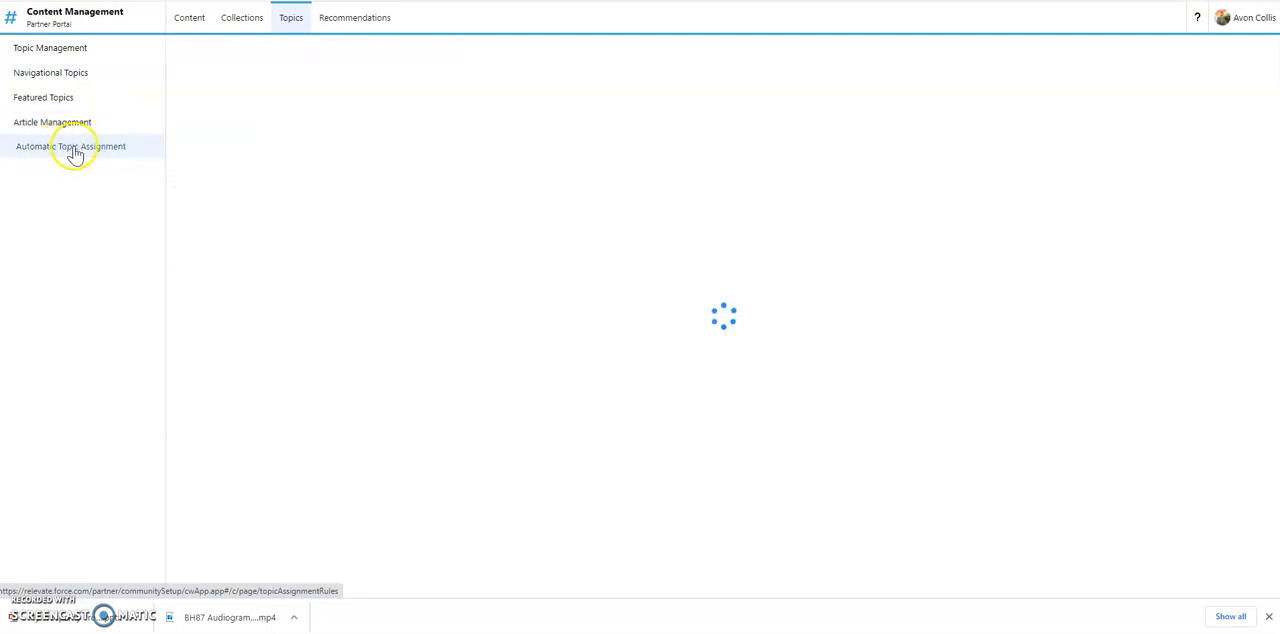
click(70, 146)
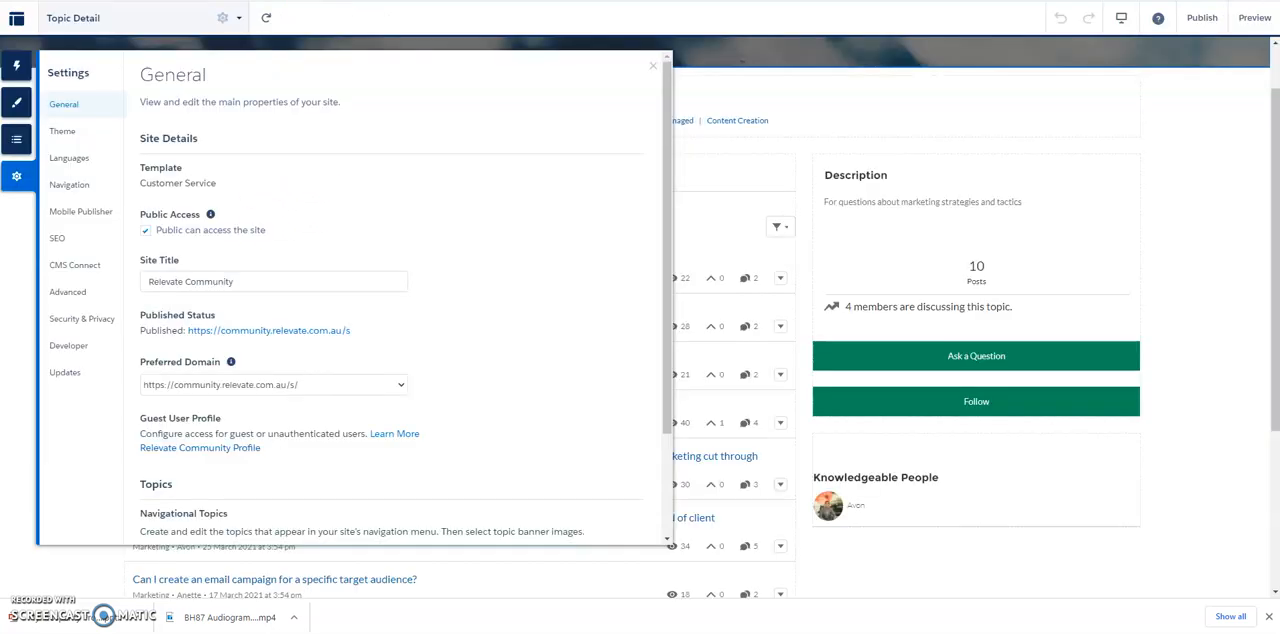
mouse_move(336, 56)
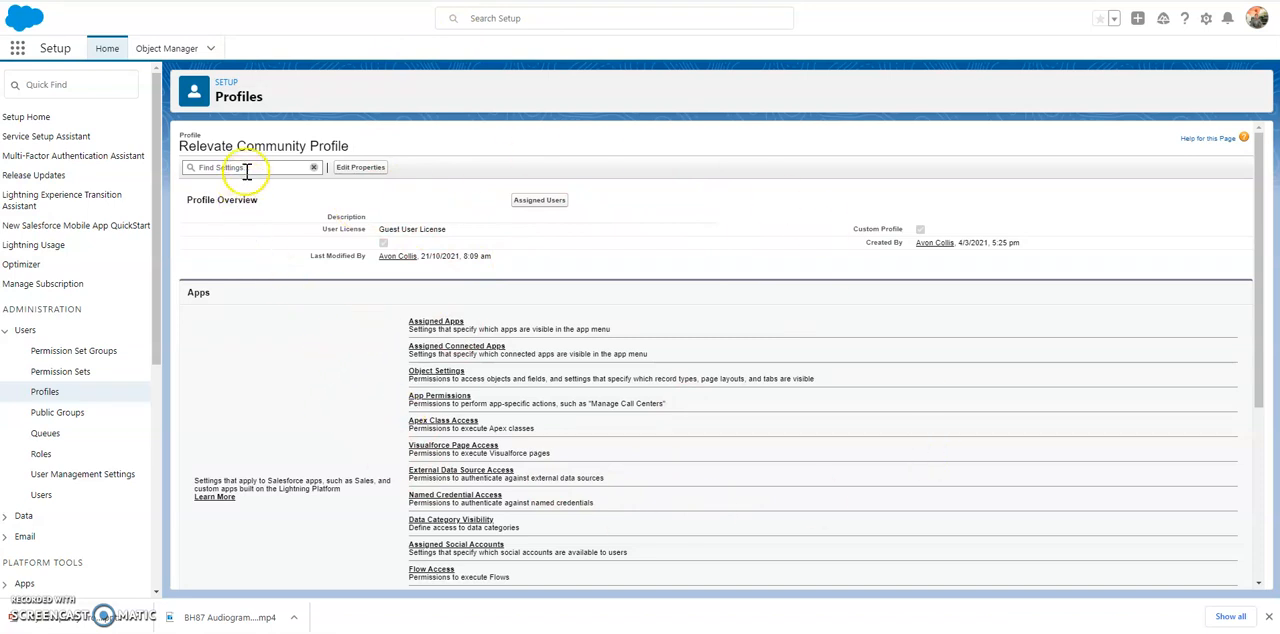
- Review the profile's Knowledge One app permission, then show its Knowledge object settings
text(know)
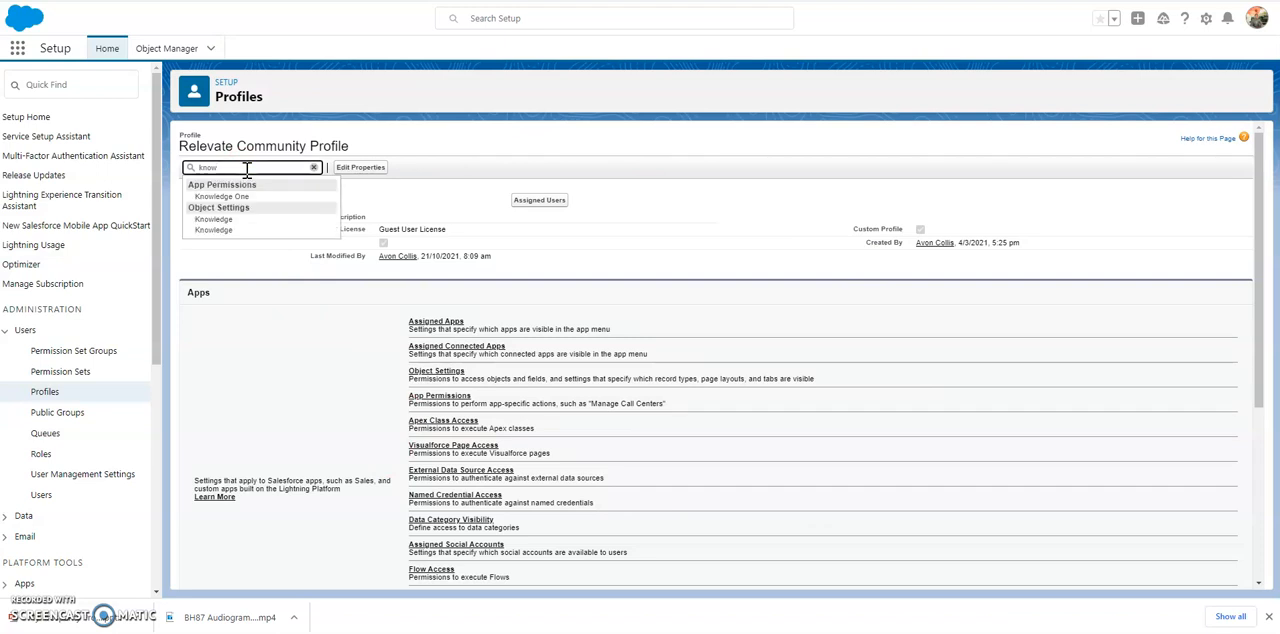
mouse_move(222, 196)
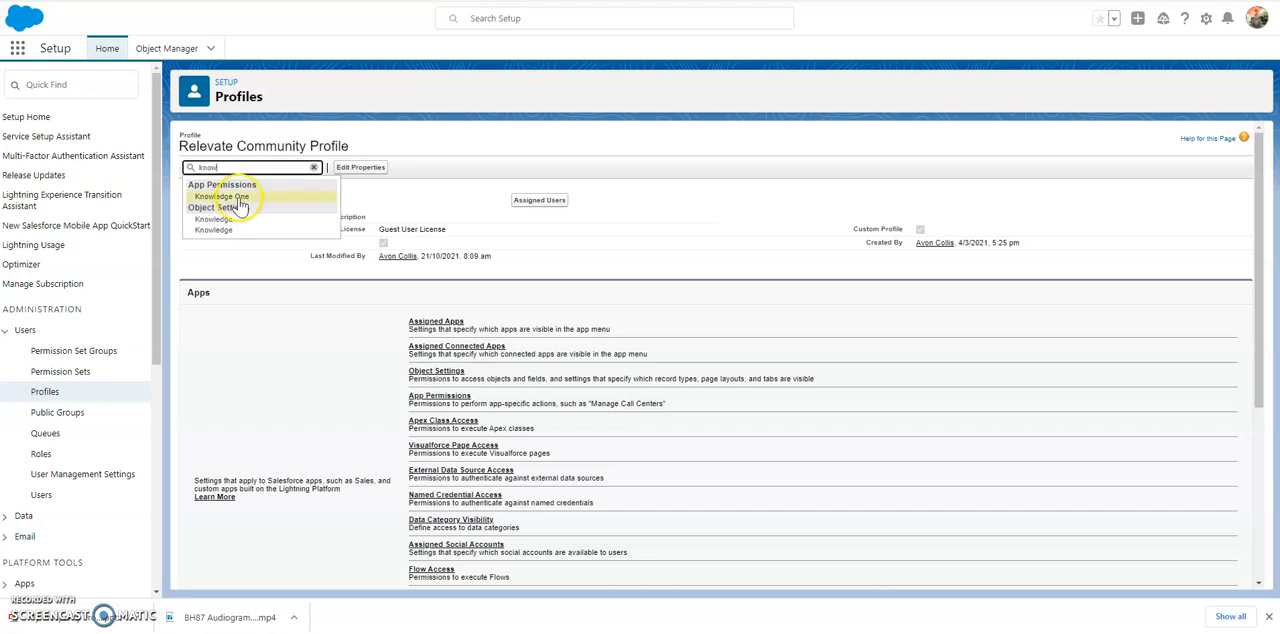
click(314, 168)
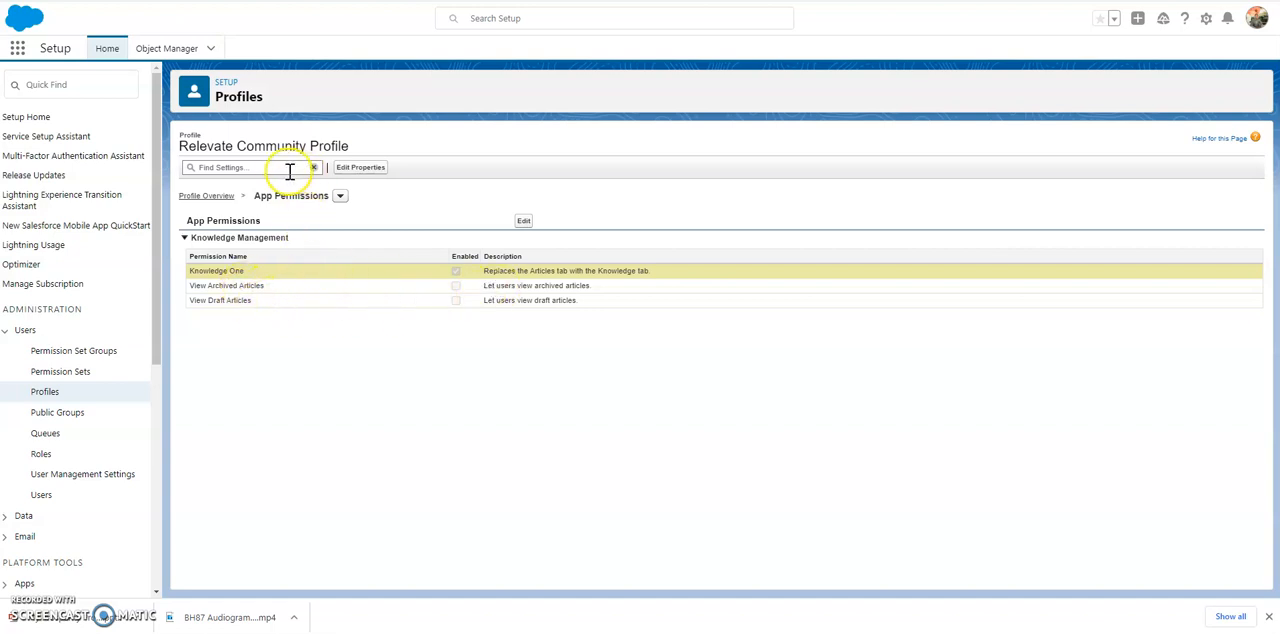
text(knowl)
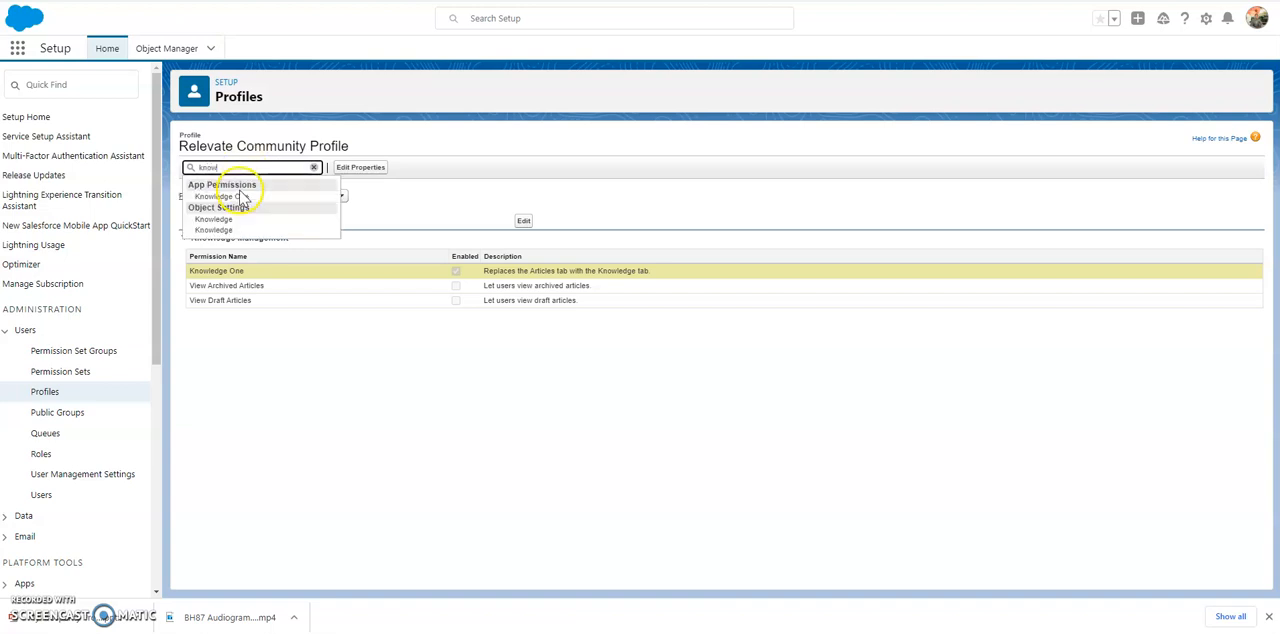
click(222, 184)
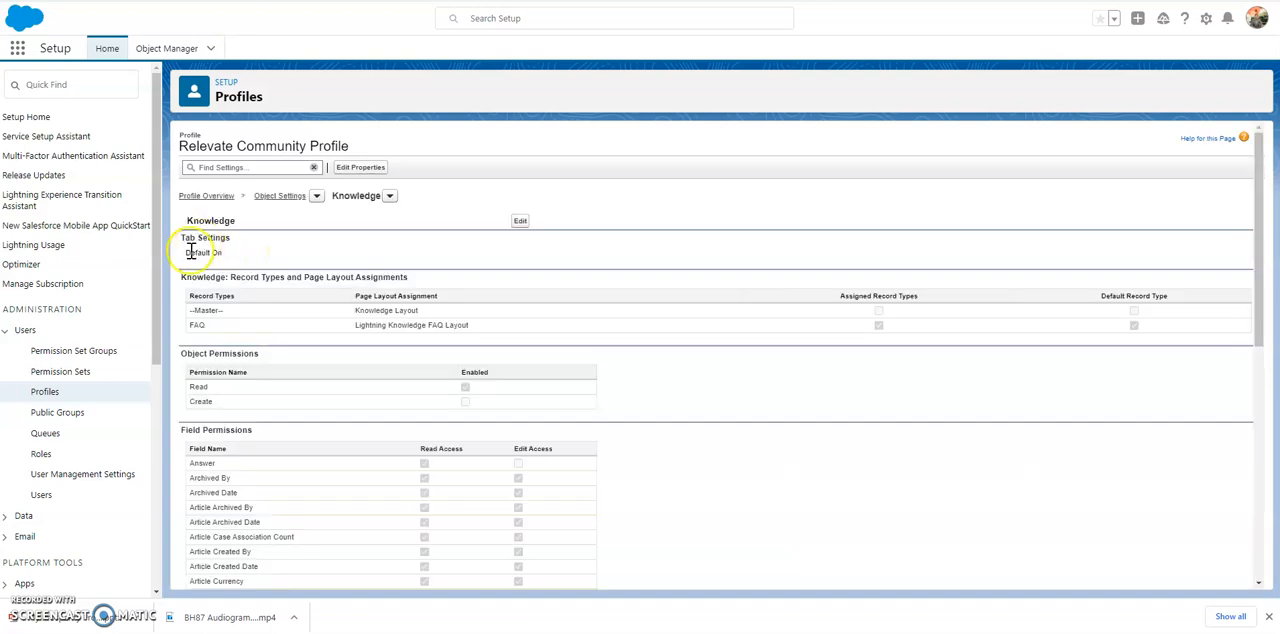
- Edit the Knowledge object settings, trying Knowledge Layout for FAQ then restoring Lightning Knowledge FAQ Layout
double_click(200, 252)
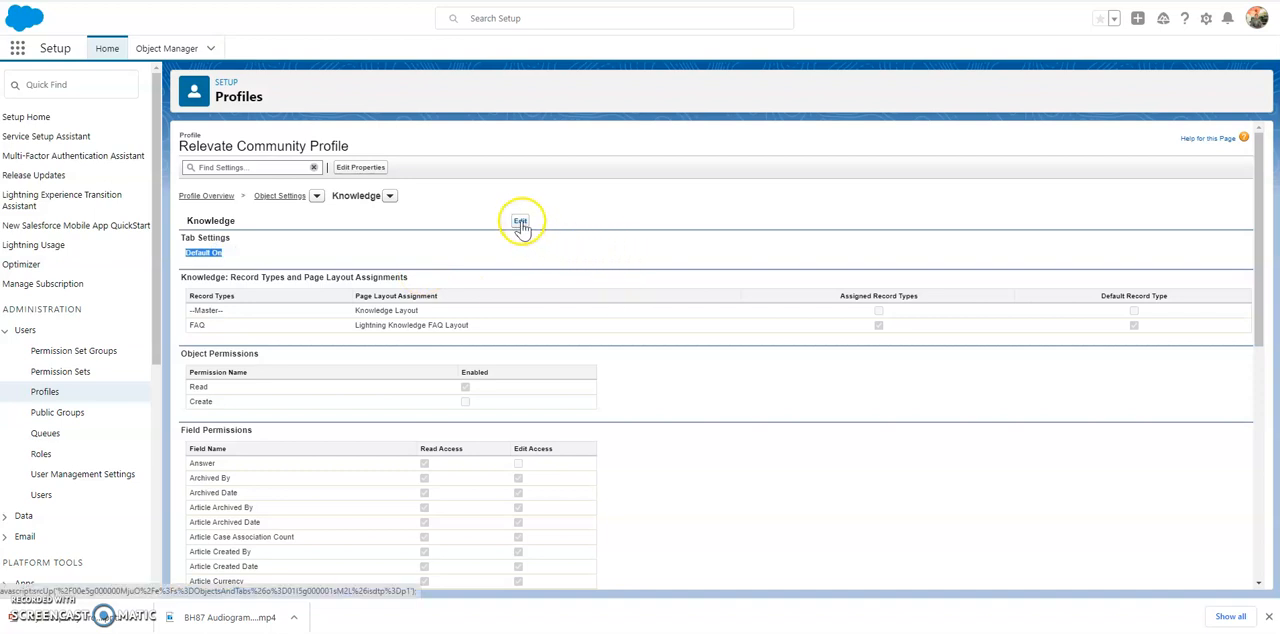
mouse_move(312, 330)
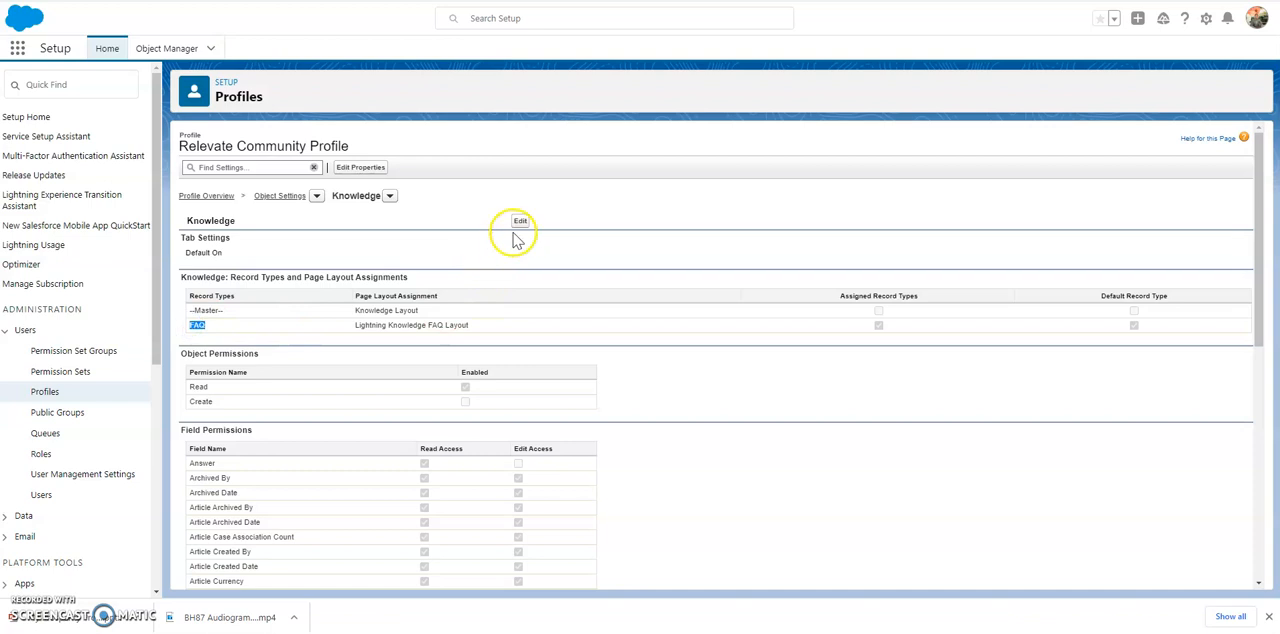
mouse_move(478, 304)
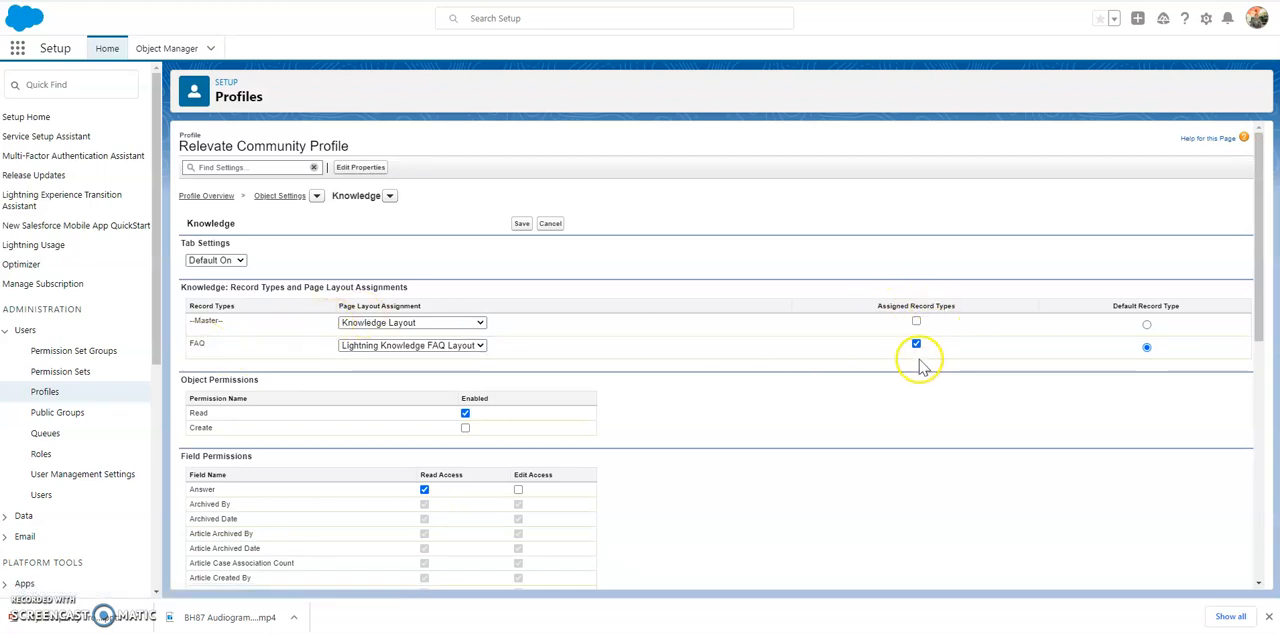
click(412, 344)
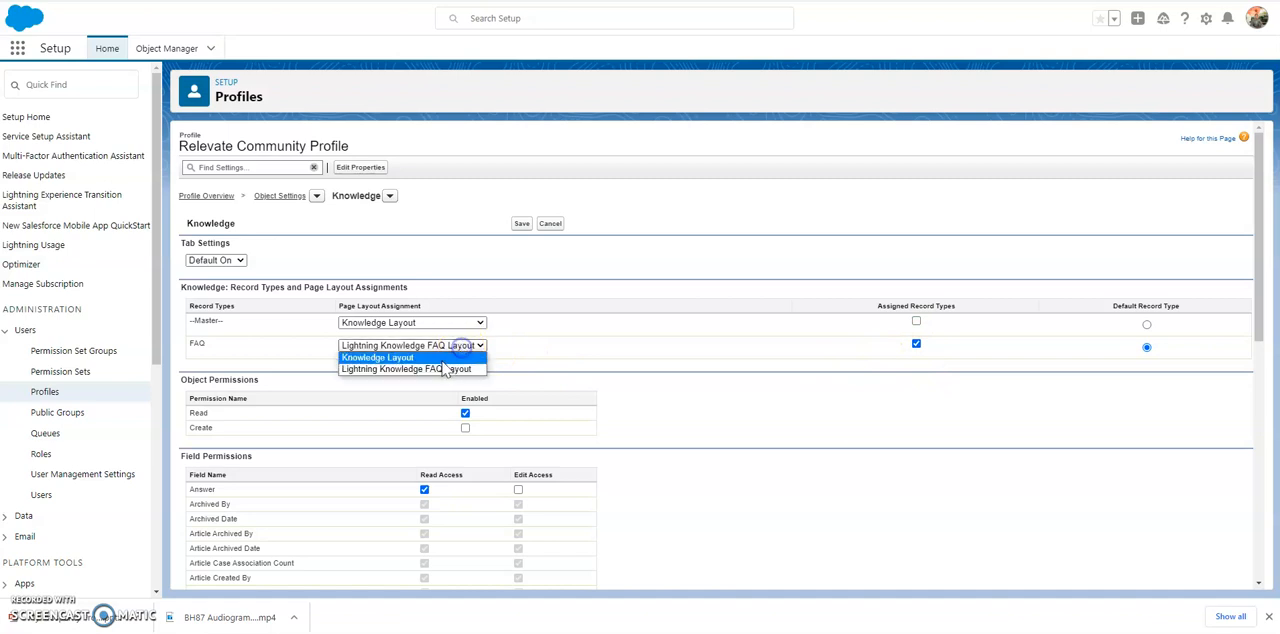
click(376, 358)
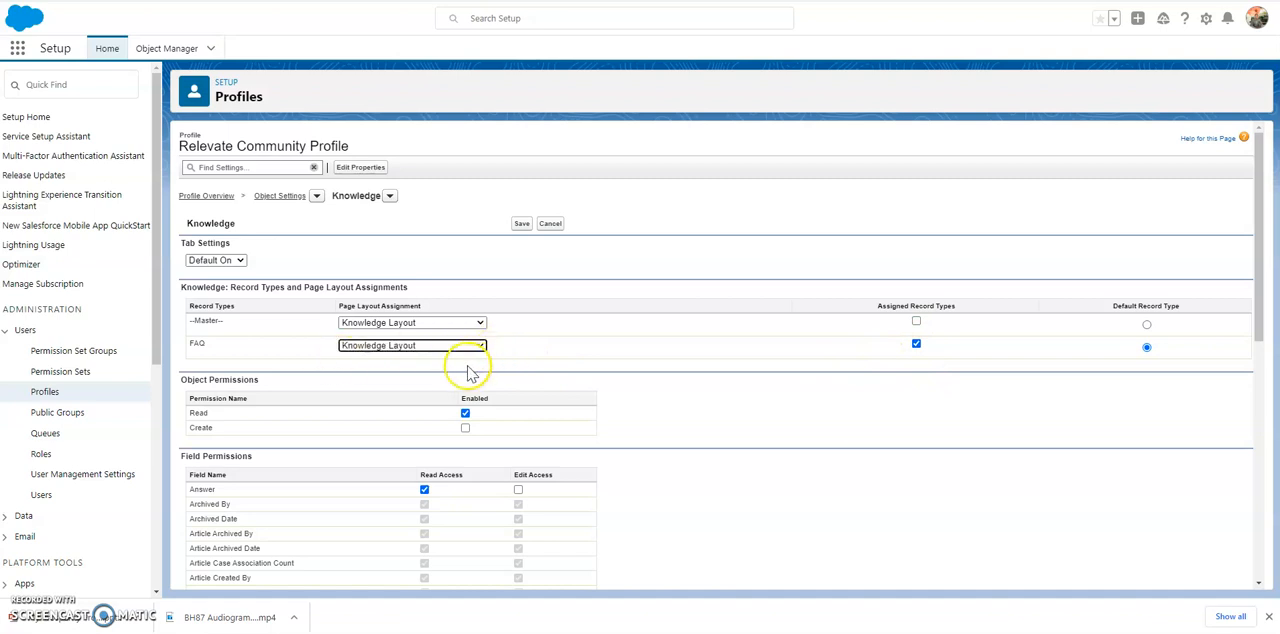
mouse_move(438, 358)
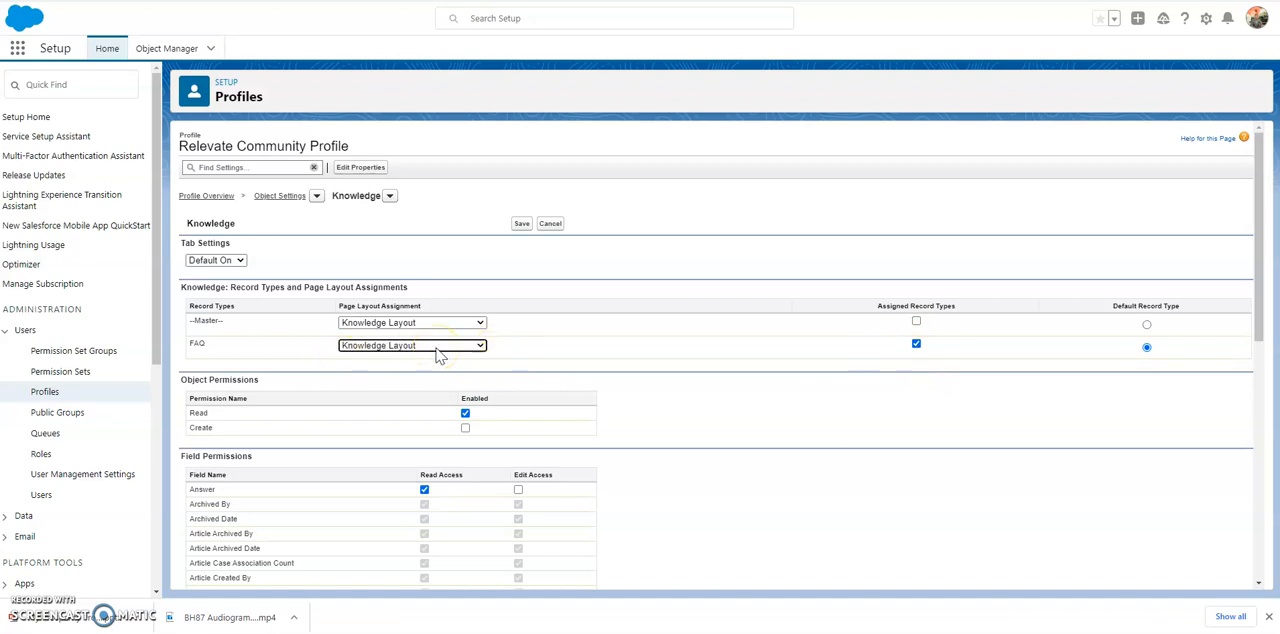
click(412, 344)
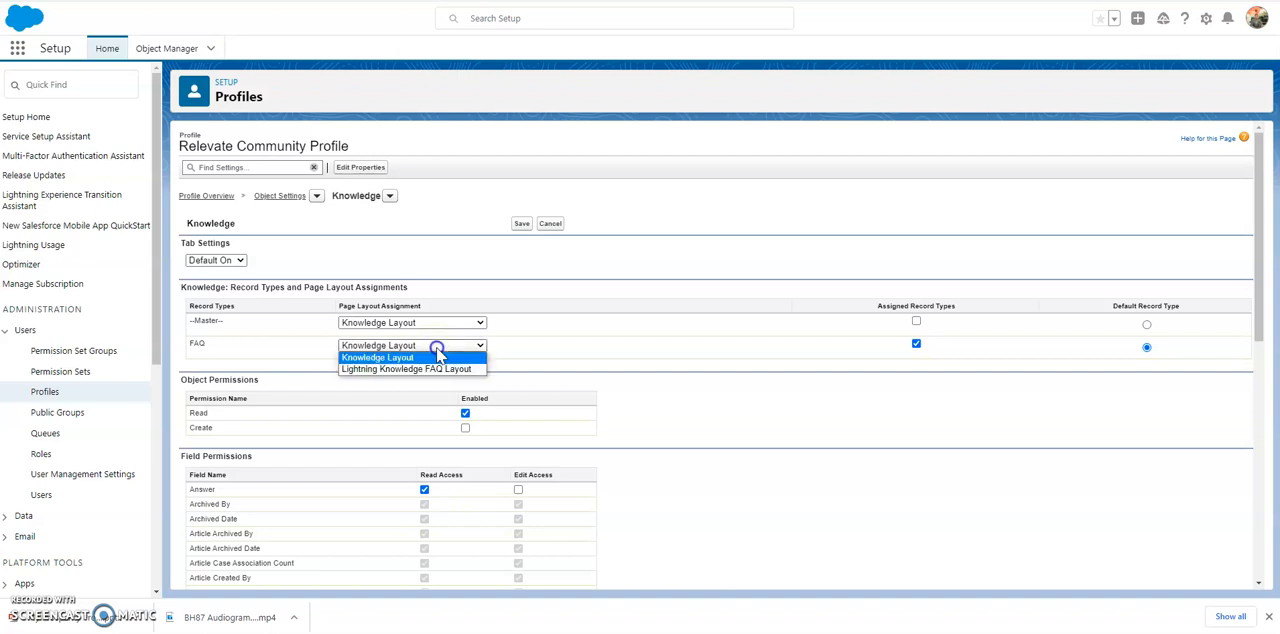
click(408, 370)
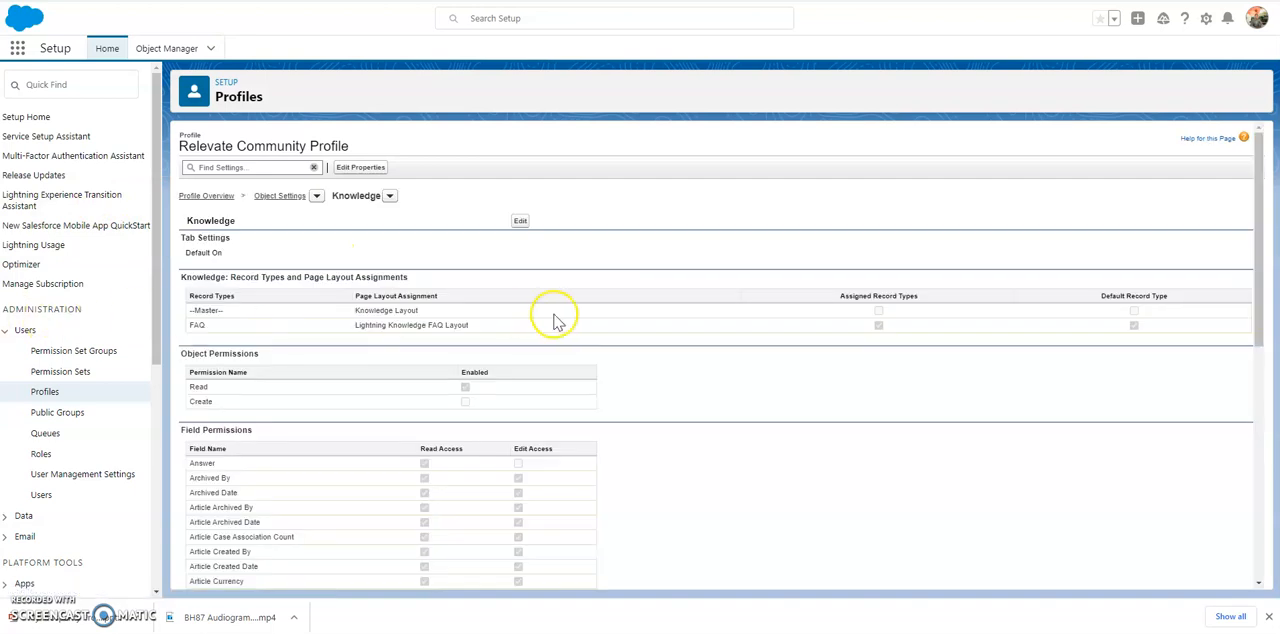
- Review the profile's Knowledge field permissions, then show the Knowledge object's Fields & Relationships in Object Manager
scroll(down, 3)
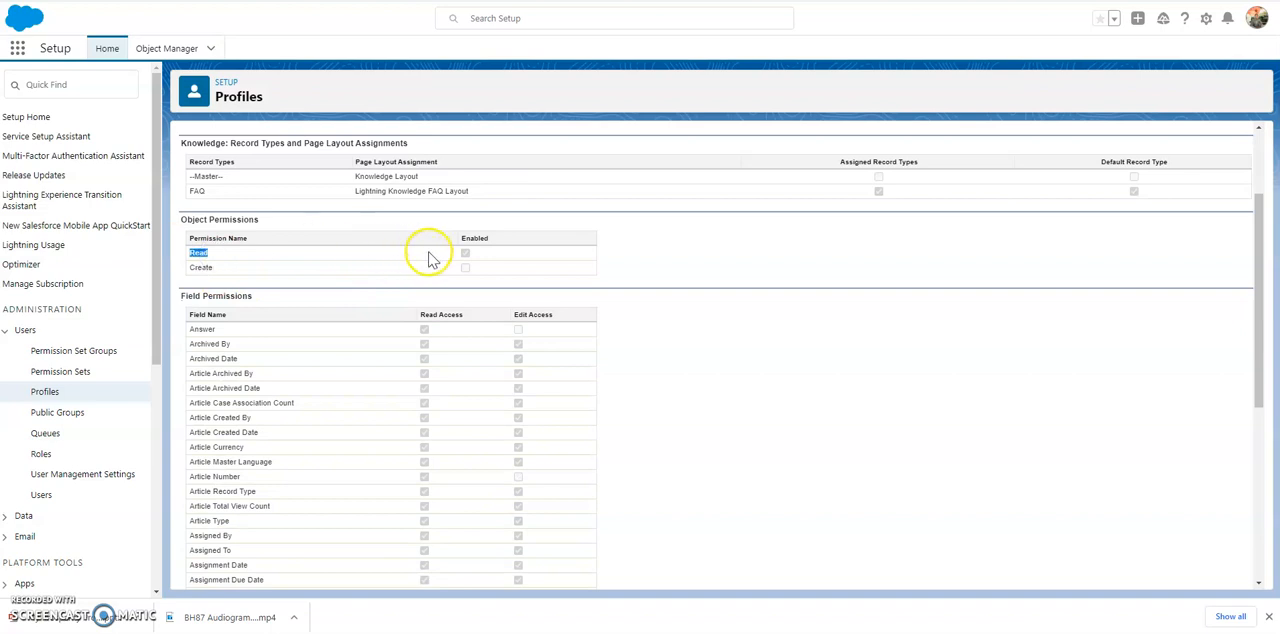
scroll(down, 3)
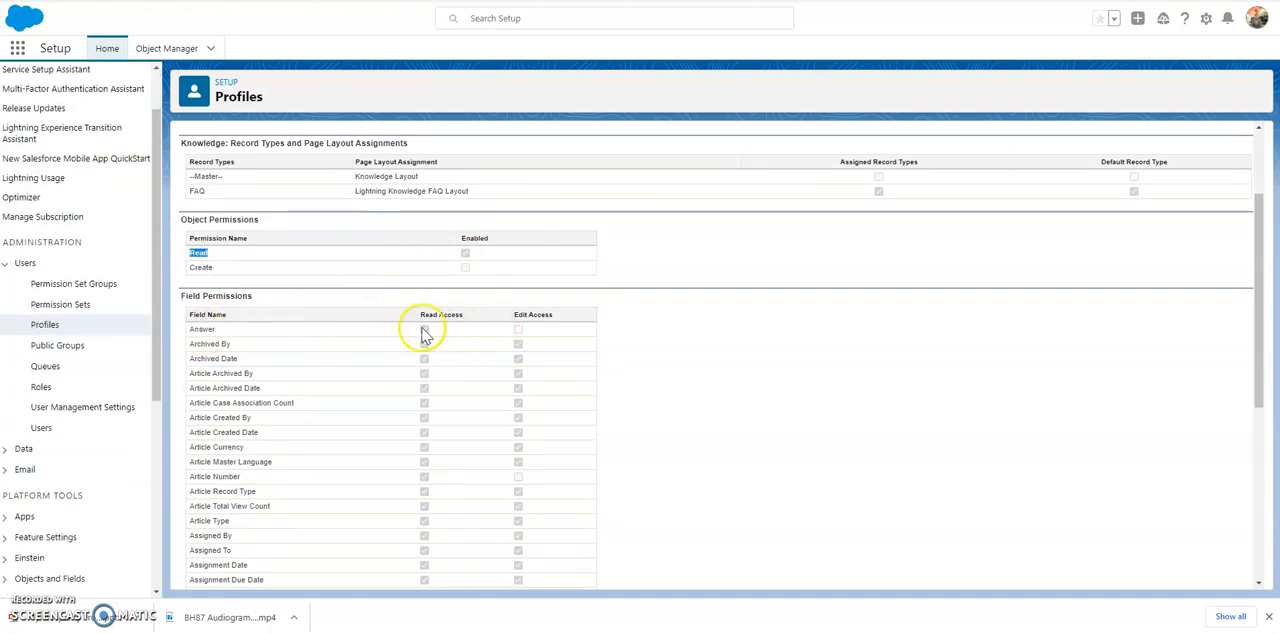
scroll(down, 3)
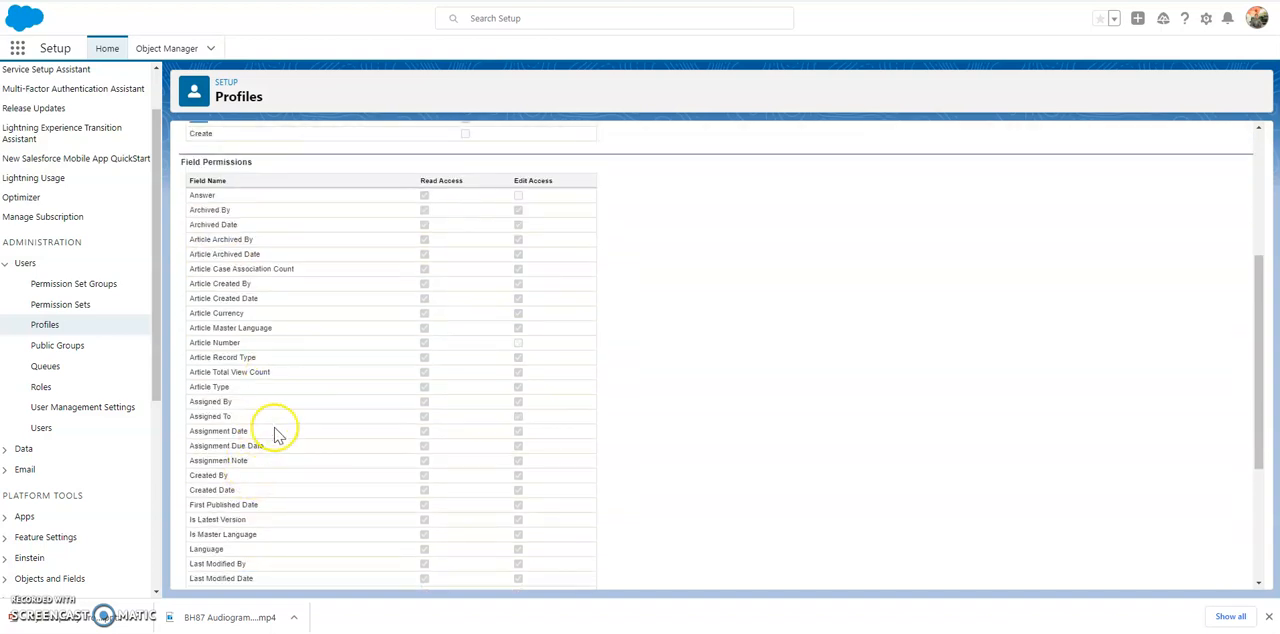
scroll(down, 3)
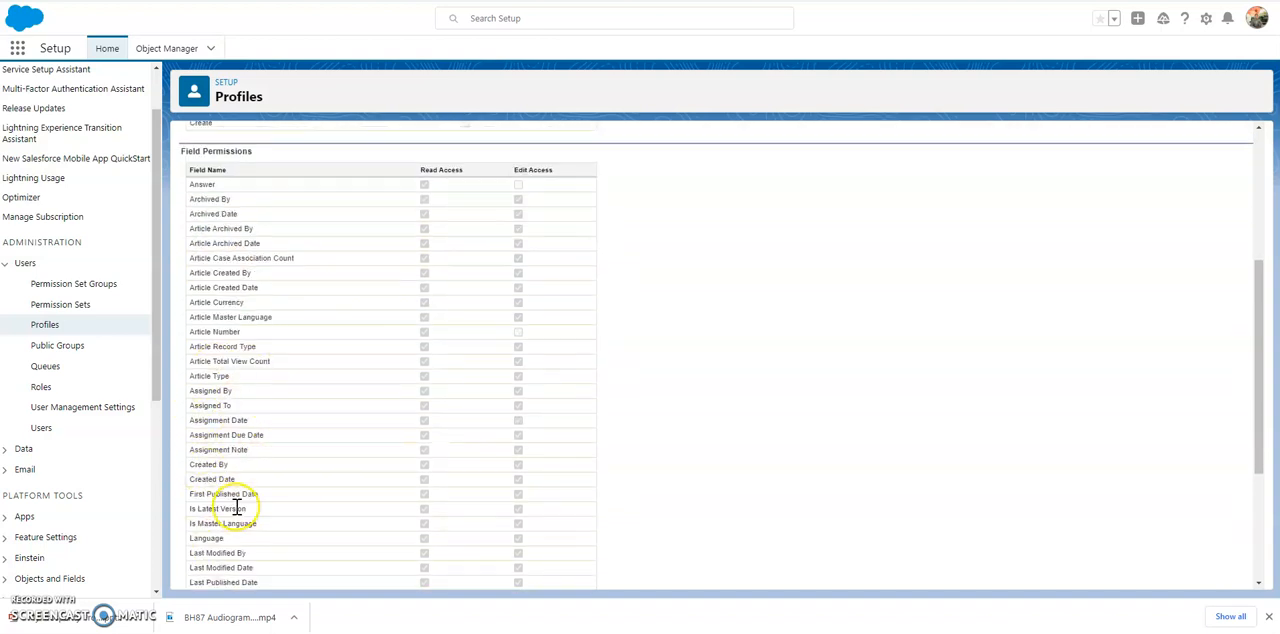
scroll(down, 3)
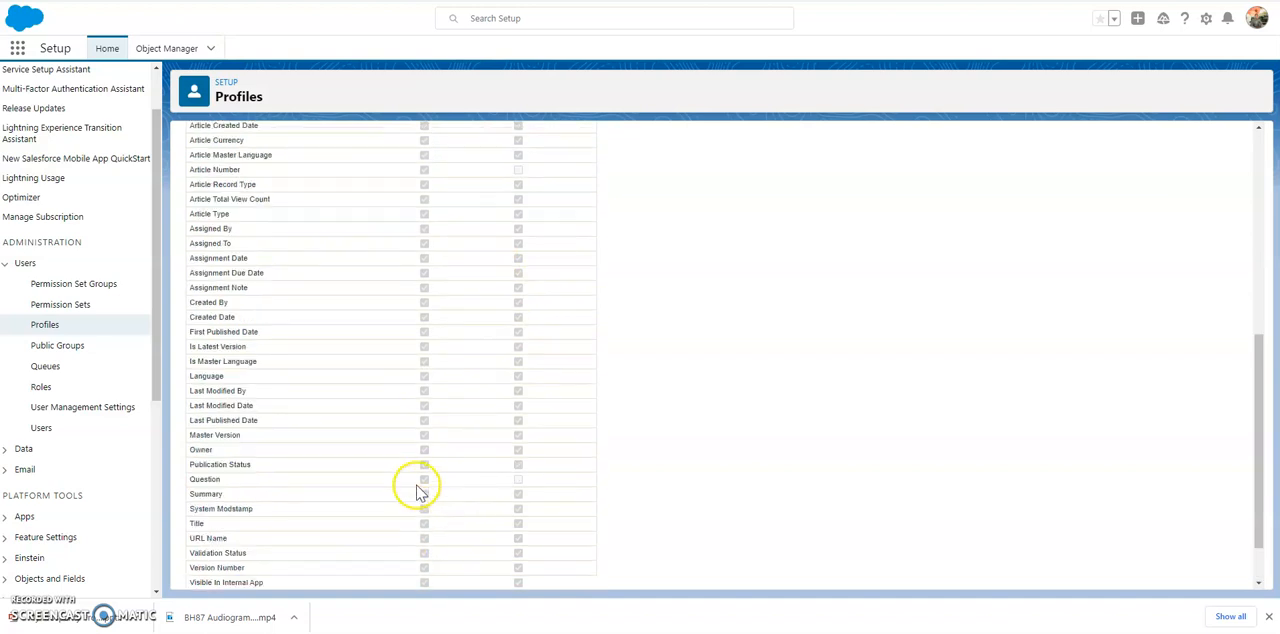
scroll(down, 3)
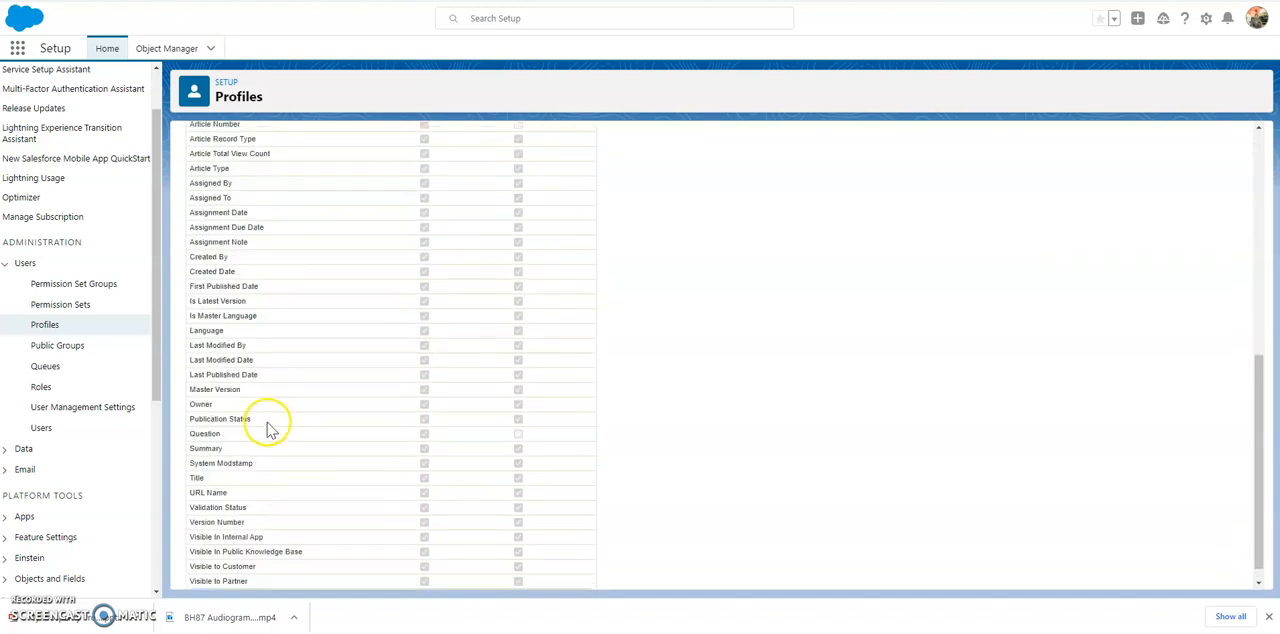
scroll(down, 3)
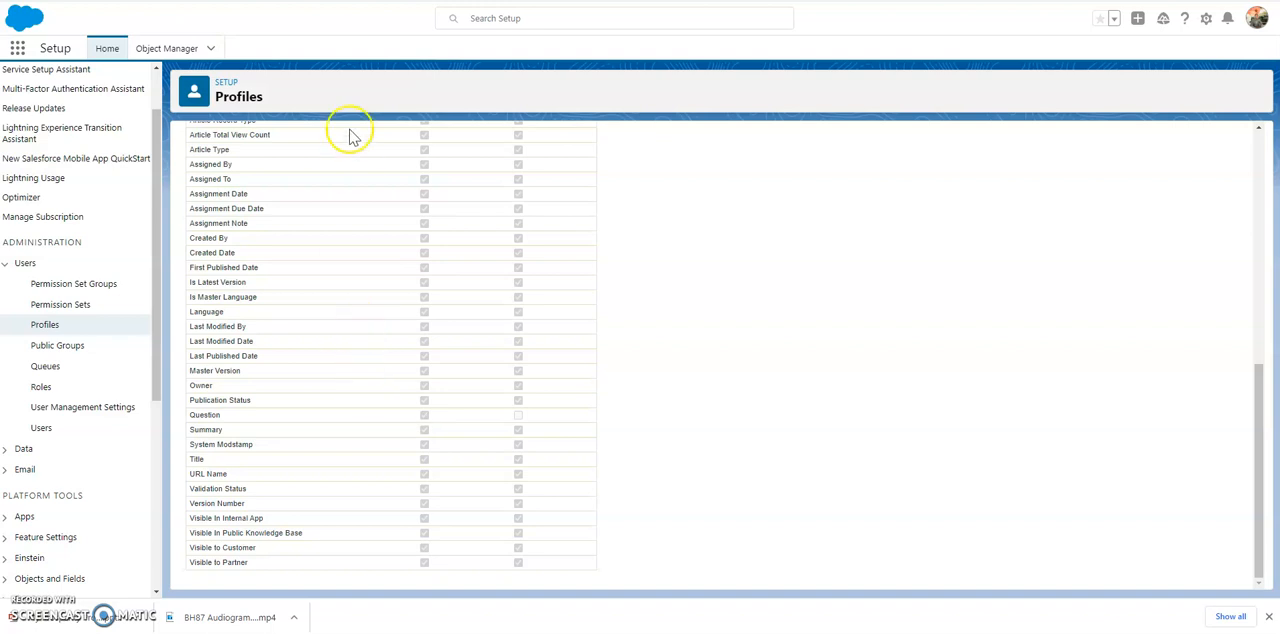
click(166, 48)
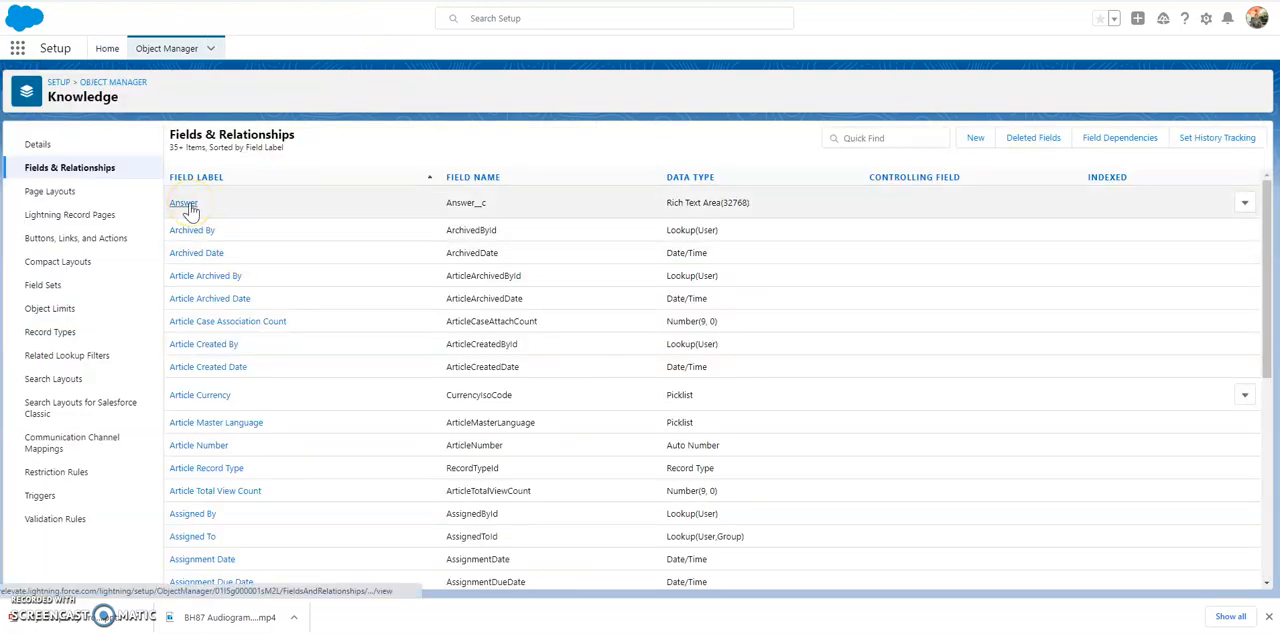
- Show field-level security for the Knowledge Answer field across profiles, then return to Knowledge Settings
click(184, 202)
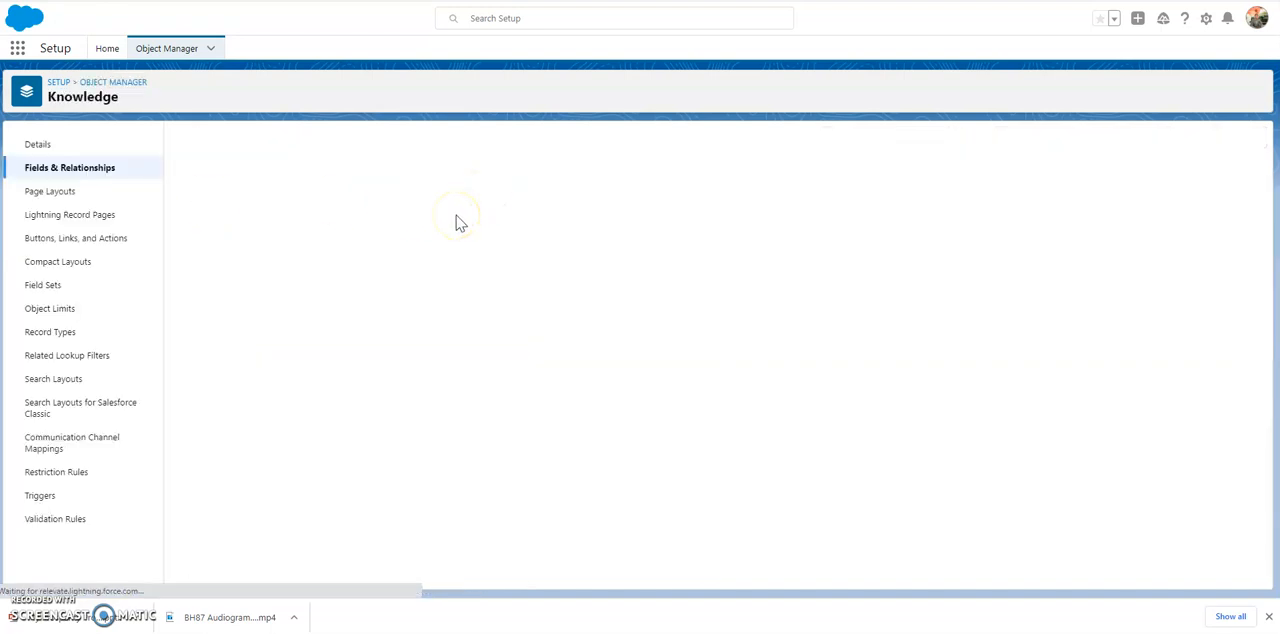
click(458, 220)
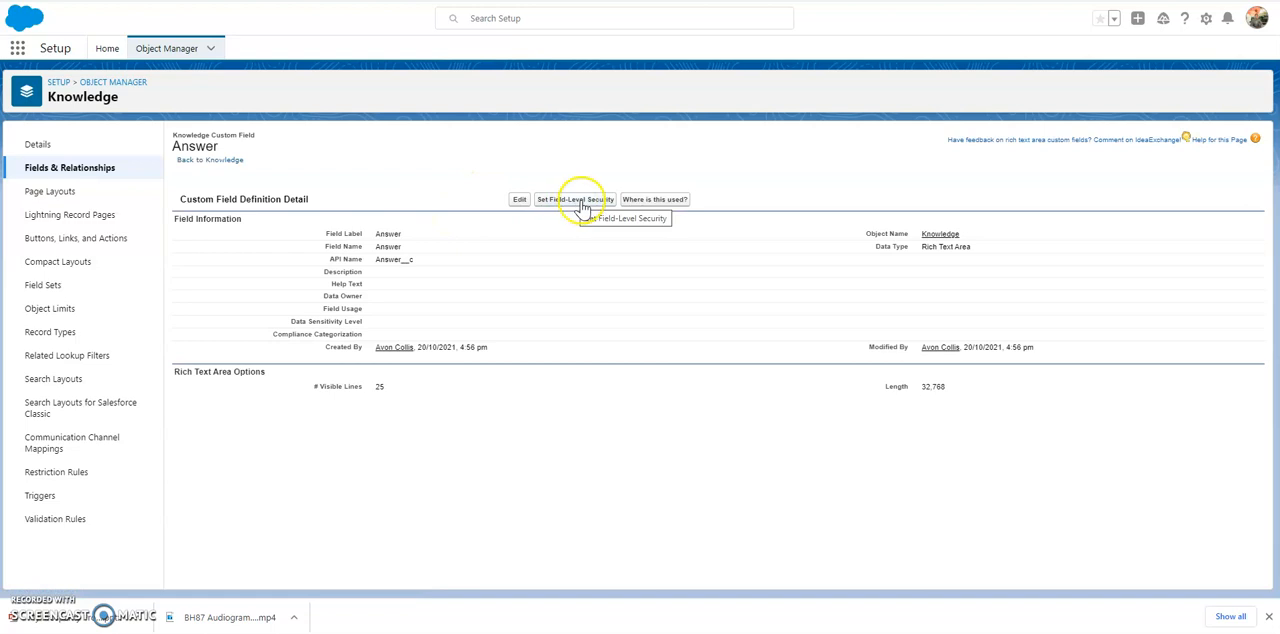
click(574, 200)
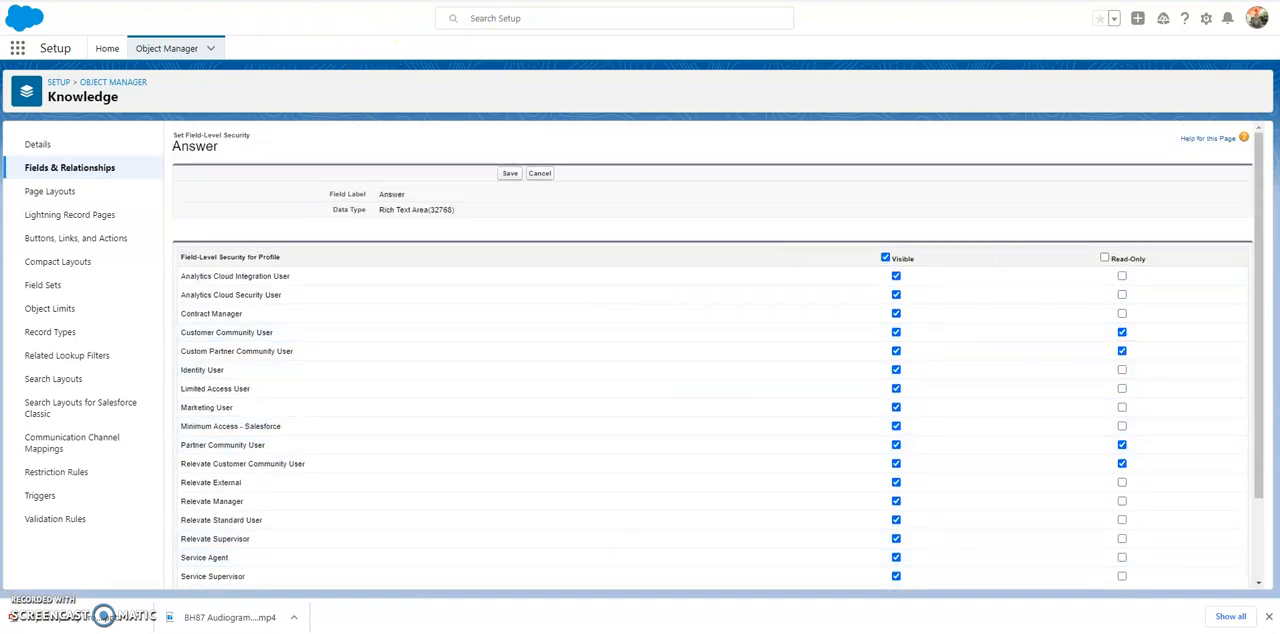
click(108, 48)
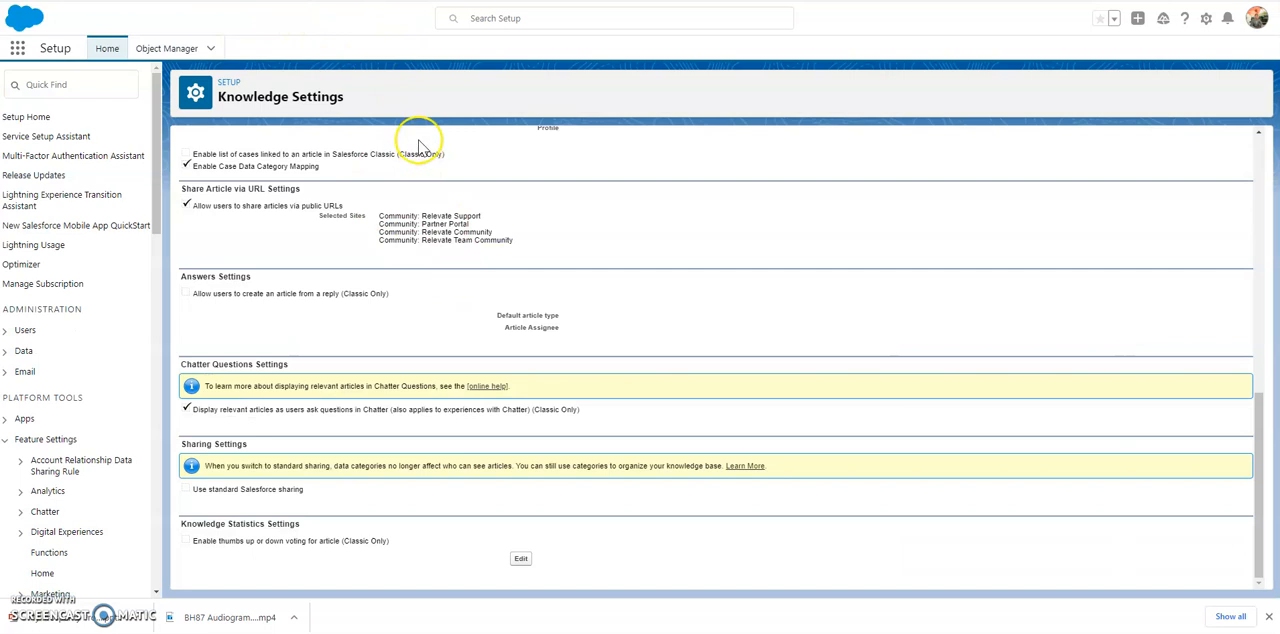
mouse_move(392, 180)
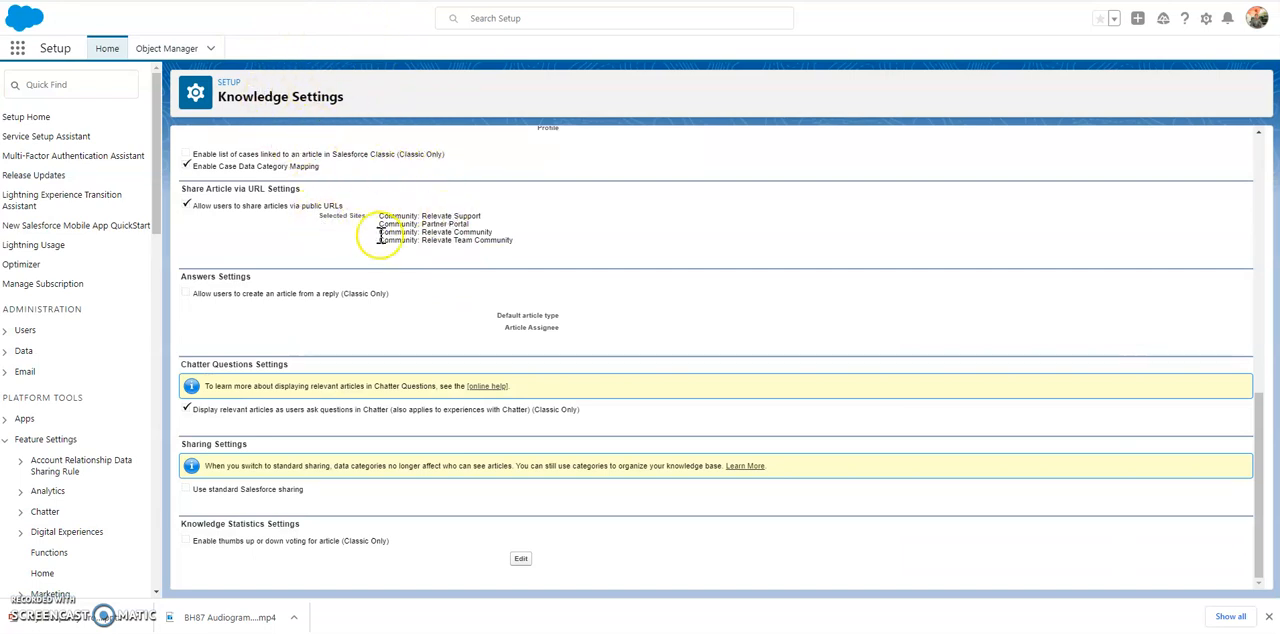
scroll(up, 3)
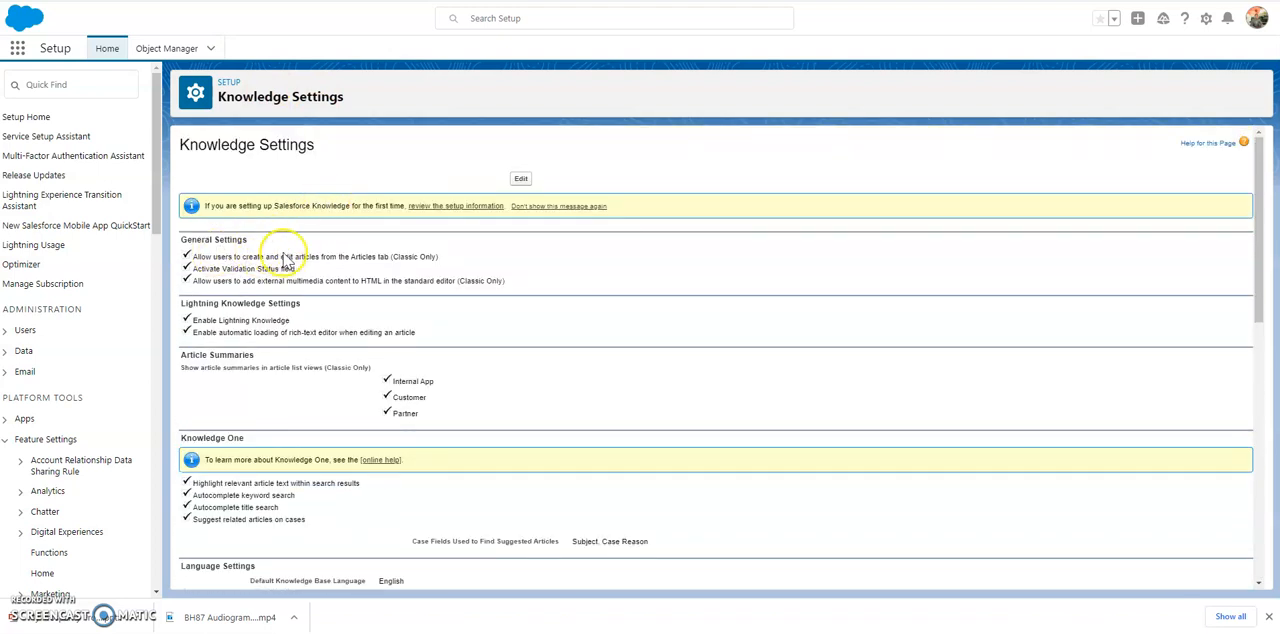
mouse_move(412, 256)
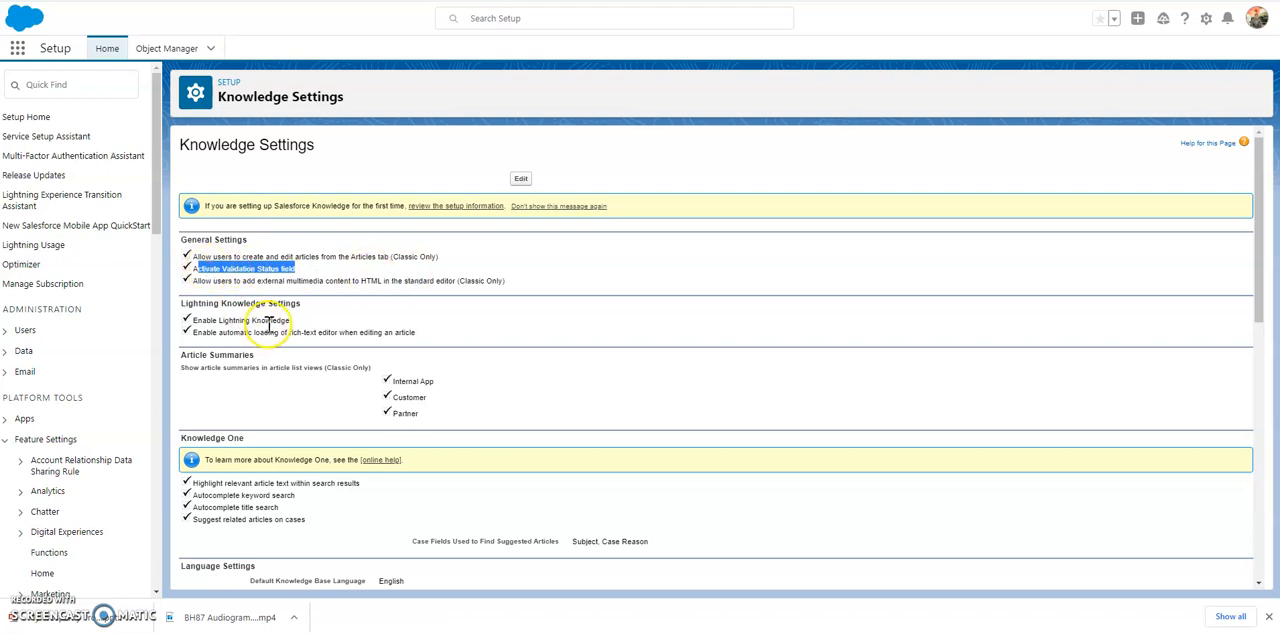
mouse_move(308, 328)
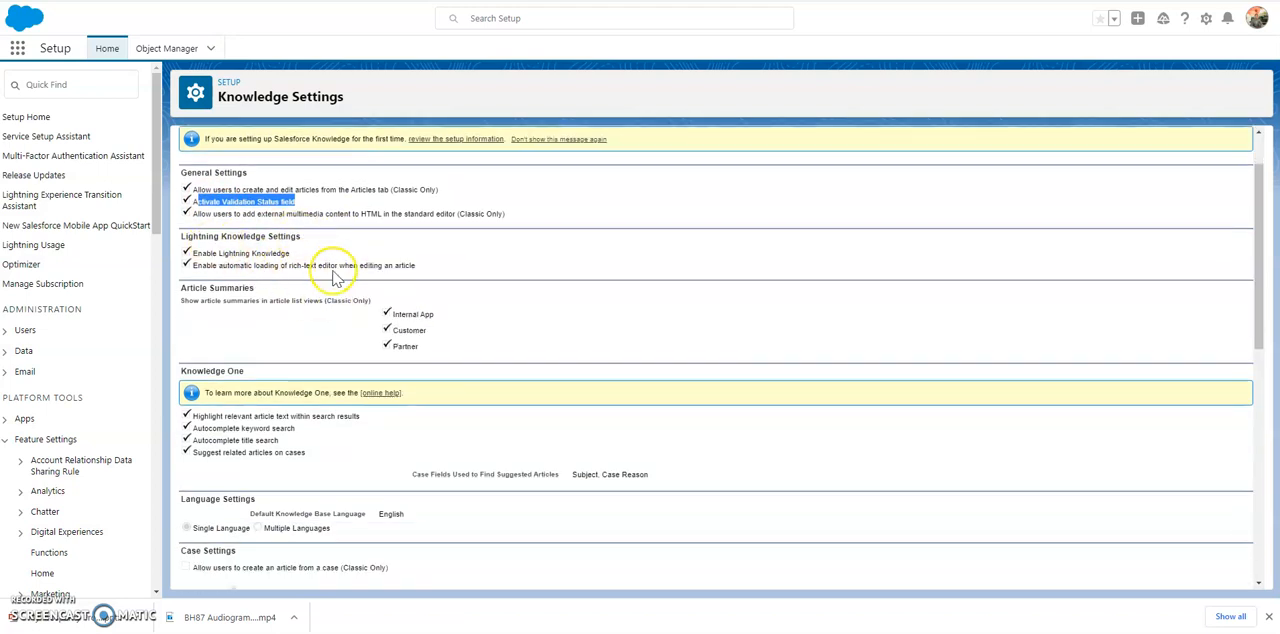
scroll(down, 3)
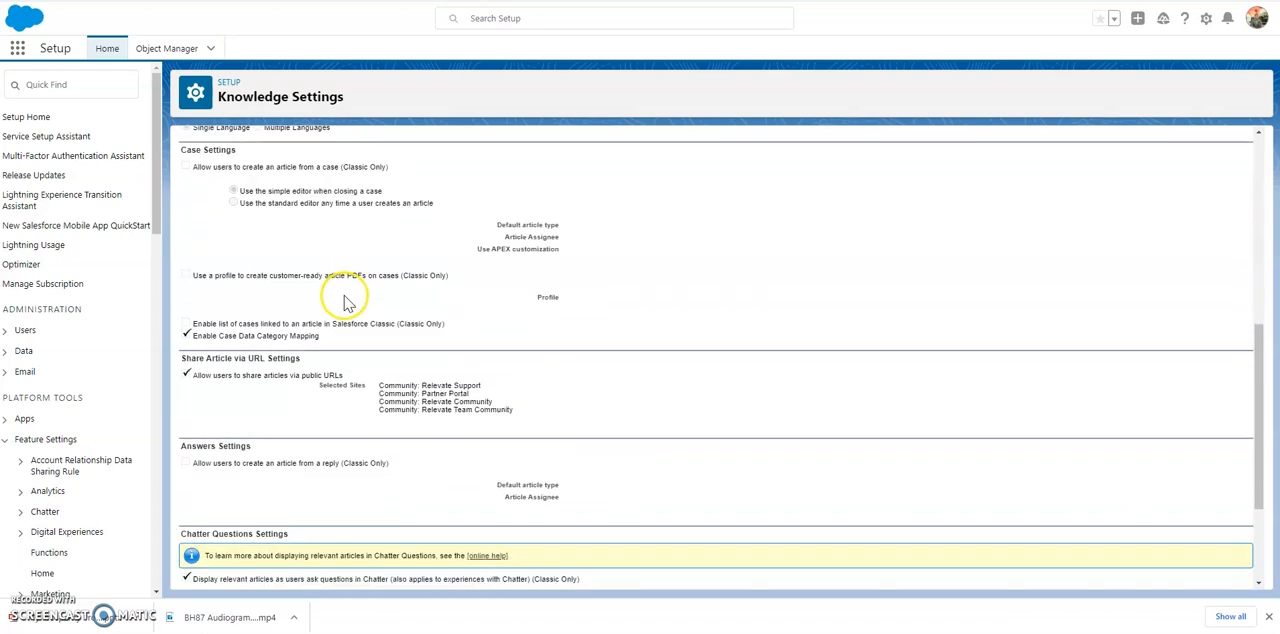
scroll(down, 3)
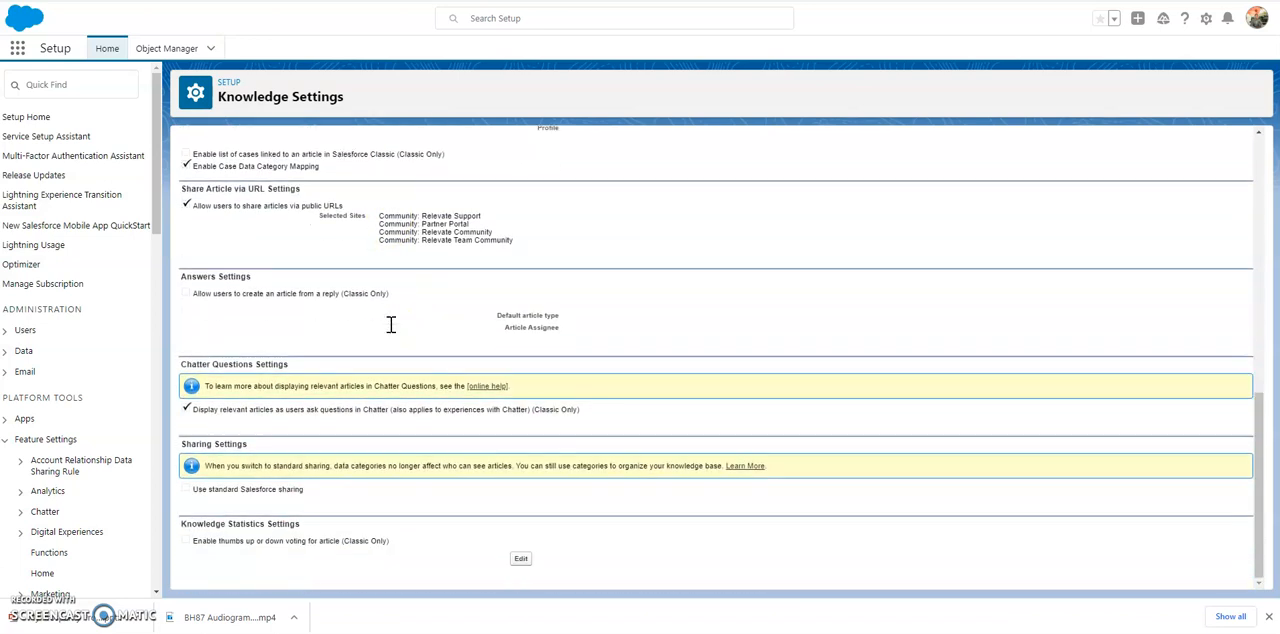
double_click(240, 488)
text(sharing)
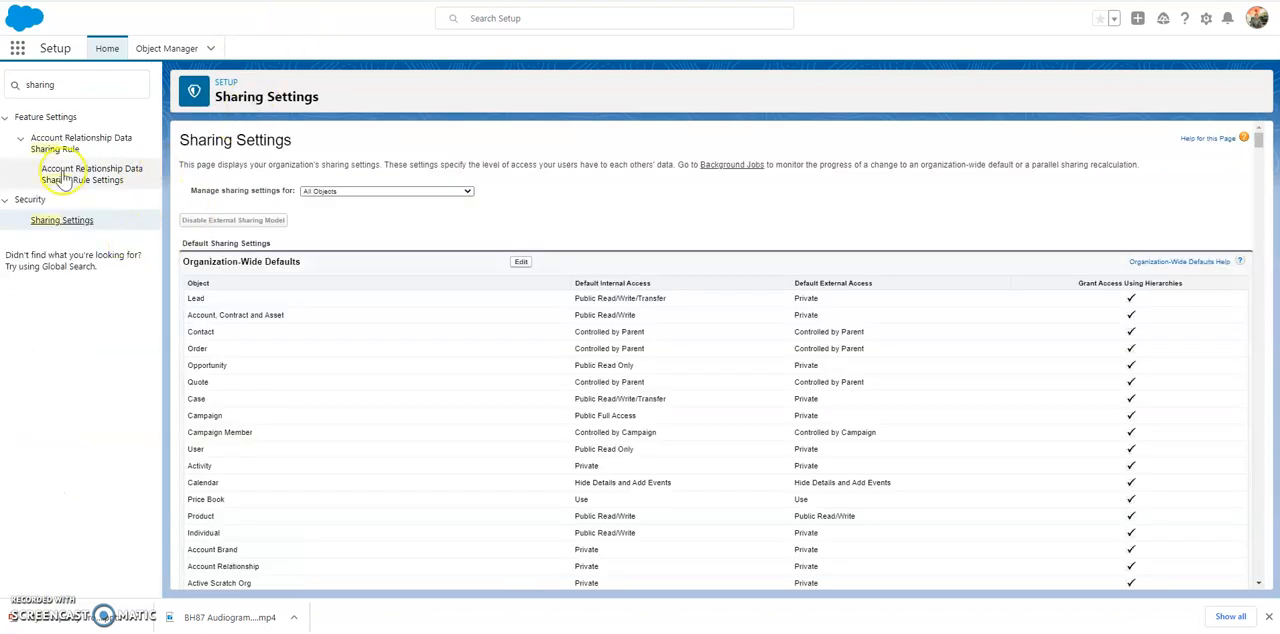
- Scroll the Organization-Wide Defaults list down to later objects like License, Location and Package
scroll(down, 3)
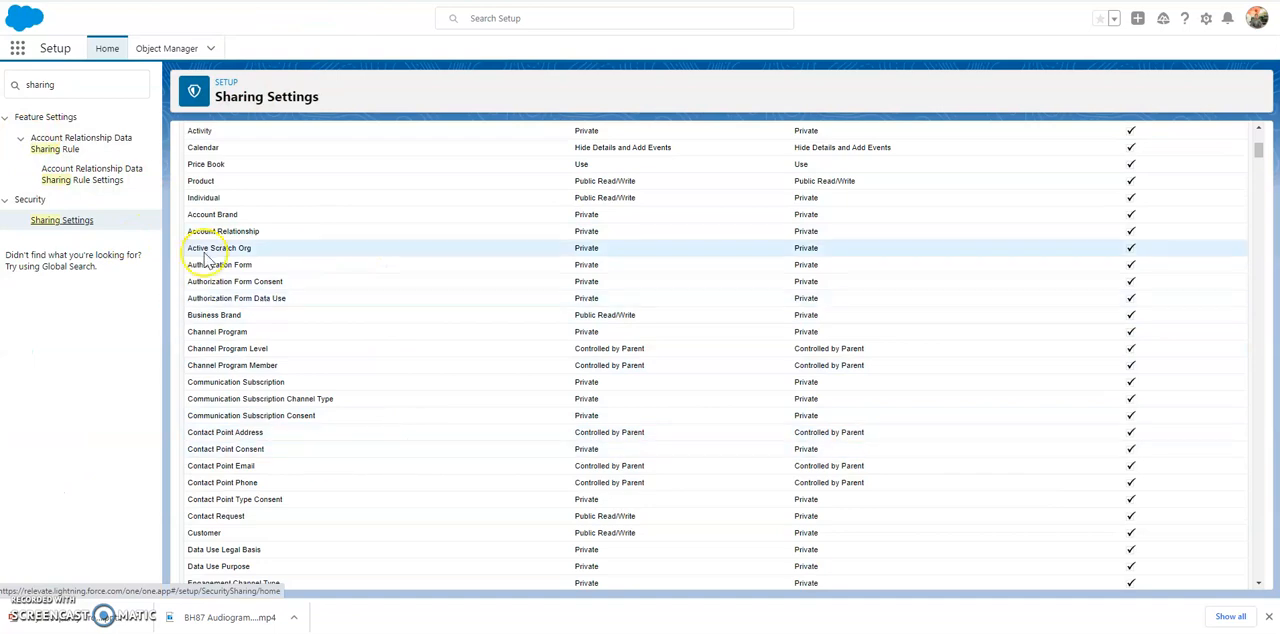
scroll(down, 3)
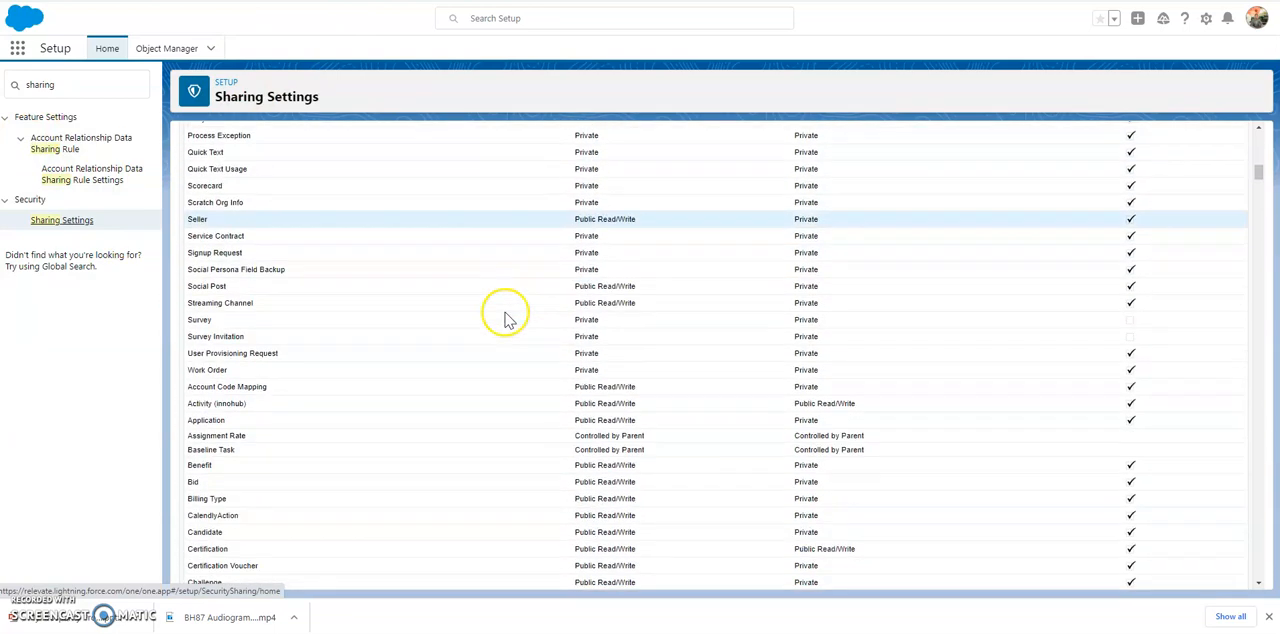
scroll(down, 3)
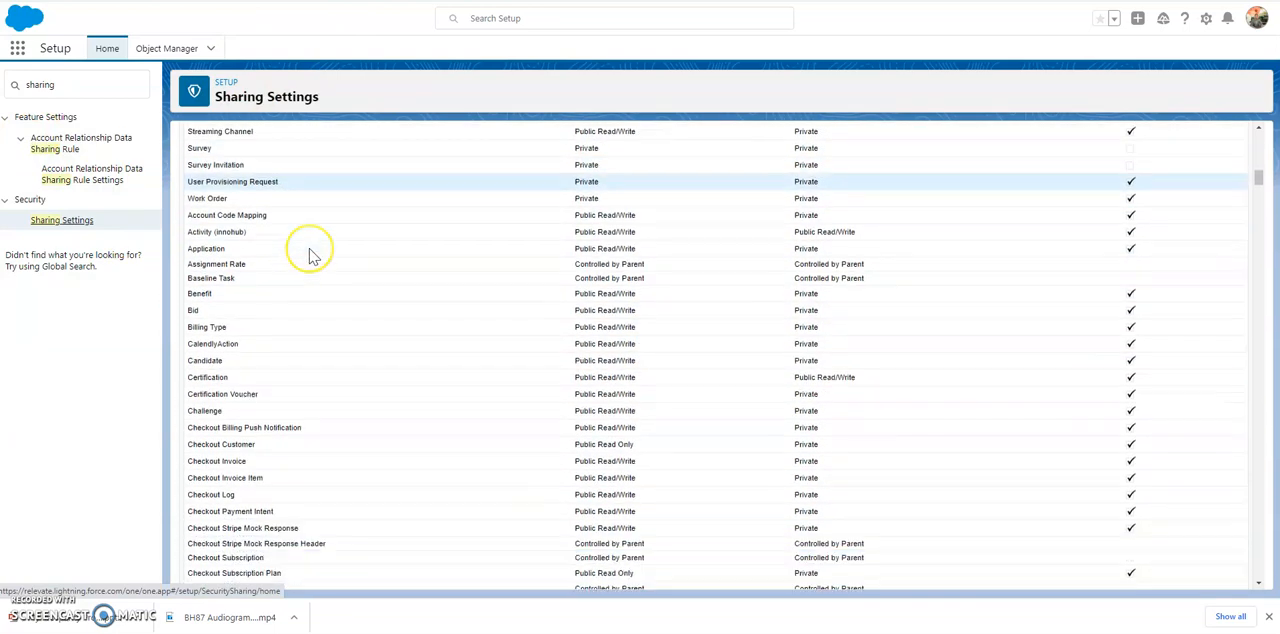
scroll(down, 3)
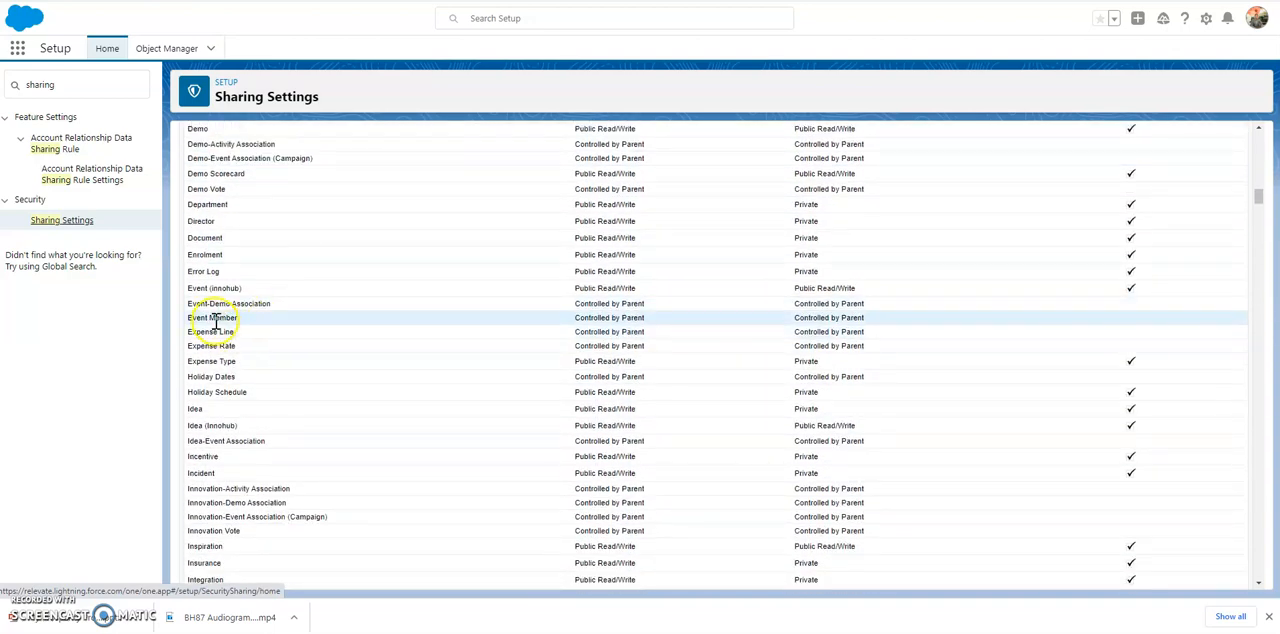
scroll(down, 3)
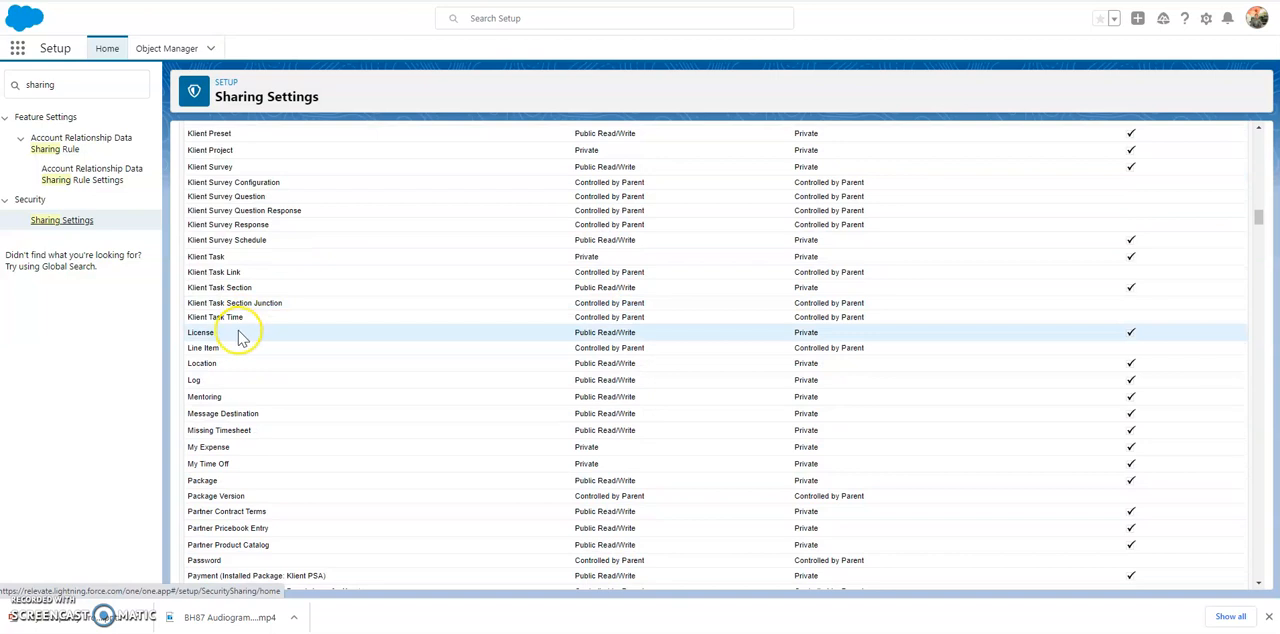
mouse_move(448, 332)
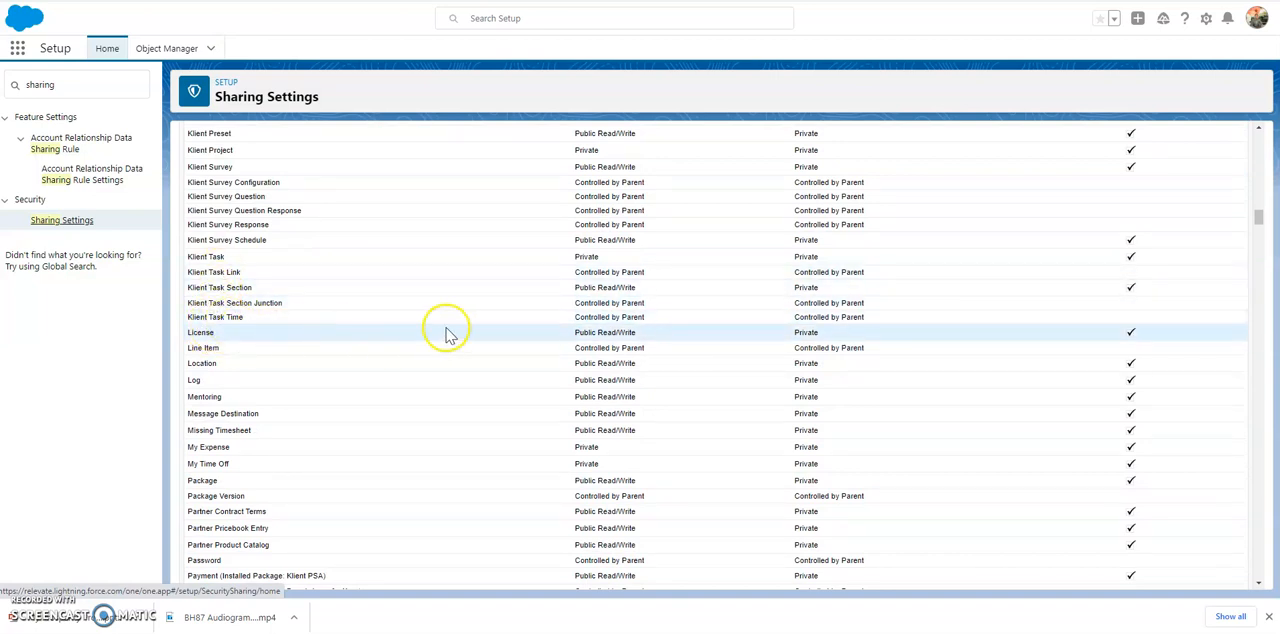
mouse_move(582, 332)
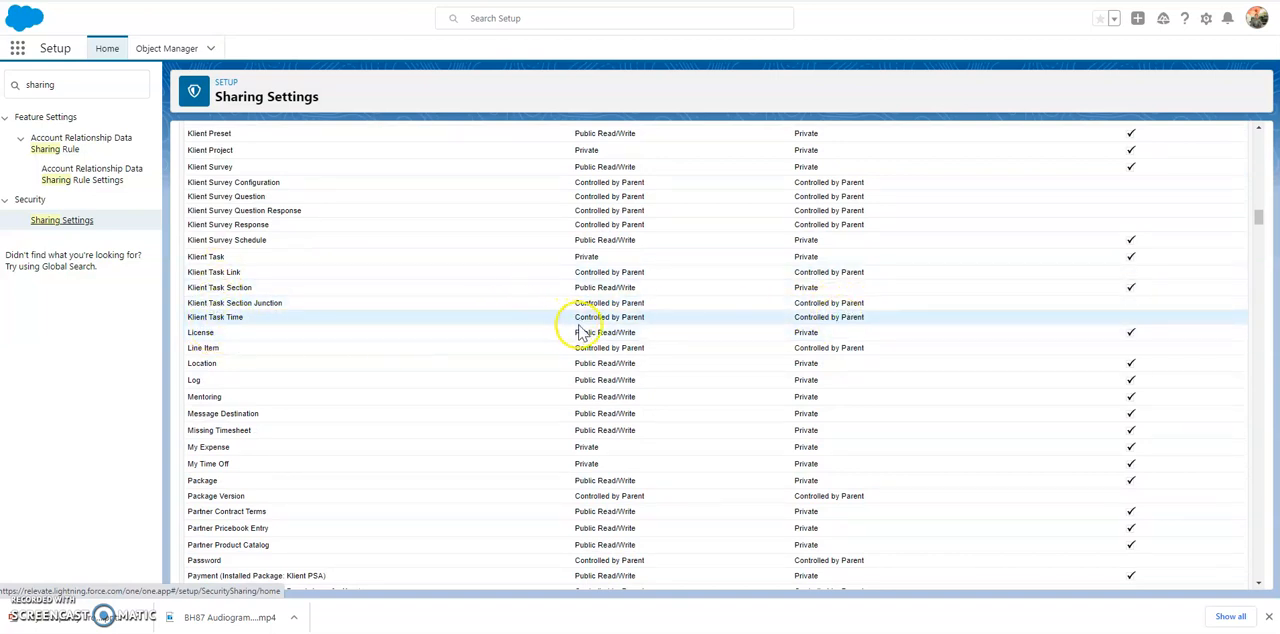
mouse_move(732, 268)
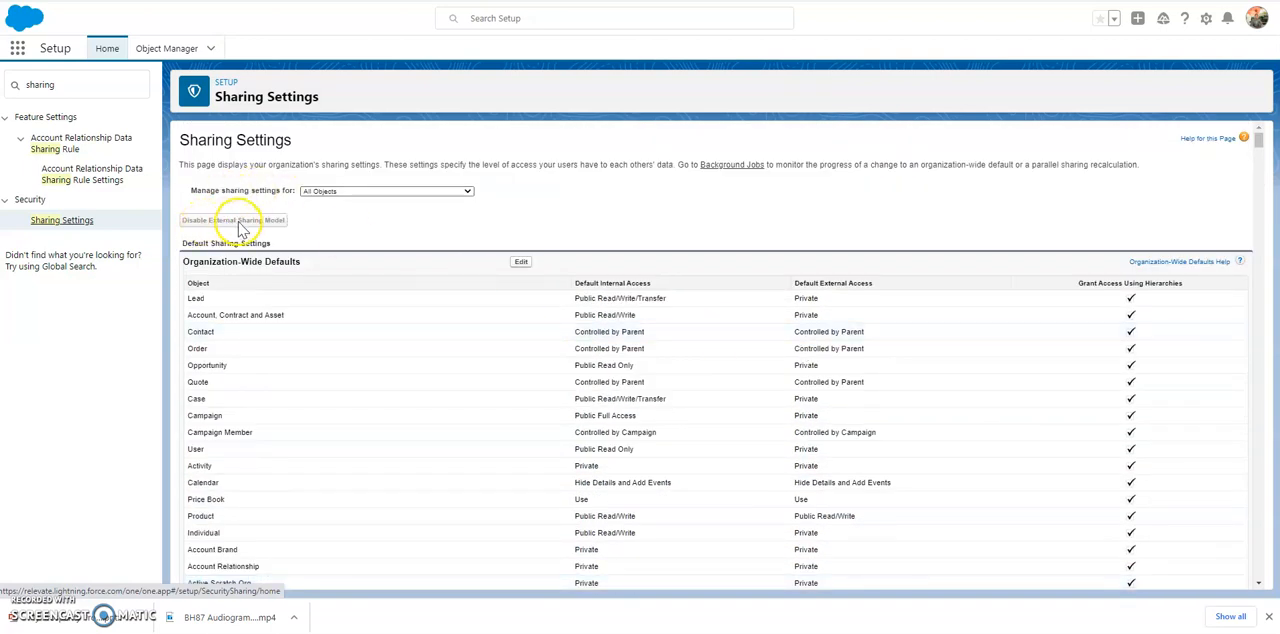
mouse_move(196, 164)
text(know)
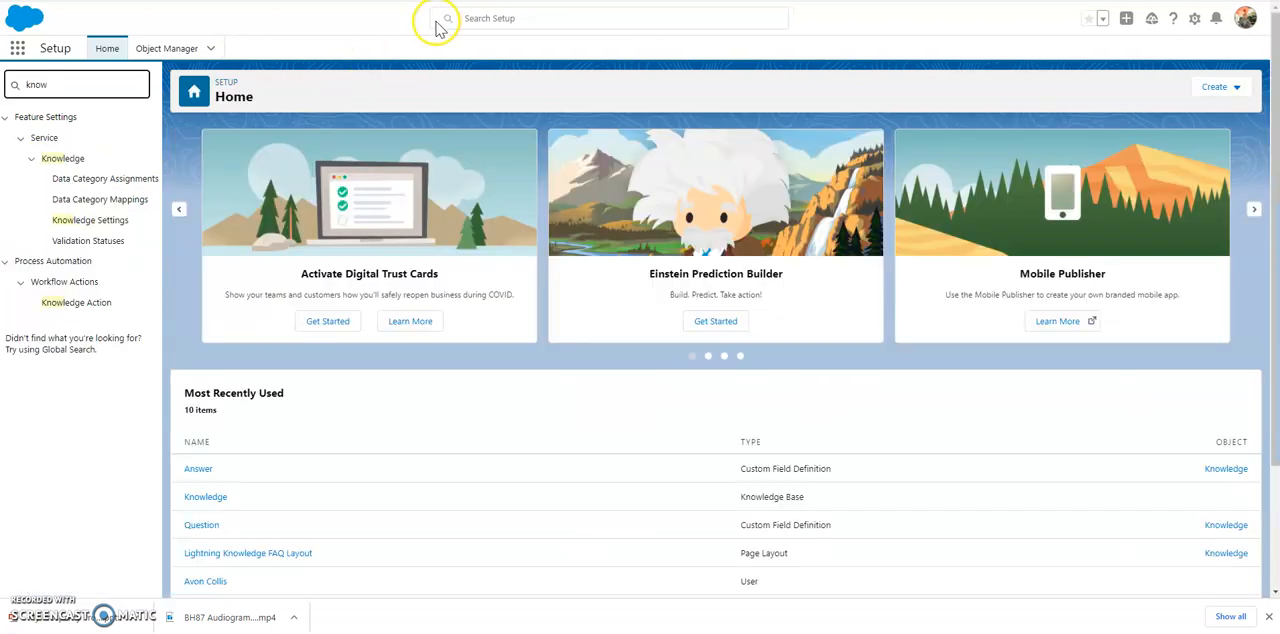
mouse_move(90, 220)
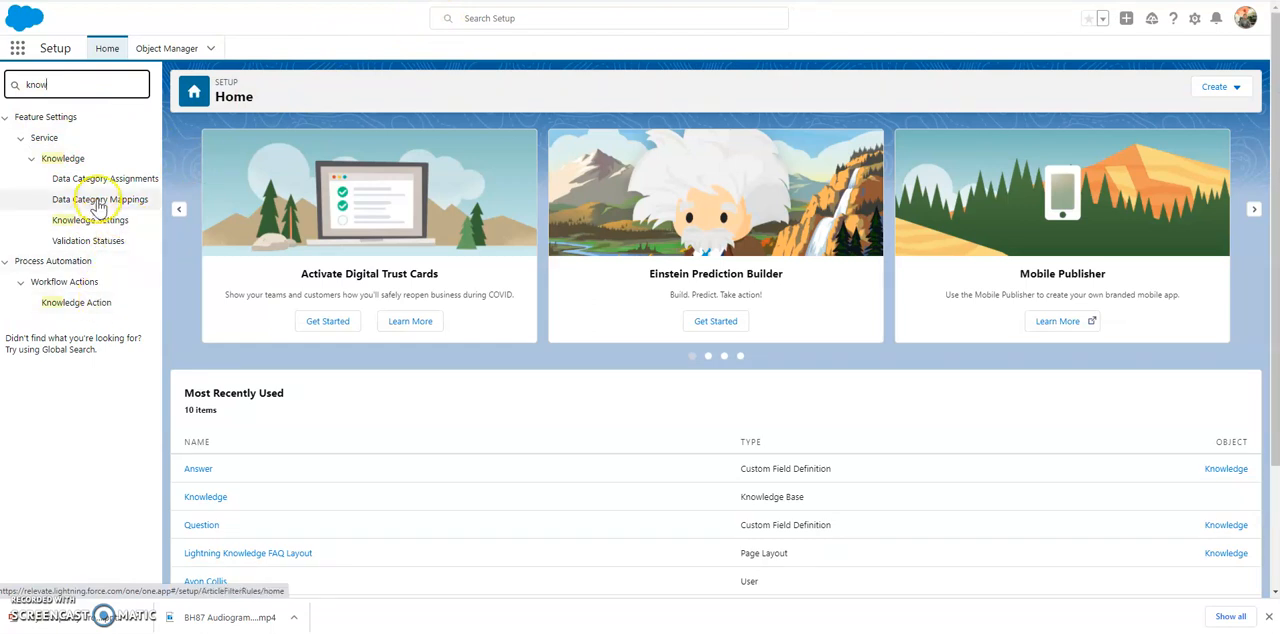
- Review Data Category Assignments (Customer, Partner, Internal Knowledge Base groups), then show Knowledge Settings
click(104, 178)
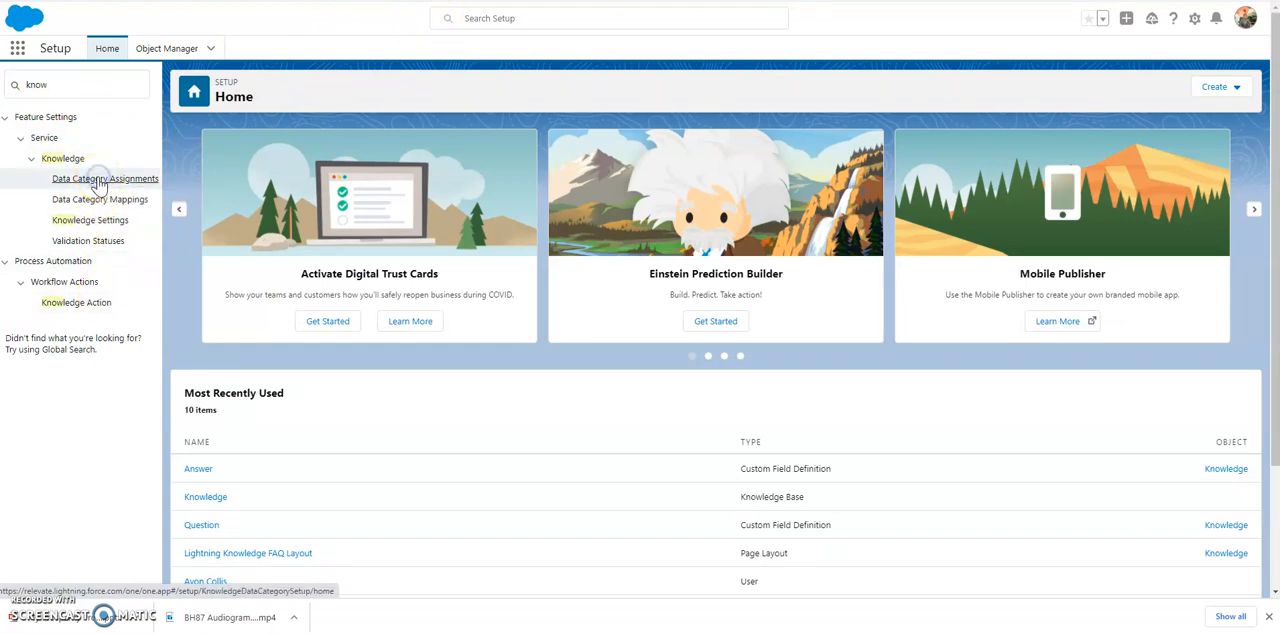
click(104, 178)
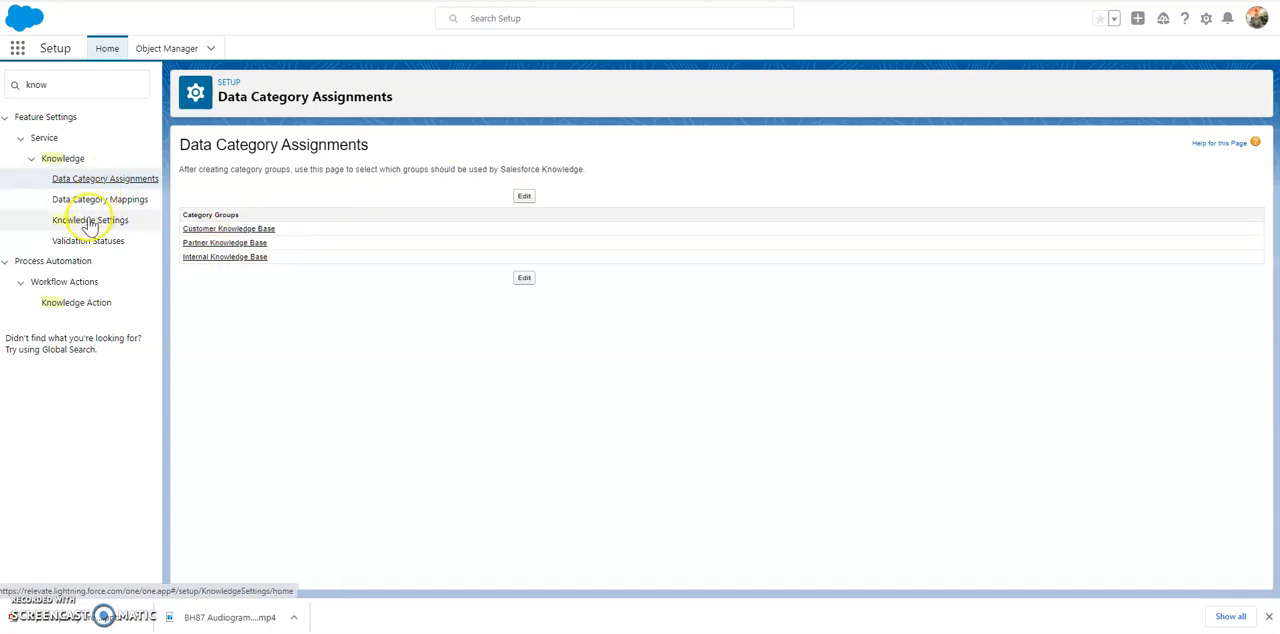
click(90, 220)
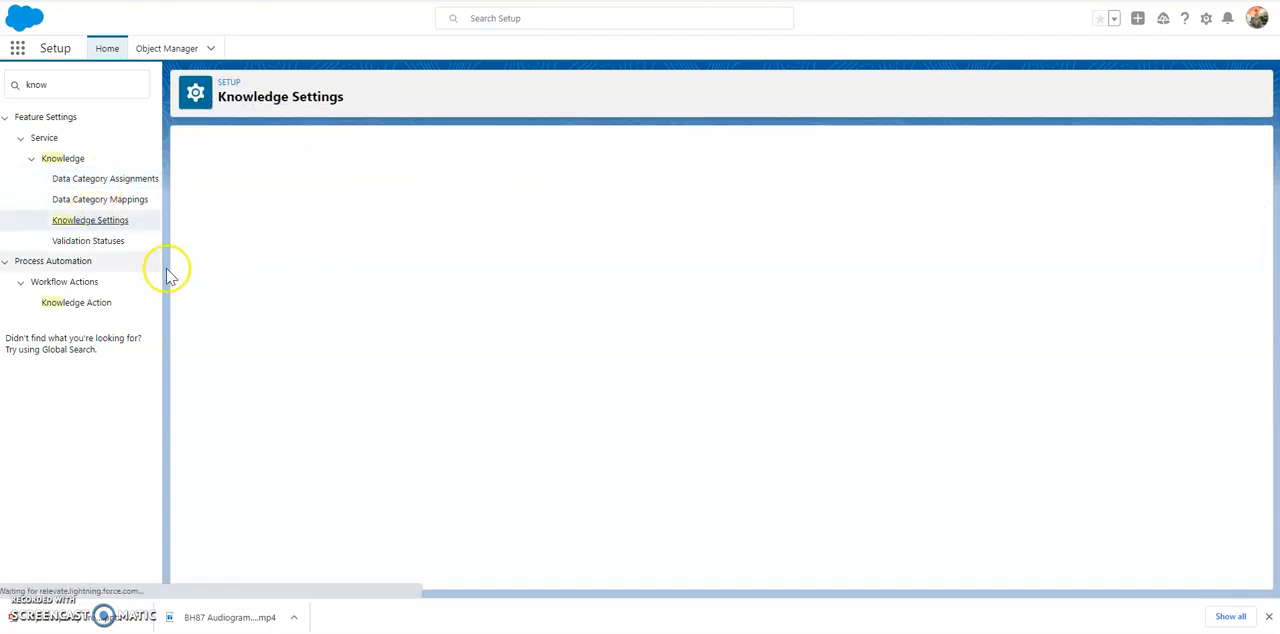
click(90, 220)
text(topic)
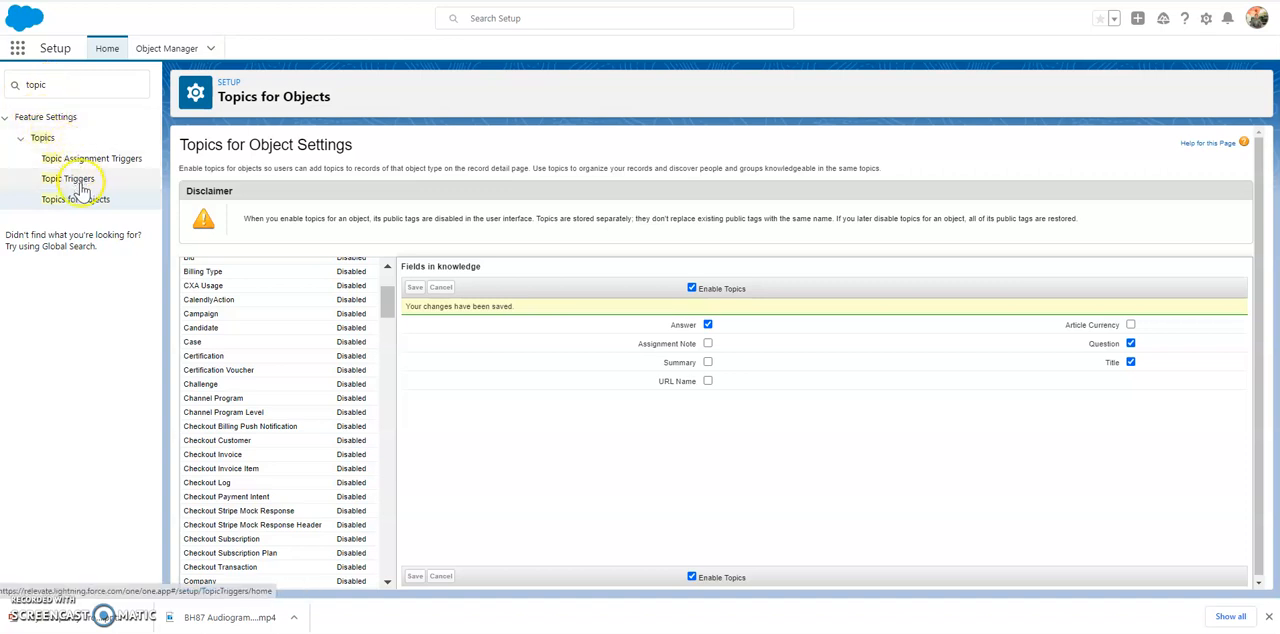
mouse_move(796, 258)
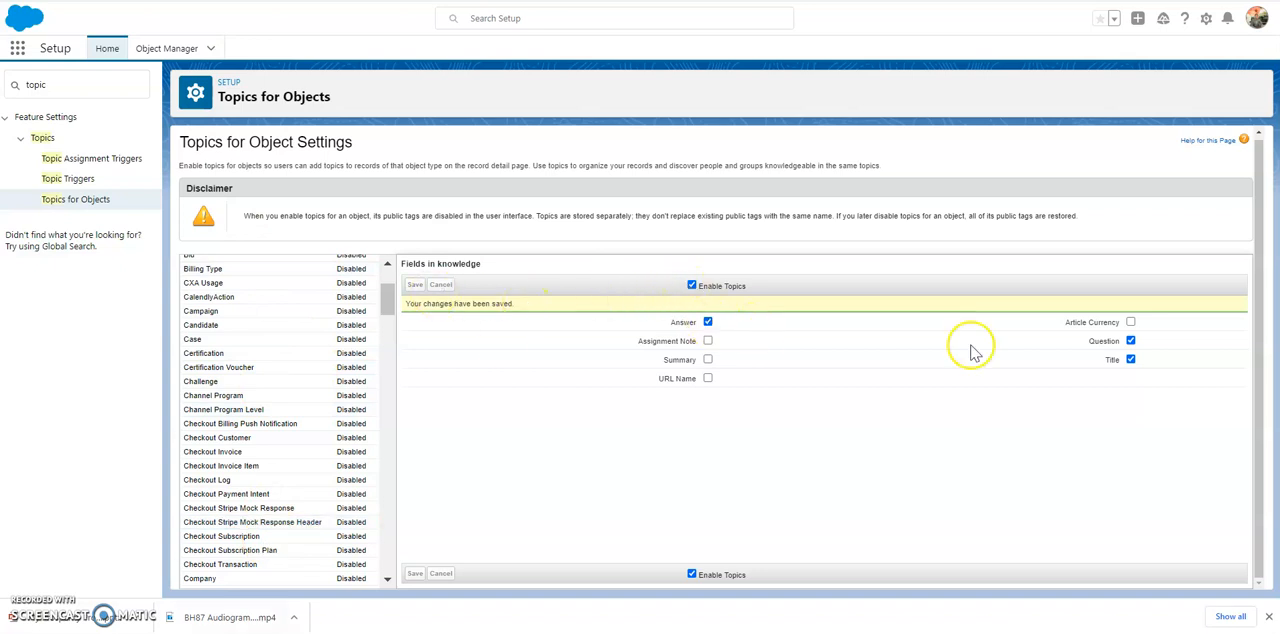
mouse_move(940, 190)
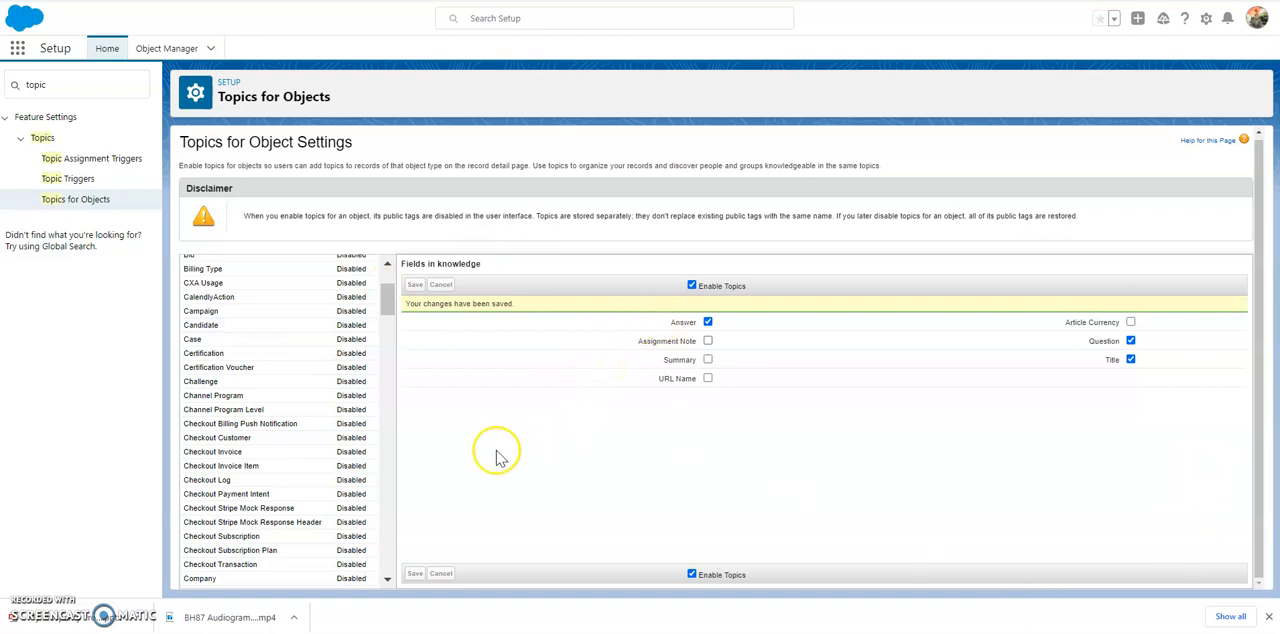
mouse_move(150, 76)
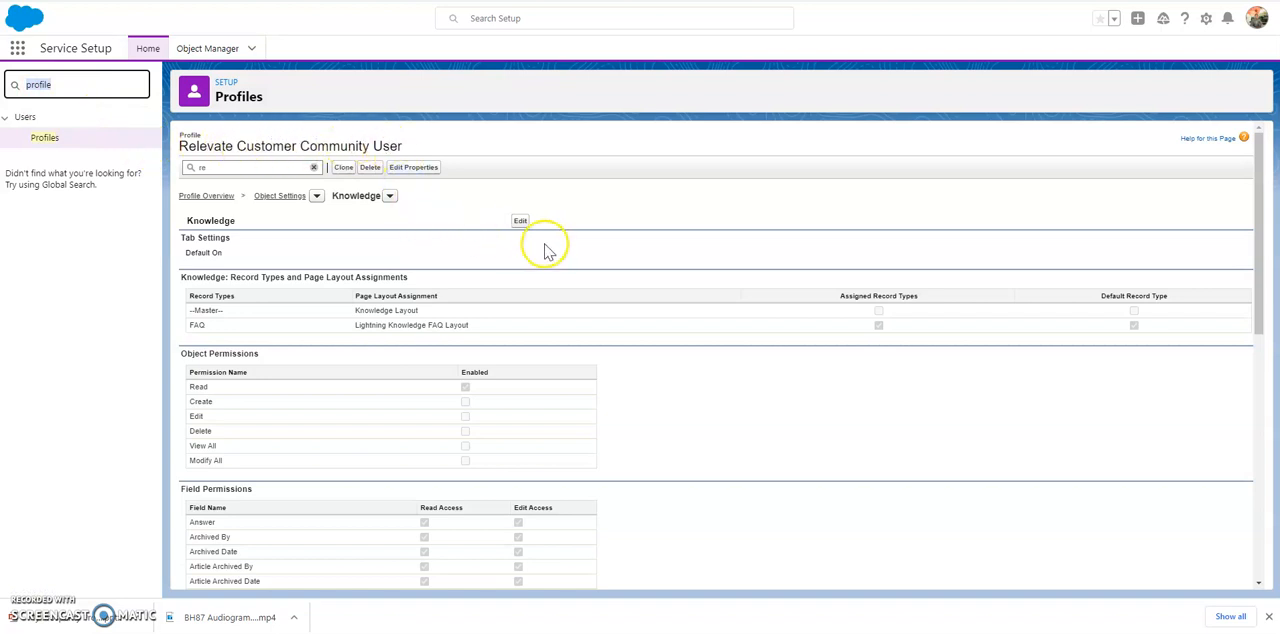
mouse_move(420, 324)
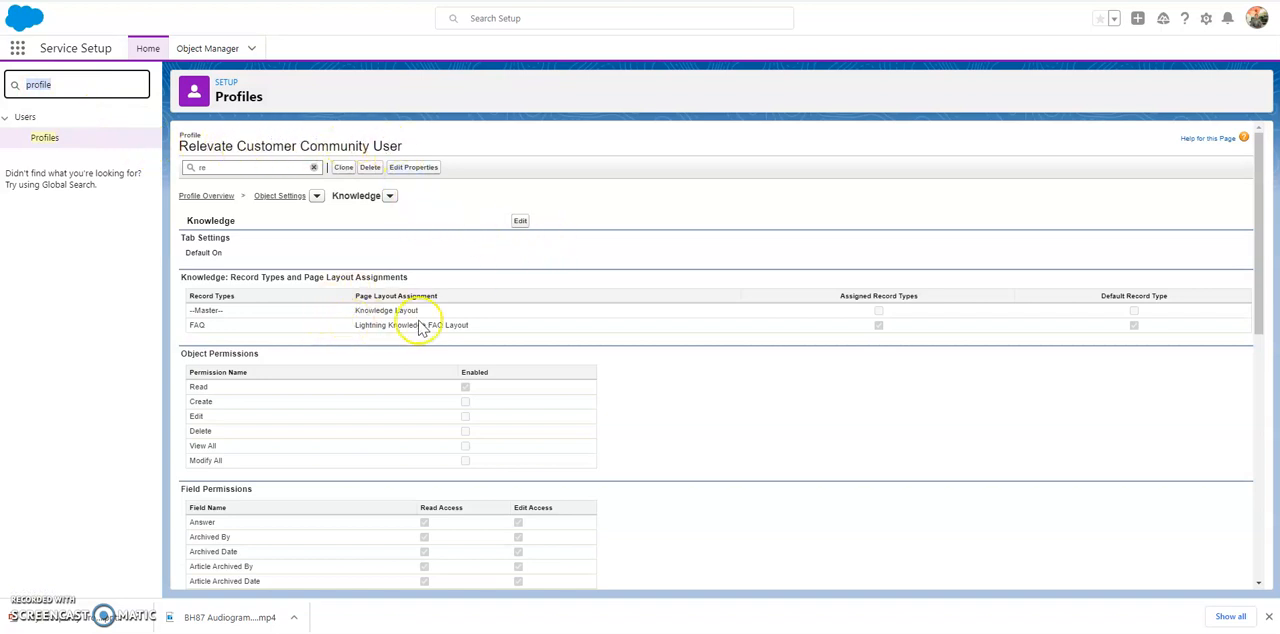
mouse_move(480, 292)
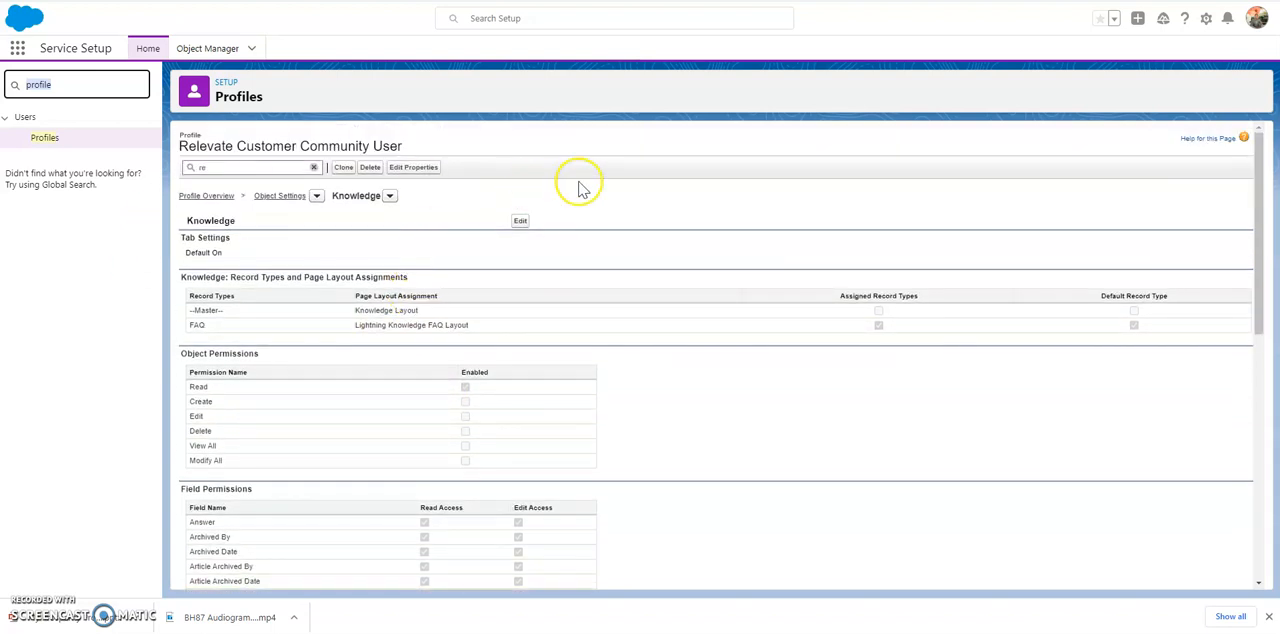
mouse_move(258, 304)
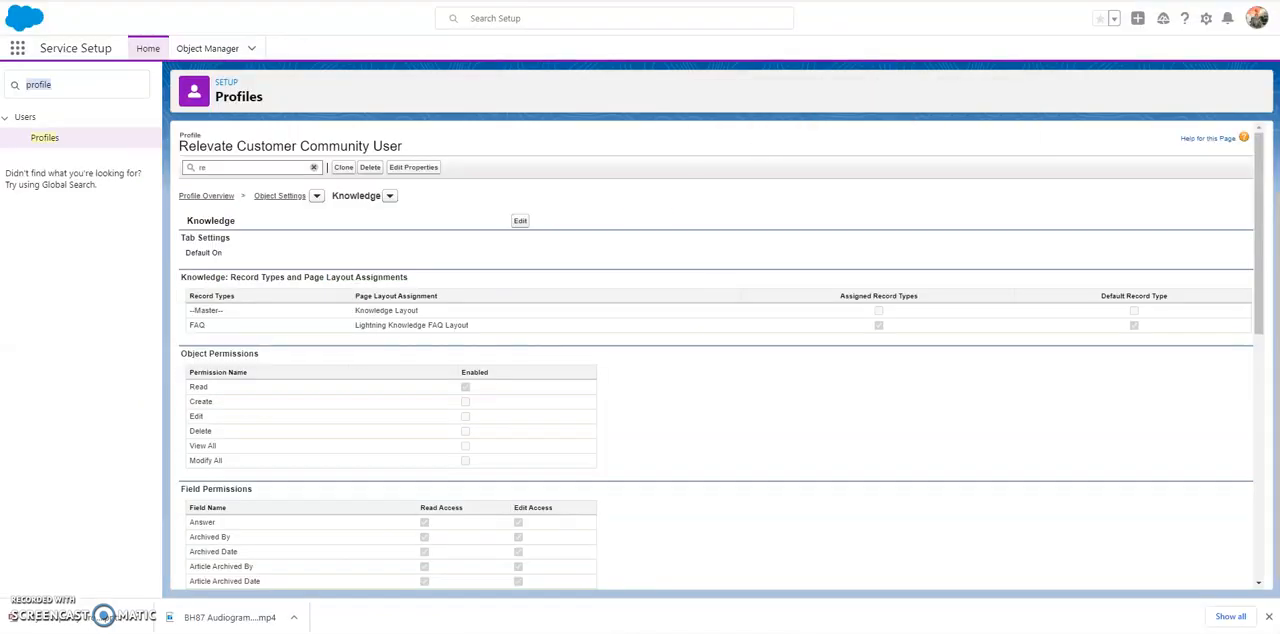
mouse_move(144, 336)
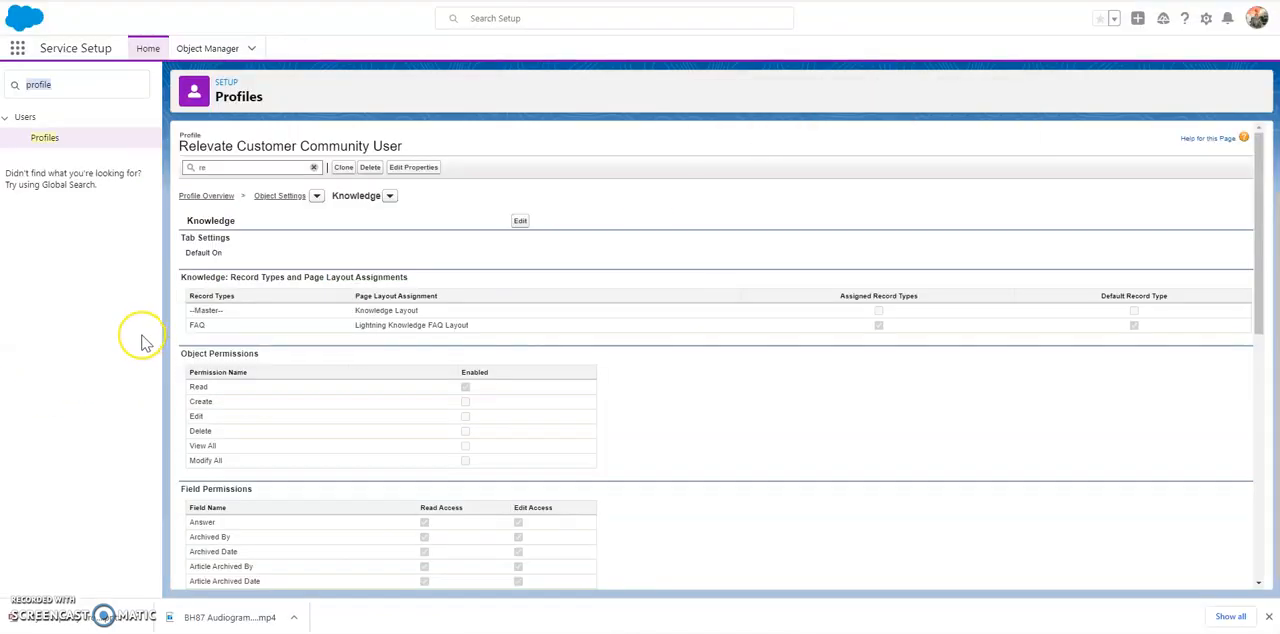